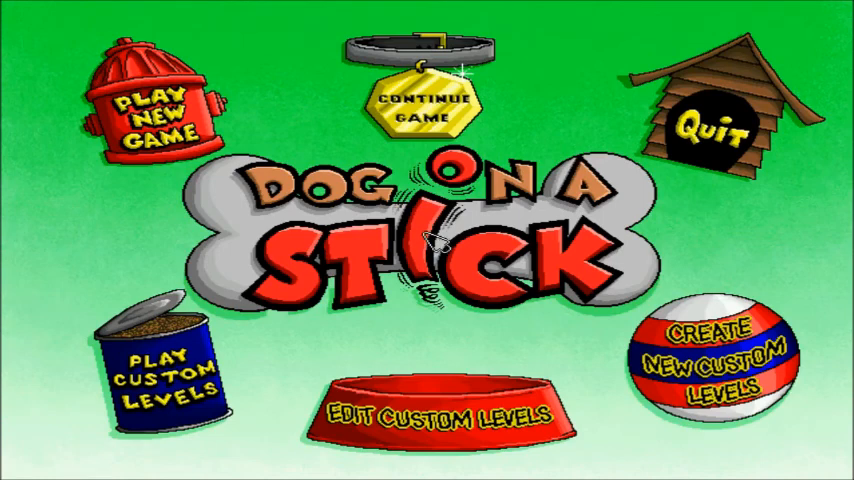
mouse_move(420, 170)
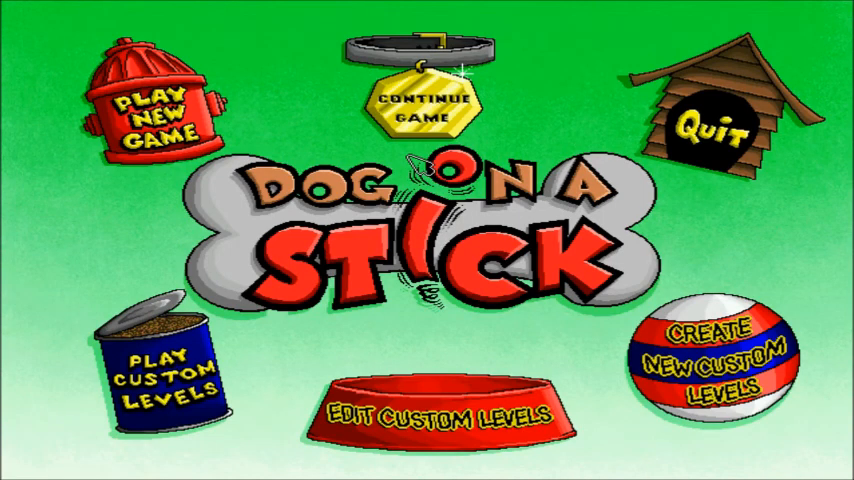
mouse_move(90, 230)
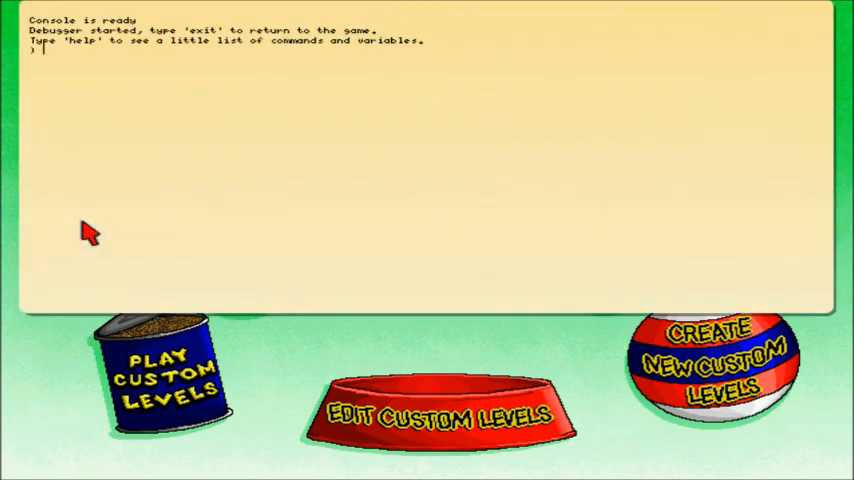
Enter the room command in the debugger console to load the level editor.
type("roo")
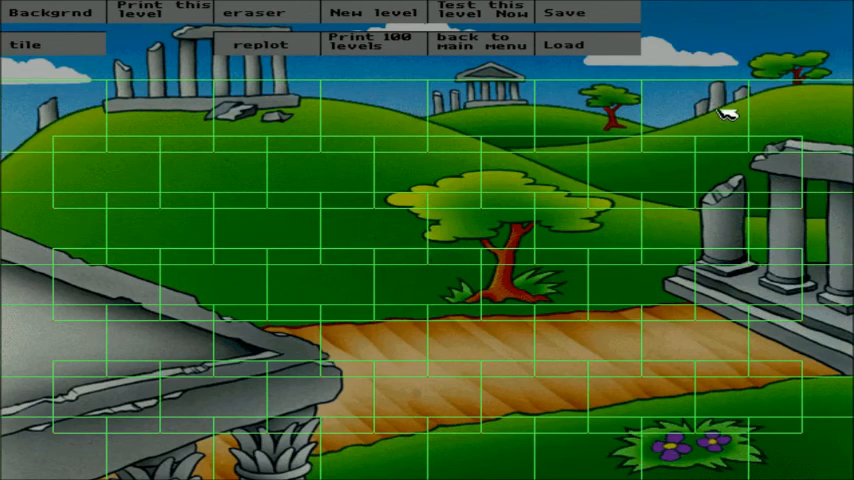
mouse_move(430, 356)
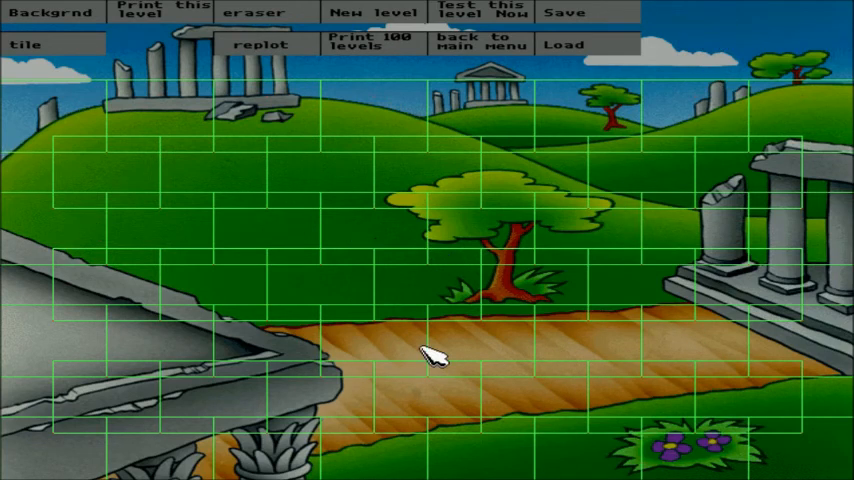
mouse_move(60, 14)
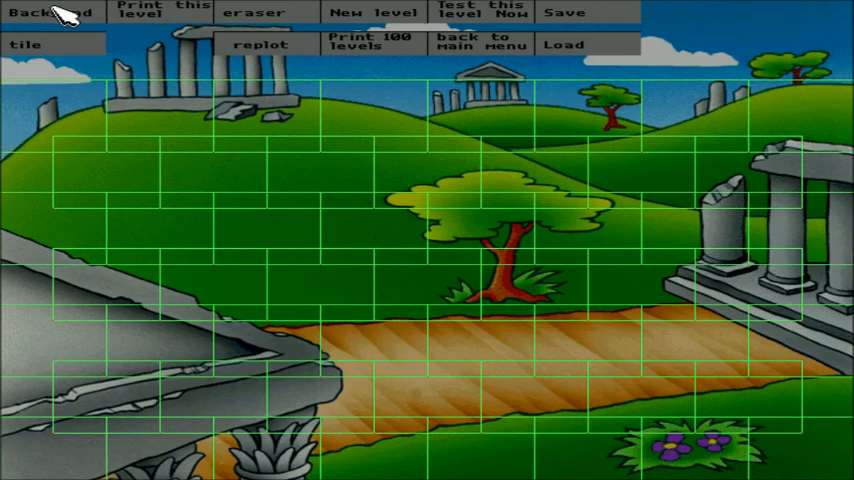
Preview the Boxes, Green, Junk, Congo and Desert backgrounds from the Backgrnd list.
left_click(52, 12)
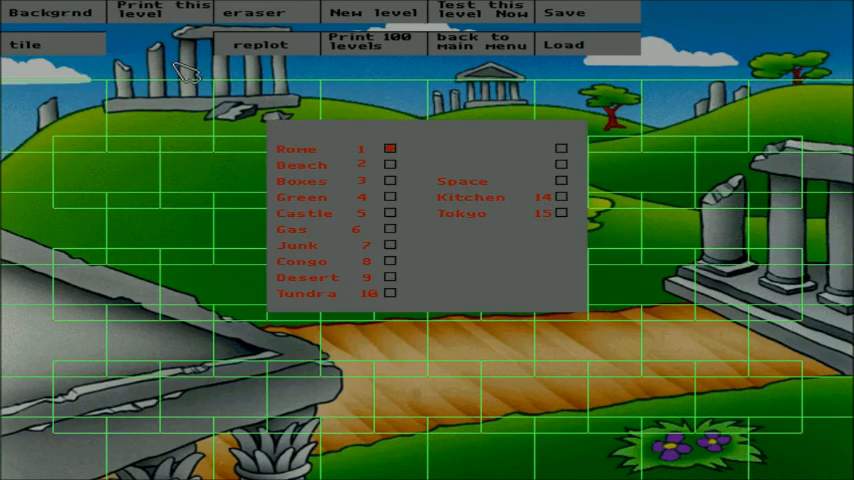
left_click(390, 164)
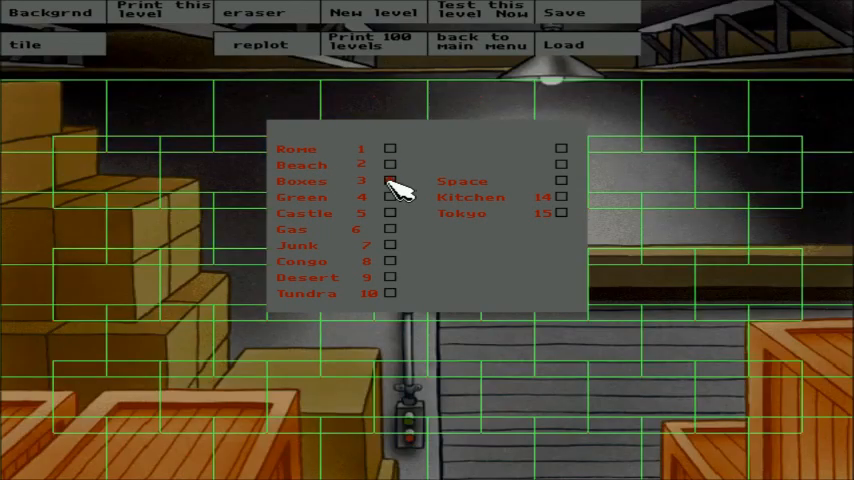
left_click(390, 196)
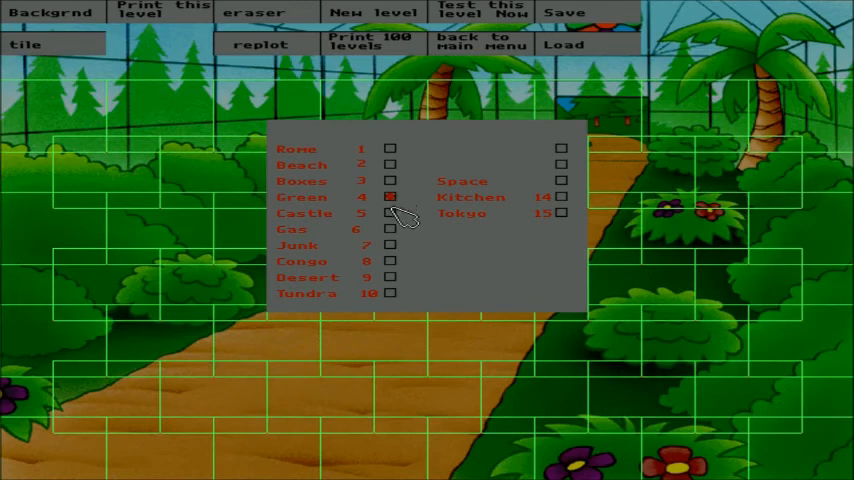
left_click(390, 212)
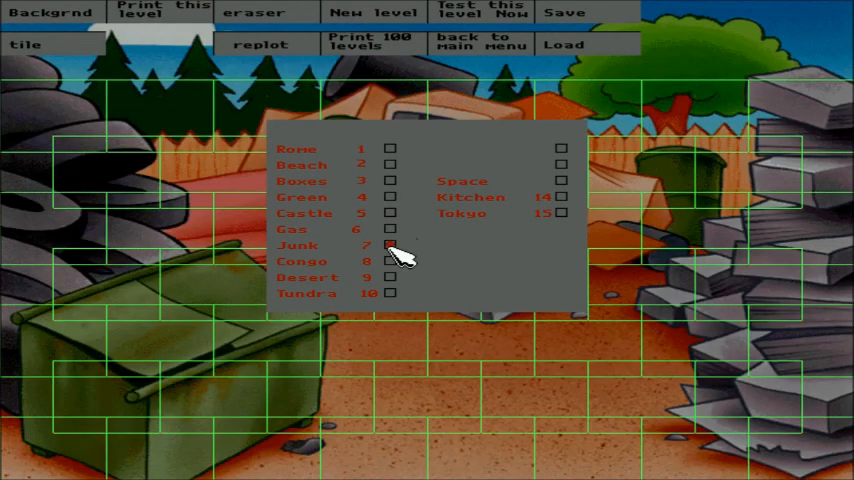
left_click(390, 246)
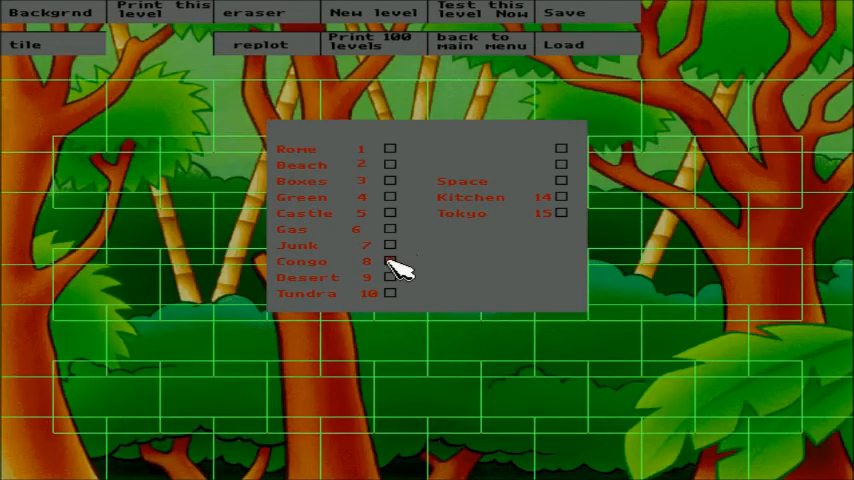
left_click(390, 276)
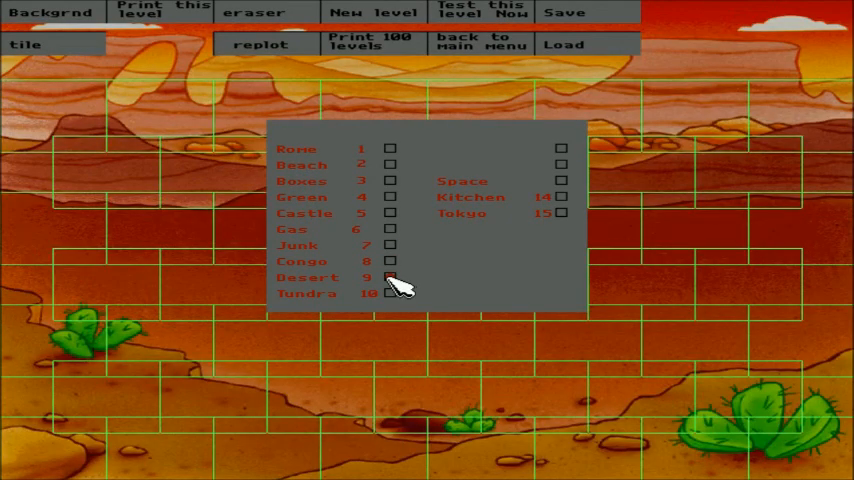
Try Tundra, the extra option, Space and Tokyo, then settle on the Desert canyon.
left_click(390, 292)
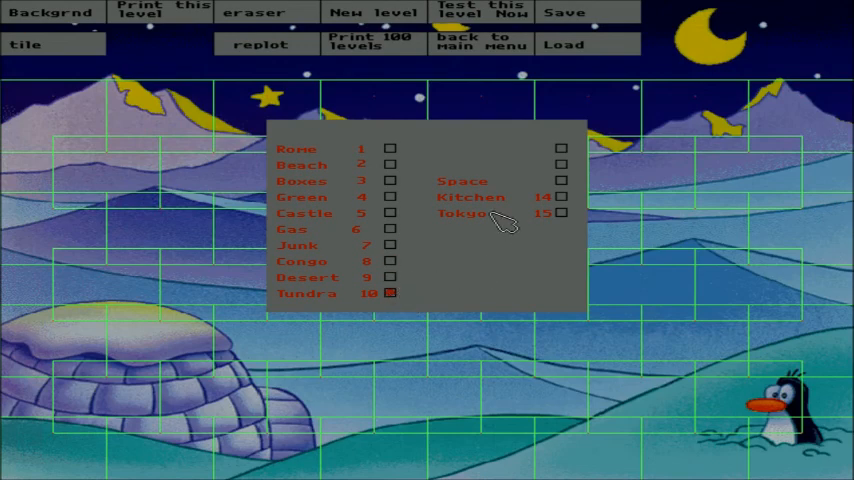
left_click(560, 148)
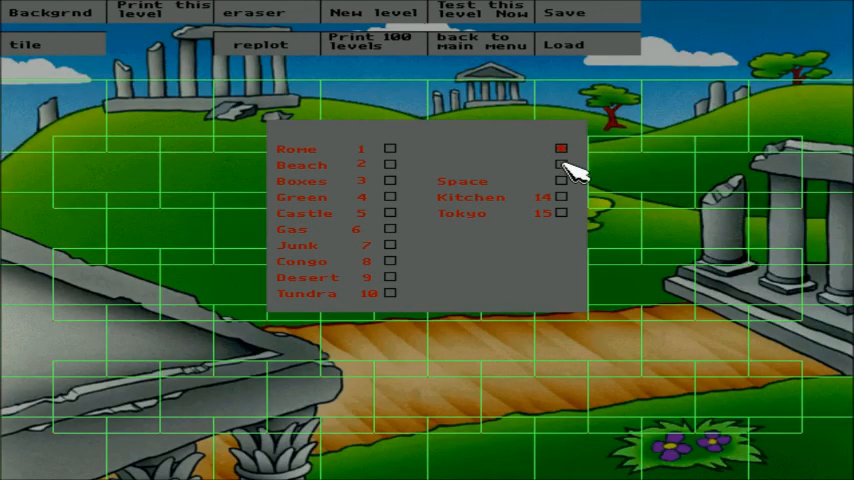
left_click(560, 164)
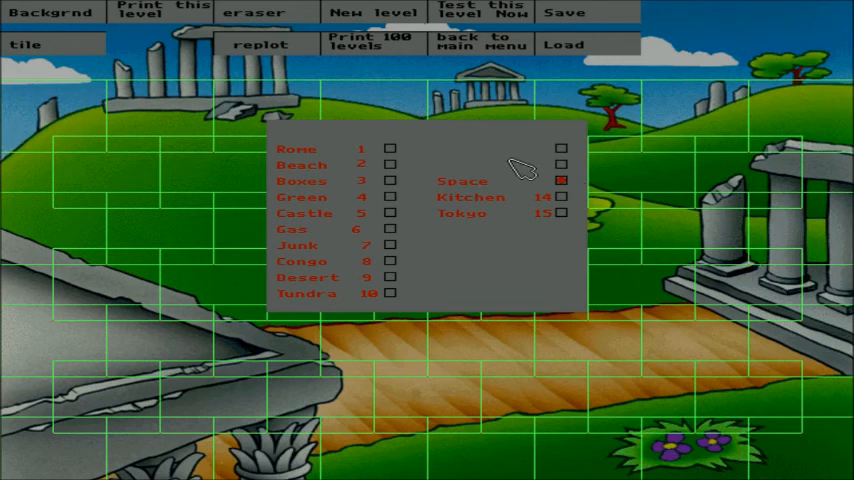
mouse_move(528, 170)
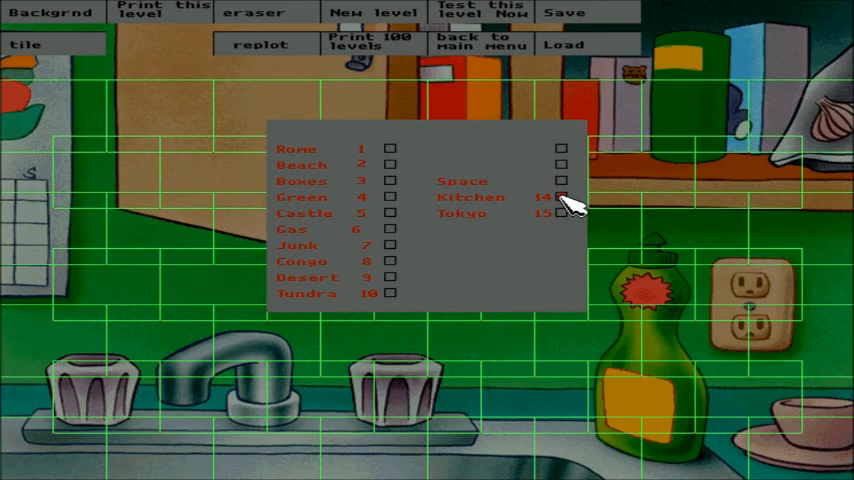
left_click(562, 212)
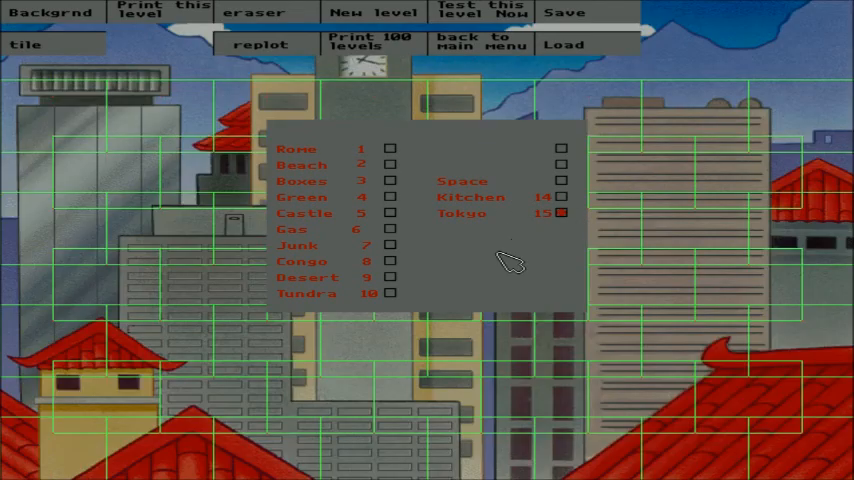
mouse_move(504, 230)
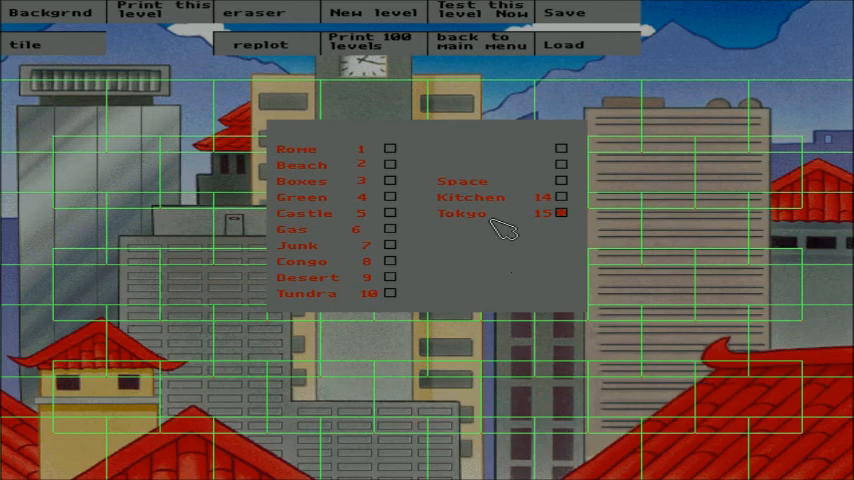
mouse_move(440, 216)
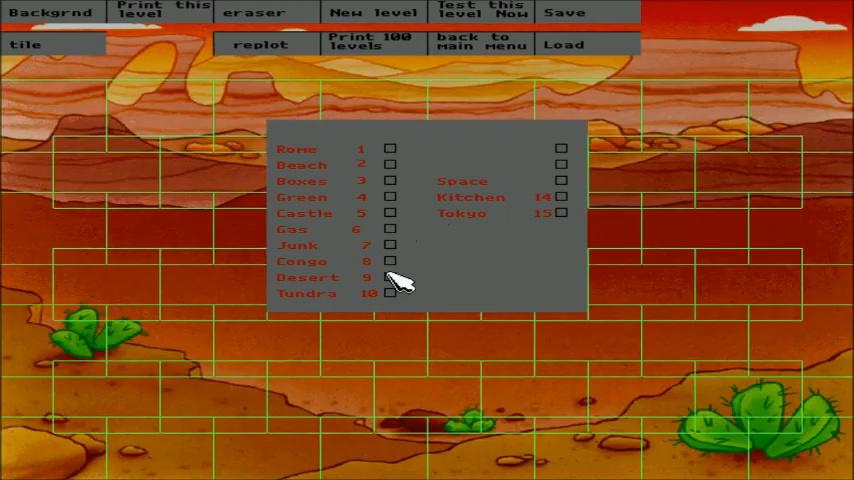
left_click(390, 276)
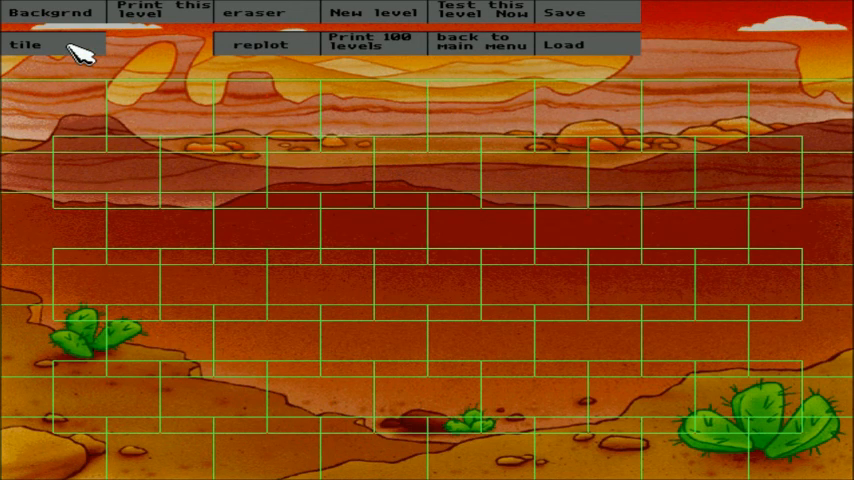
In the tile designer, cycle the TOP piece through several sandstone rock-tower tops.
left_click(28, 44)
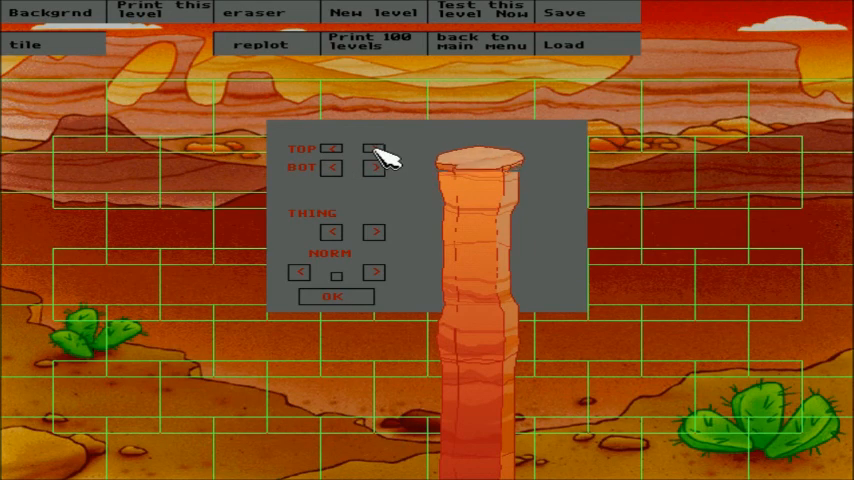
left_click(376, 148)
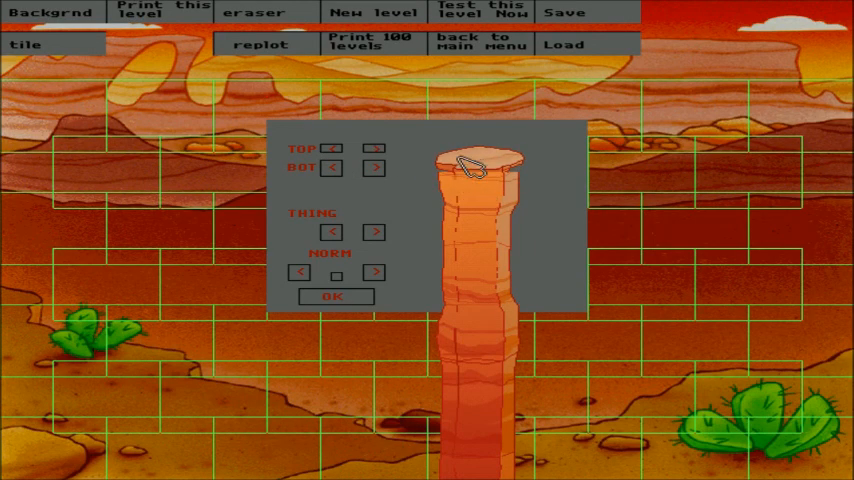
left_click(376, 148)
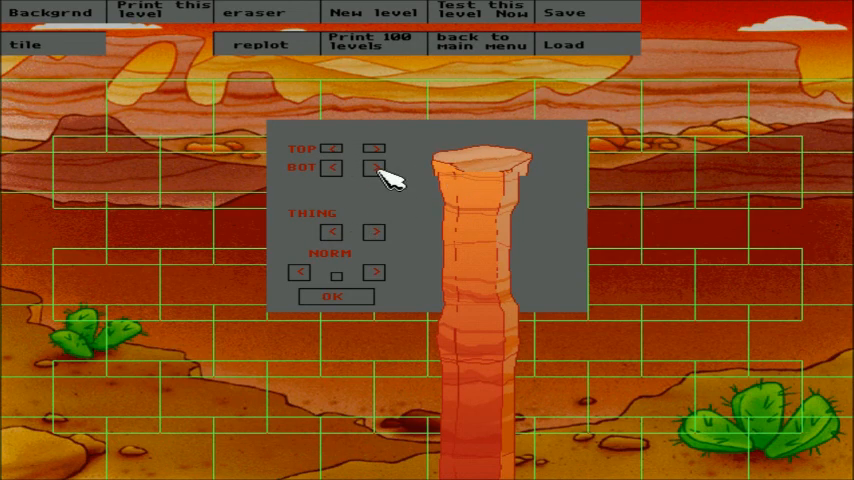
left_click(374, 168)
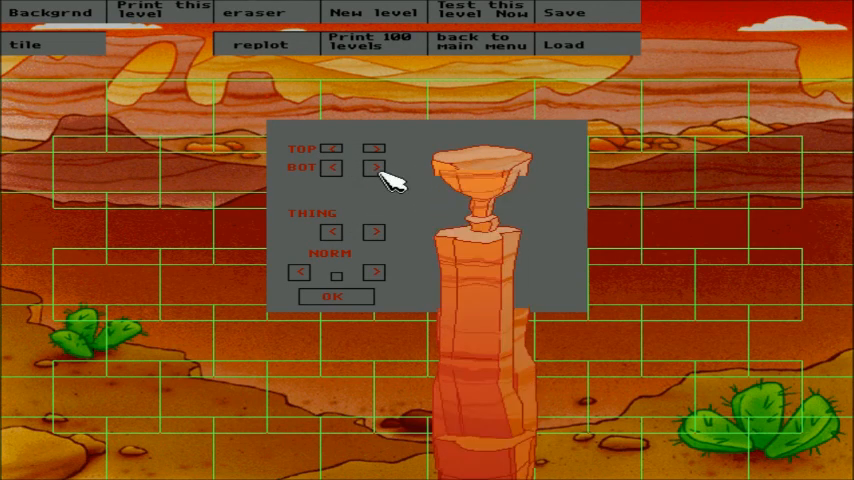
left_click(332, 168)
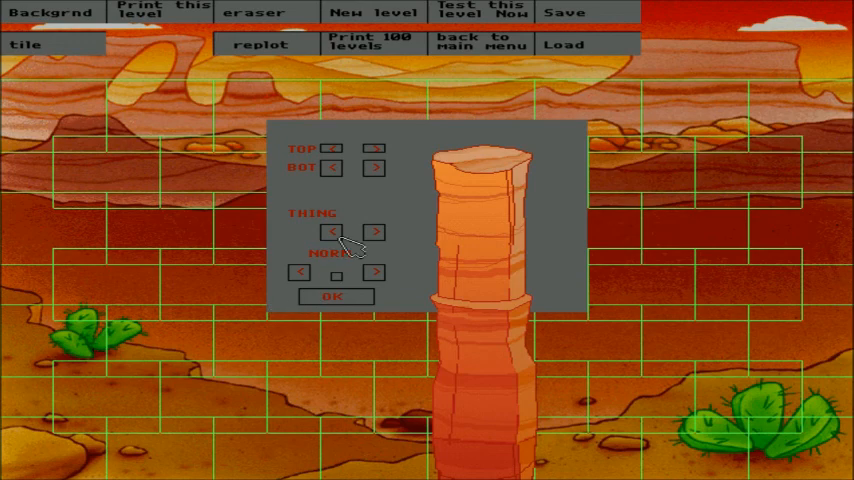
Cycle the tower's THING through bonus sign, TRAIN, creatures and pig to the green flag.
left_click(376, 232)
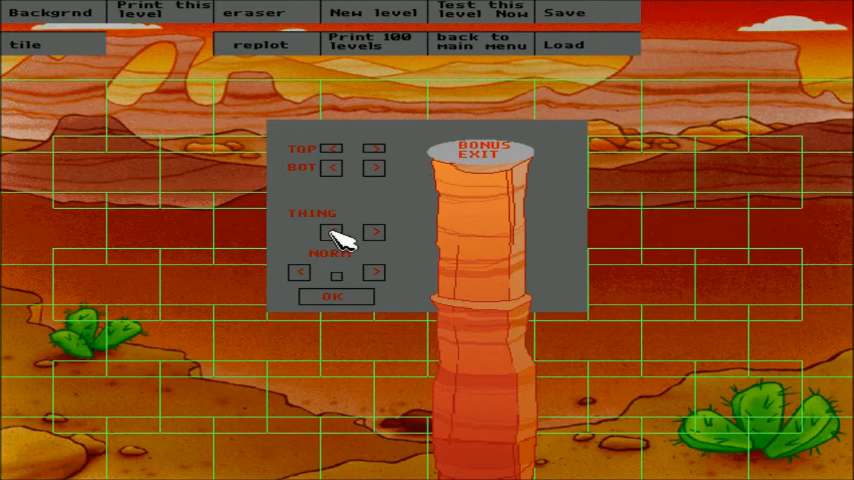
left_click(376, 232)
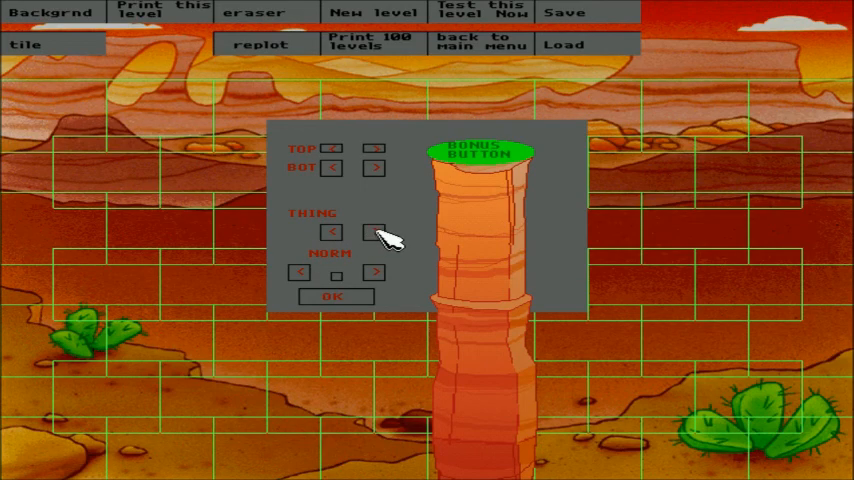
left_click(374, 230)
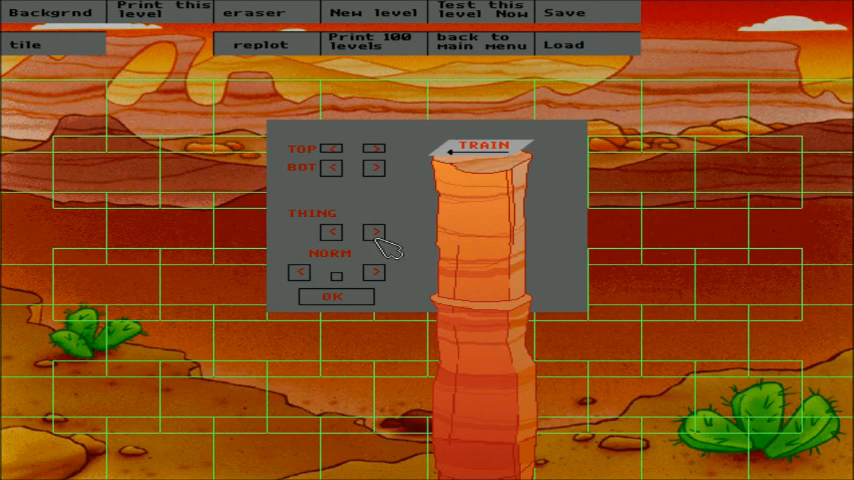
left_click(376, 232)
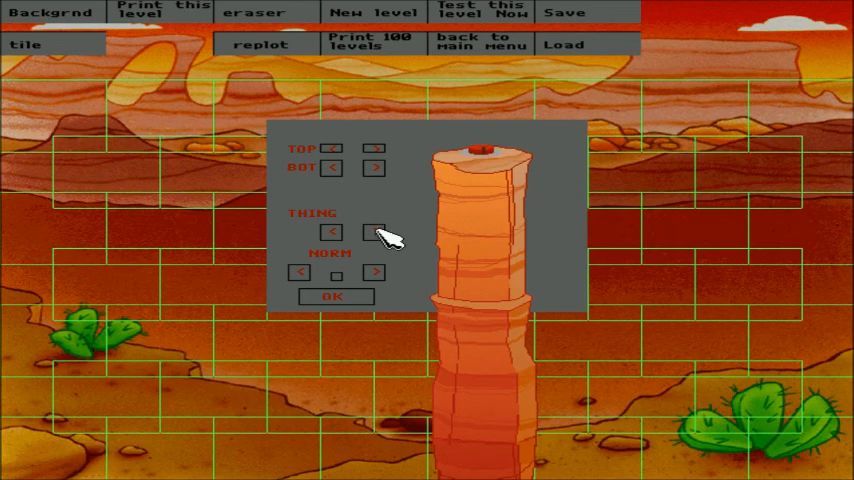
left_click(374, 232)
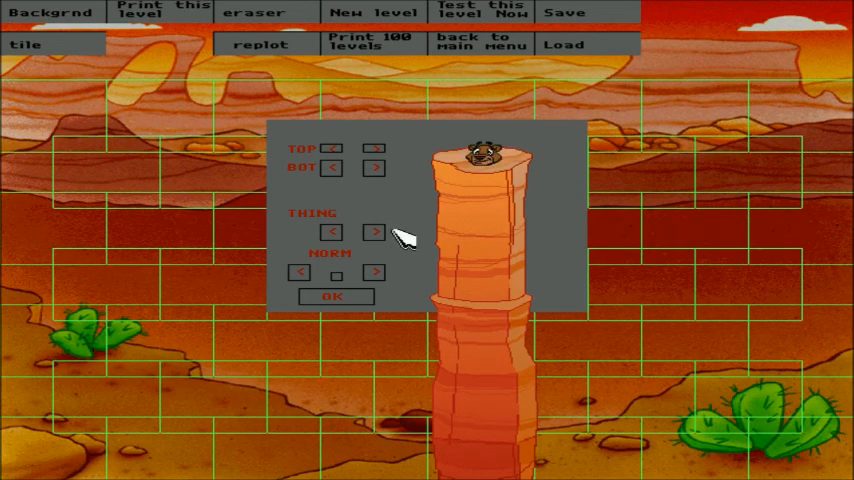
left_click(376, 232)
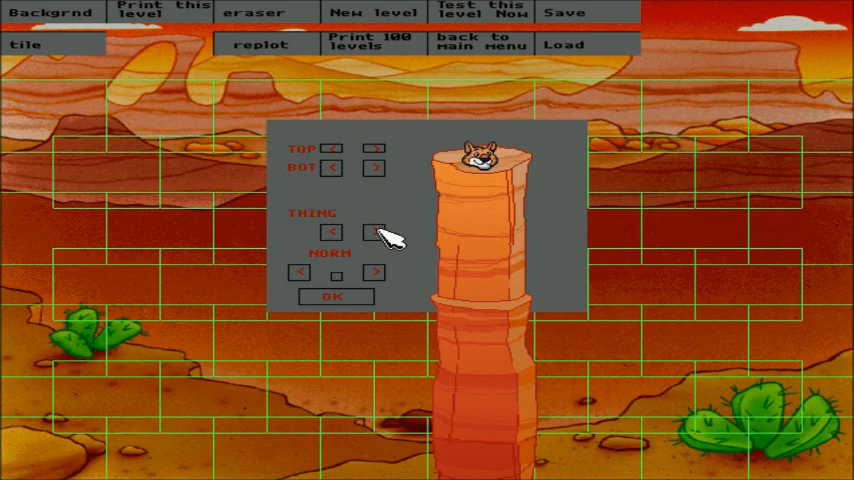
left_click(376, 232)
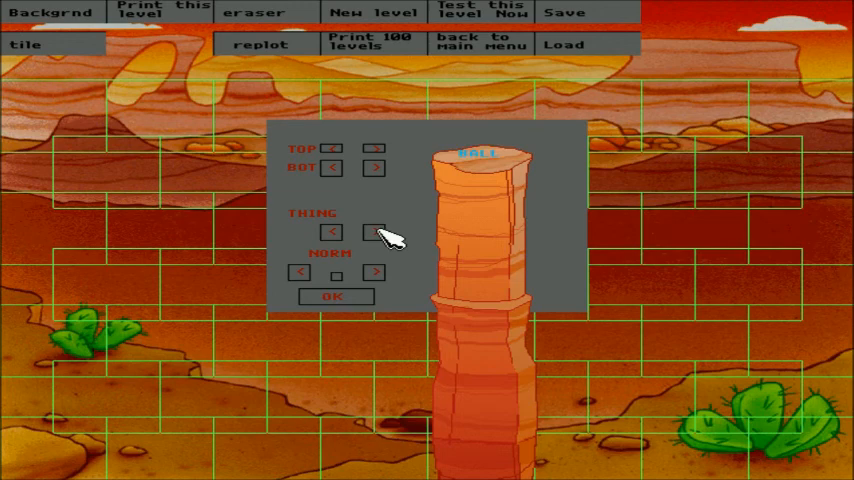
left_click(376, 232)
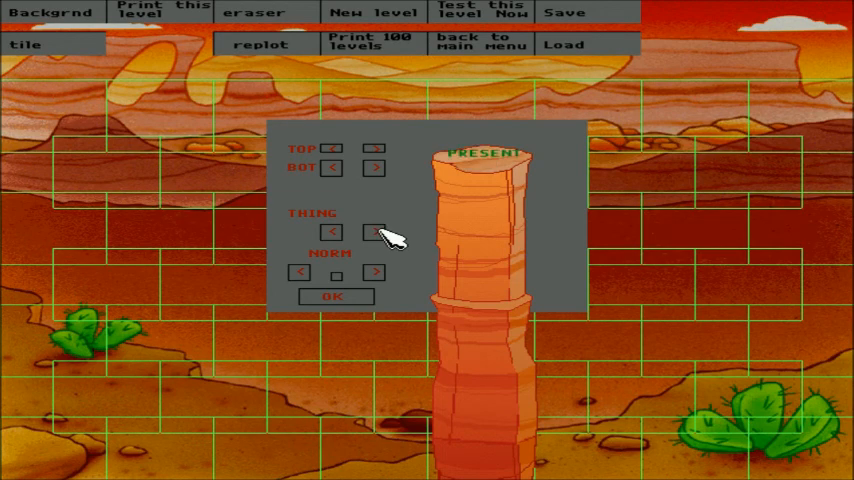
left_click(376, 232)
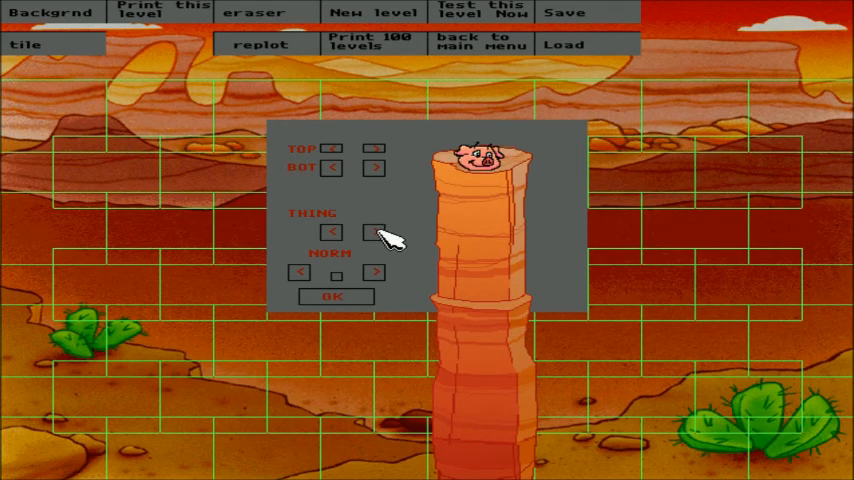
left_click(378, 232)
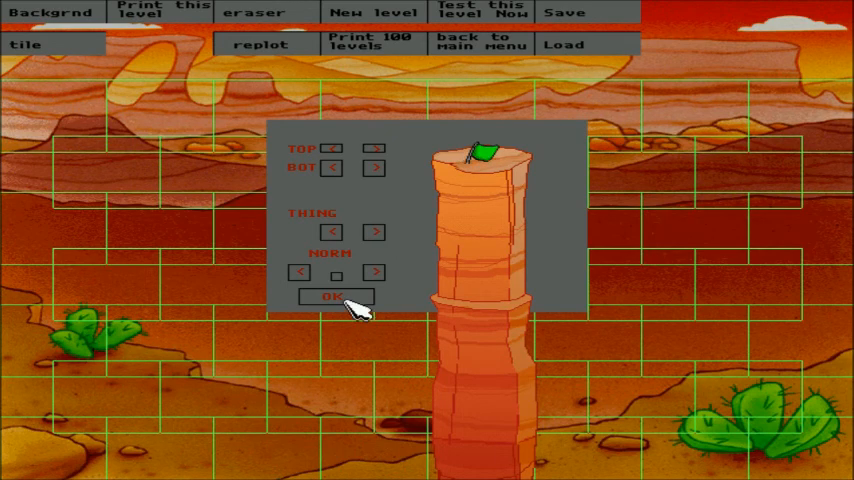
Place the green-flag tower at bottom left and give the next tower an orange-topped goblet.
left_click(332, 296)
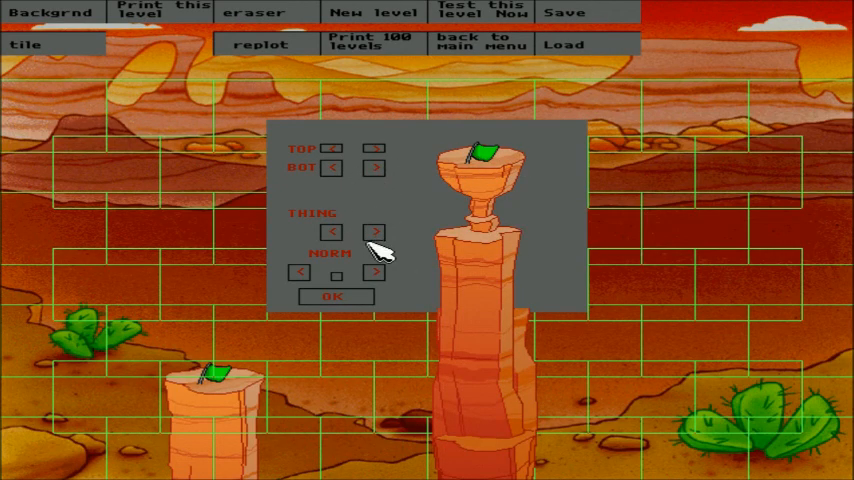
left_click(336, 296)
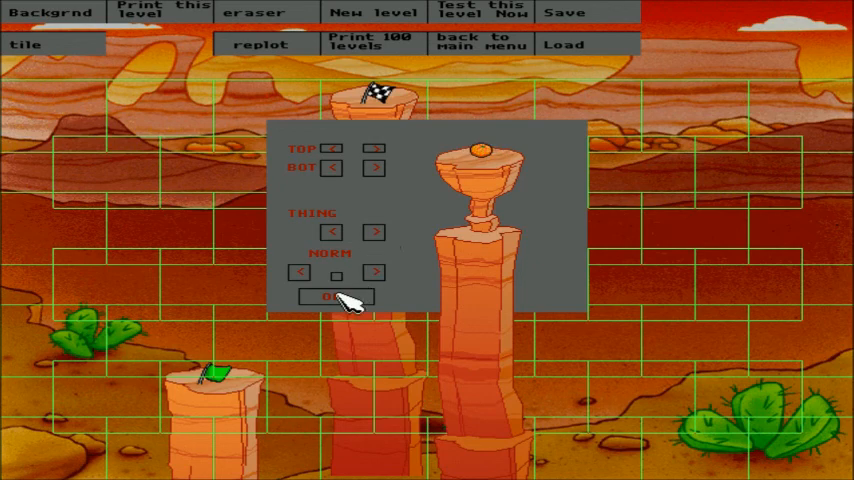
Place the stepped goblet towers with oranges and set a tower spot's item to a goat.
left_click(334, 296)
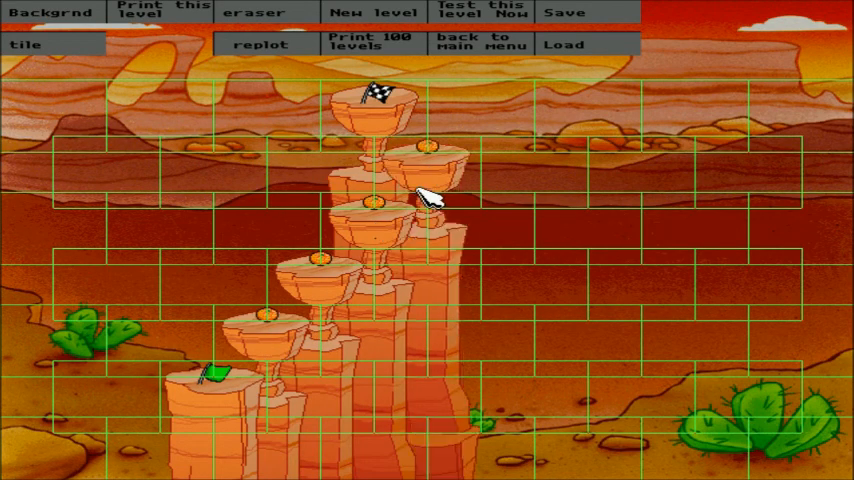
left_click(420, 196)
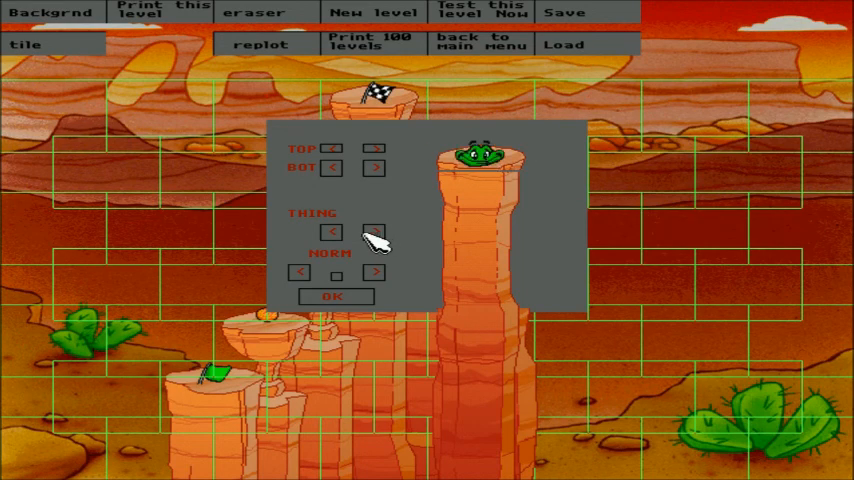
left_click(336, 296)
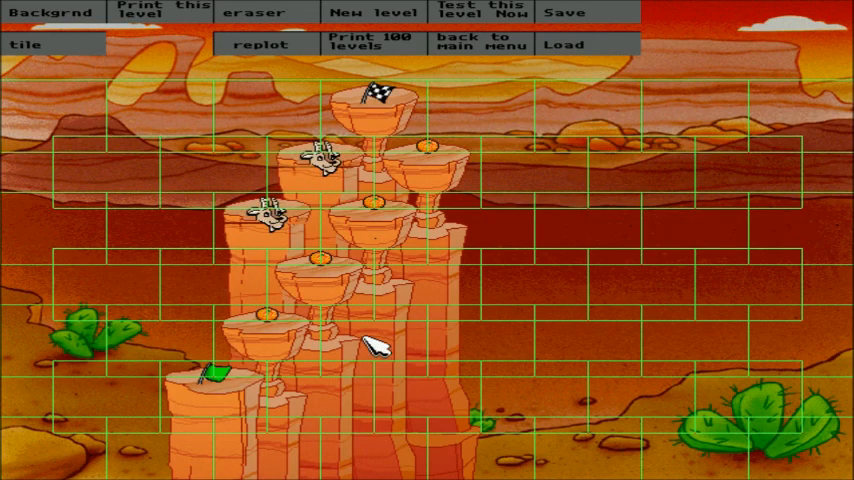
mouse_move(228, 276)
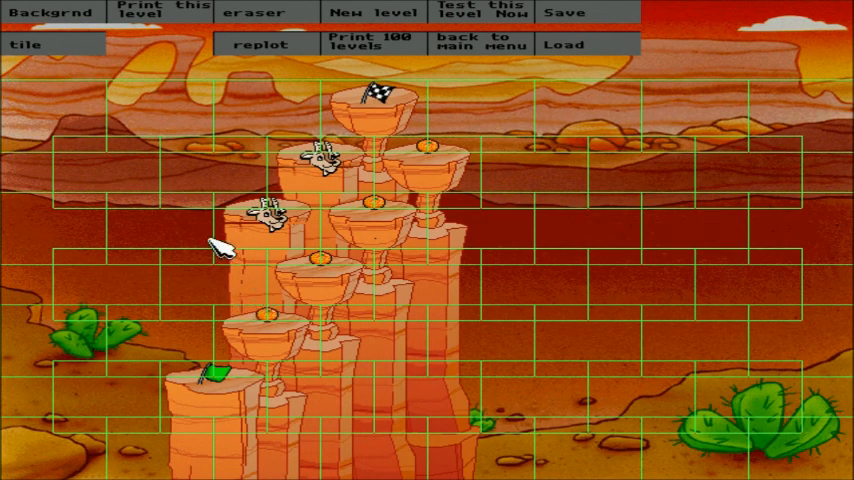
mouse_move(330, 170)
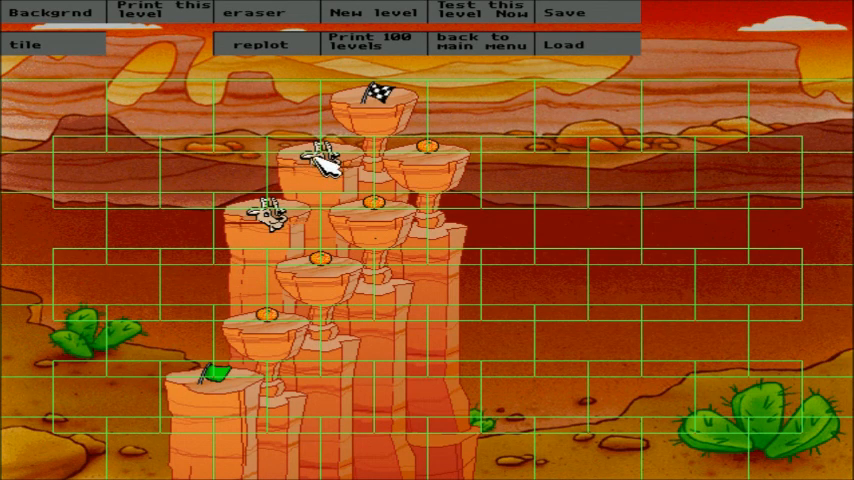
mouse_move(280, 224)
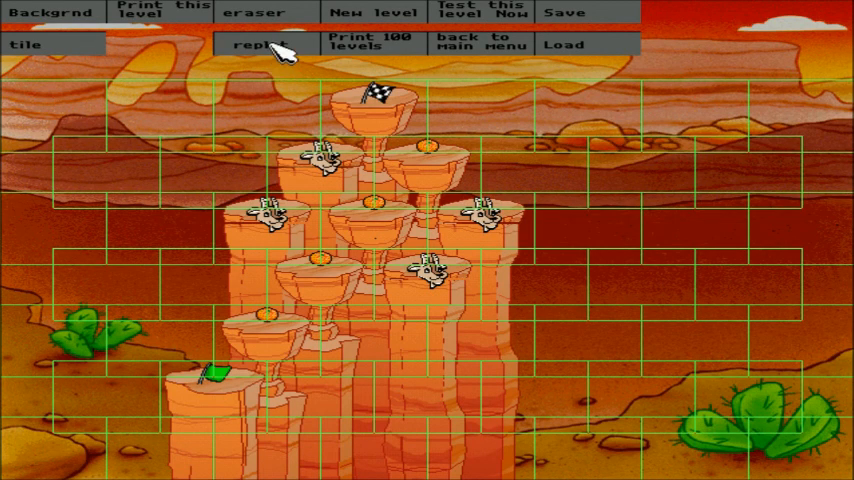
mouse_move(250, 82)
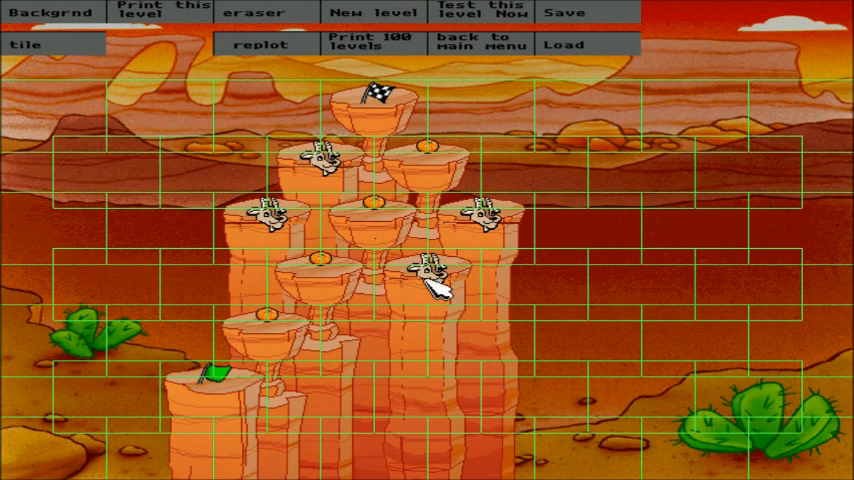
mouse_move(484, 50)
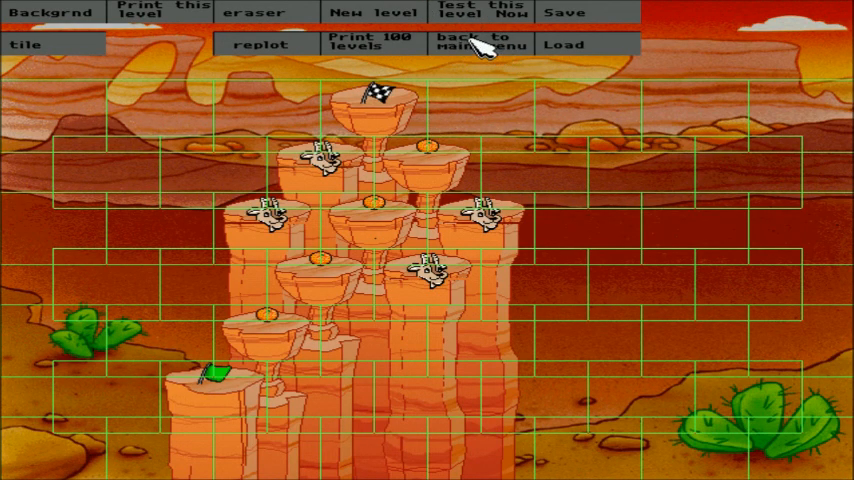
mouse_move(540, 96)
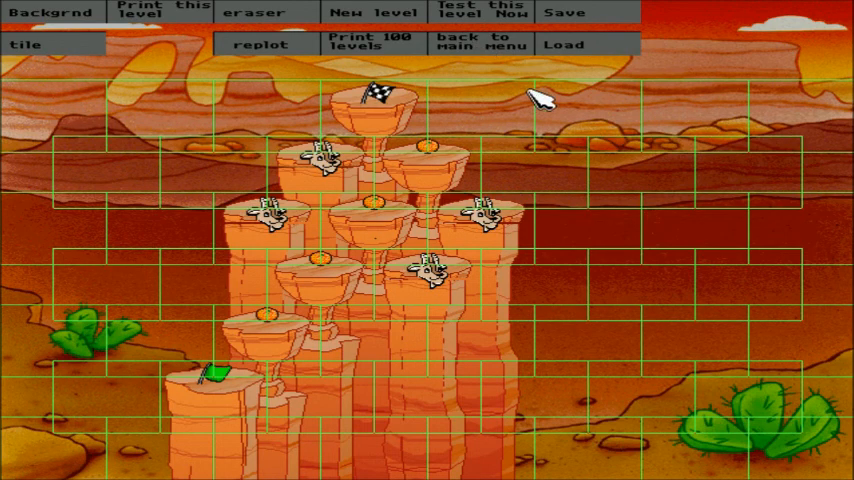
mouse_move(610, 62)
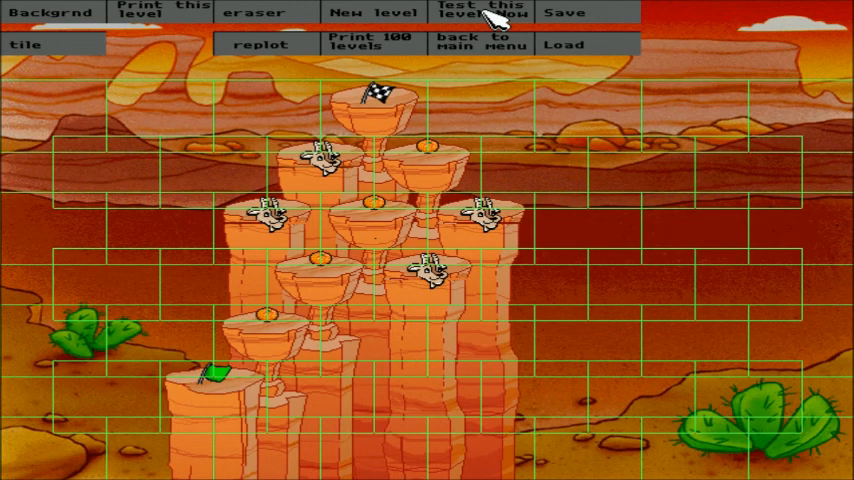
left_click(474, 12)
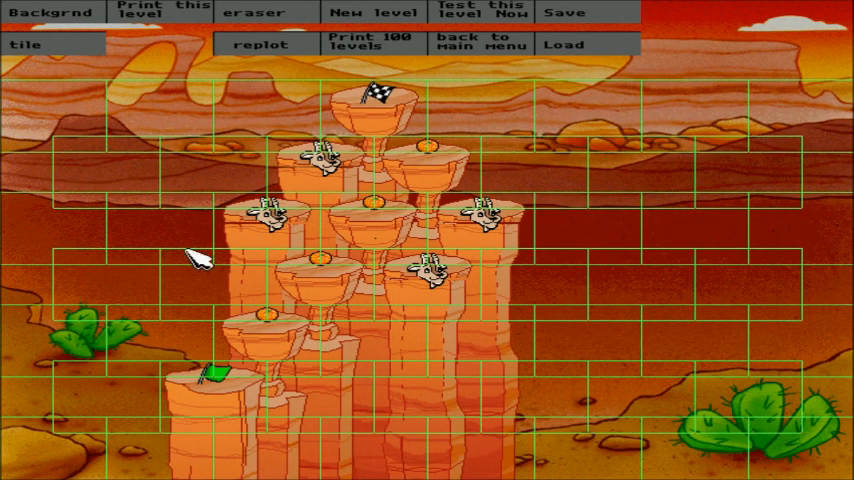
mouse_move(130, 104)
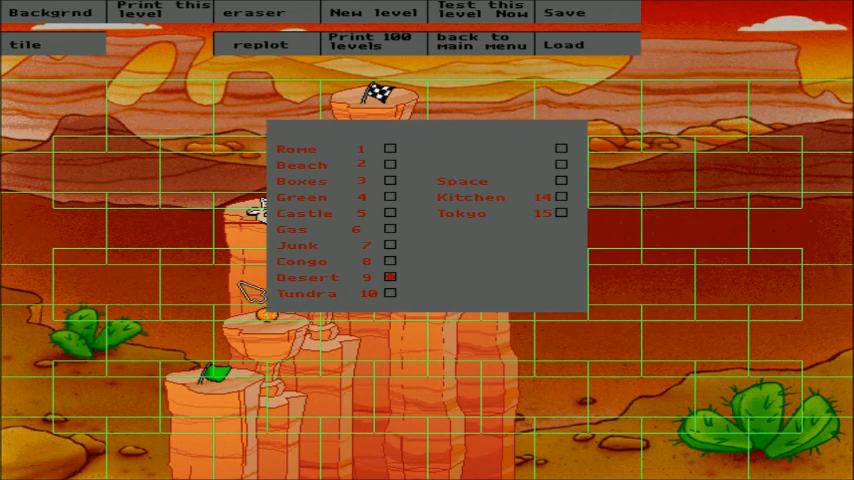
Choose the icy night tundra background from the Backgrnd list.
left_click(388, 292)
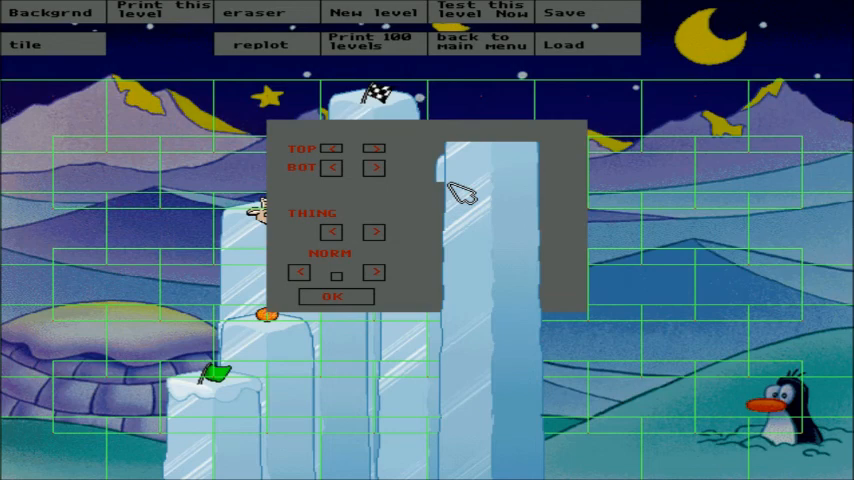
Shorten the ice column to a small block, set its THING to TRAIN and place it.
left_click(374, 148)
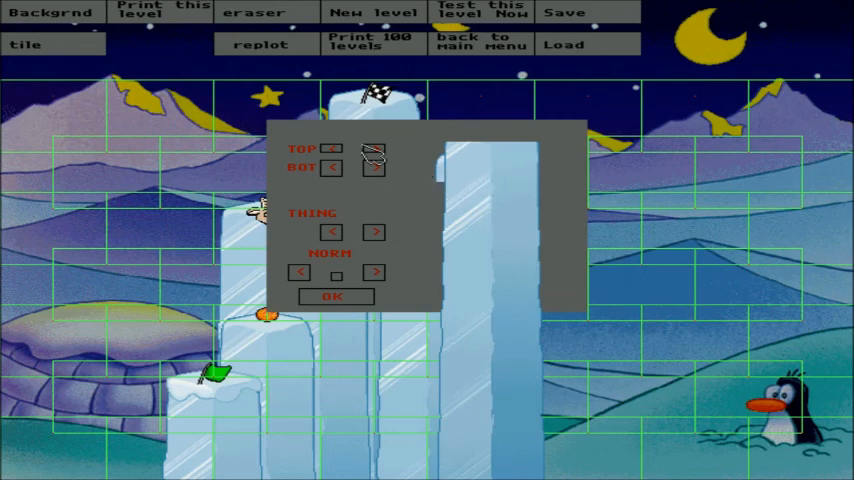
left_click(376, 148)
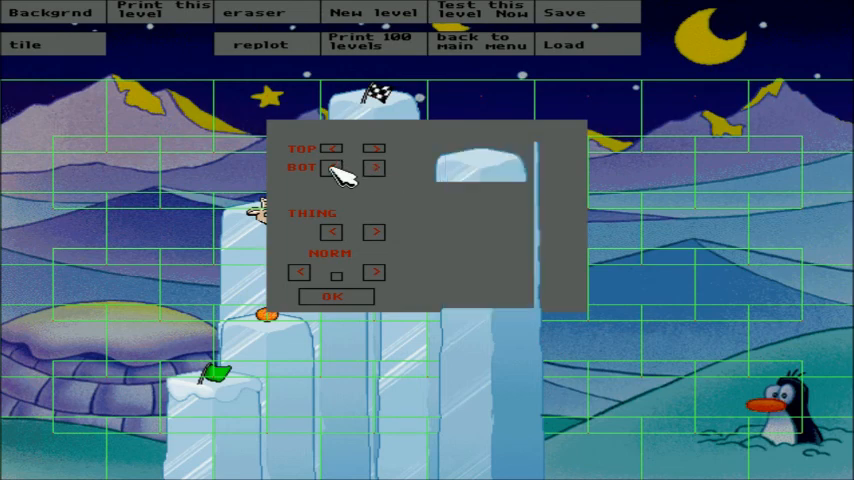
left_click(376, 232)
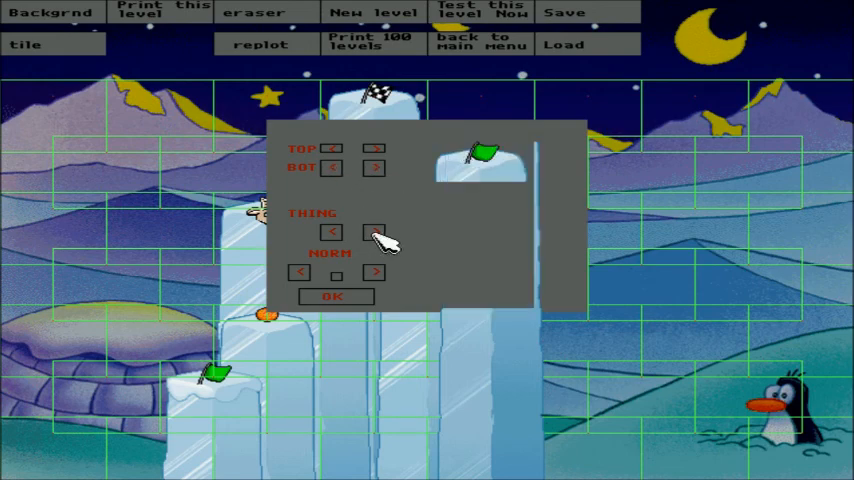
left_click(372, 232)
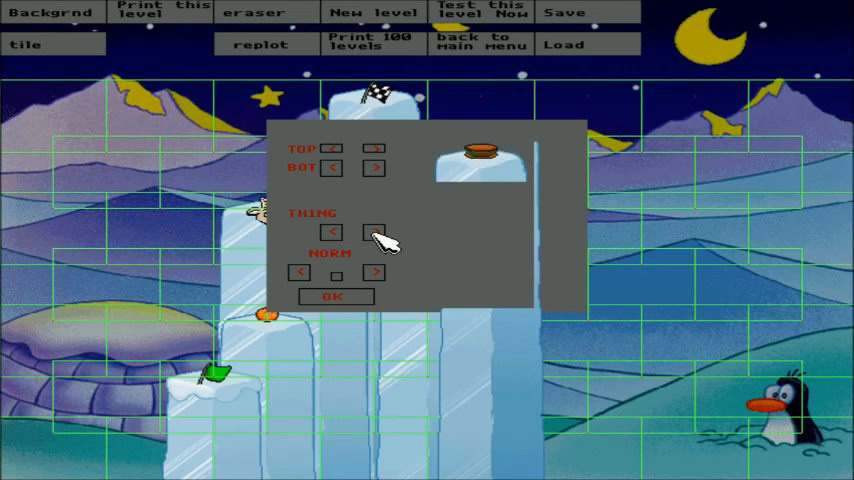
left_click(376, 232)
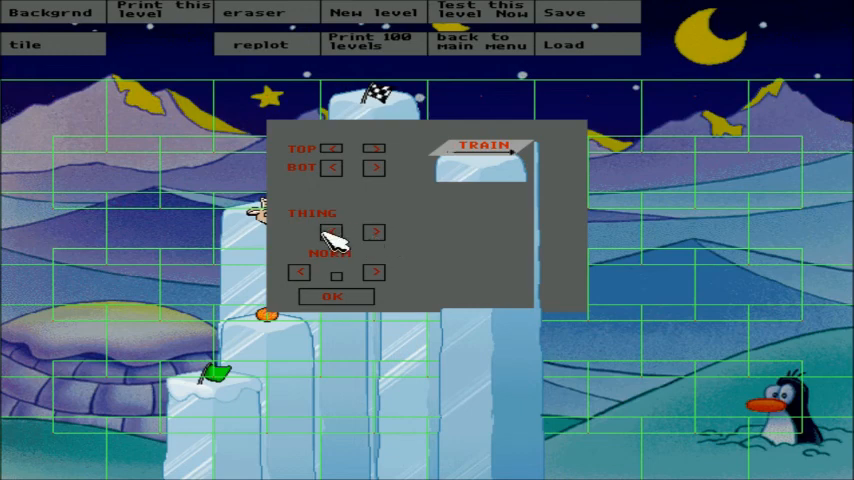
left_click(334, 296)
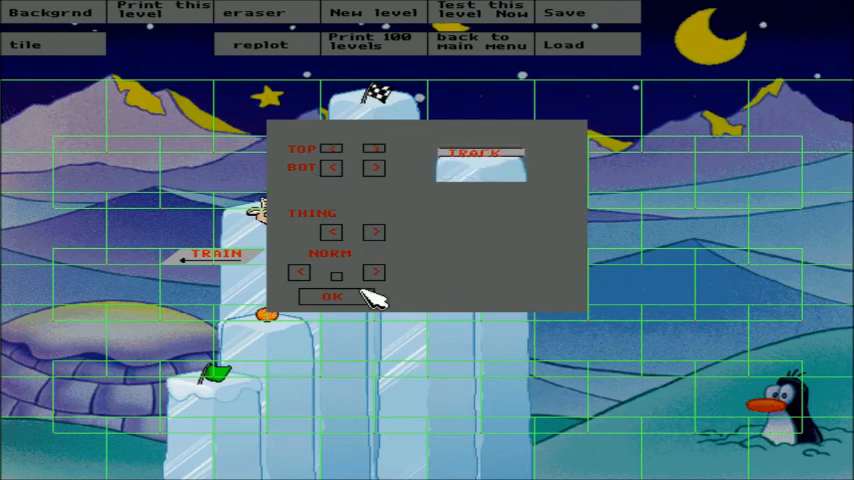
left_click(332, 296)
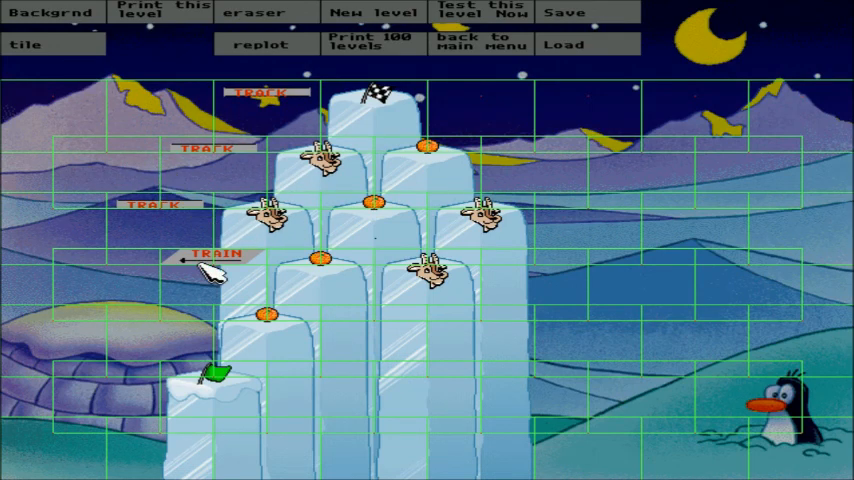
On another tile spot, clear its item and adjust the ice column's bottom piece.
left_click(316, 262)
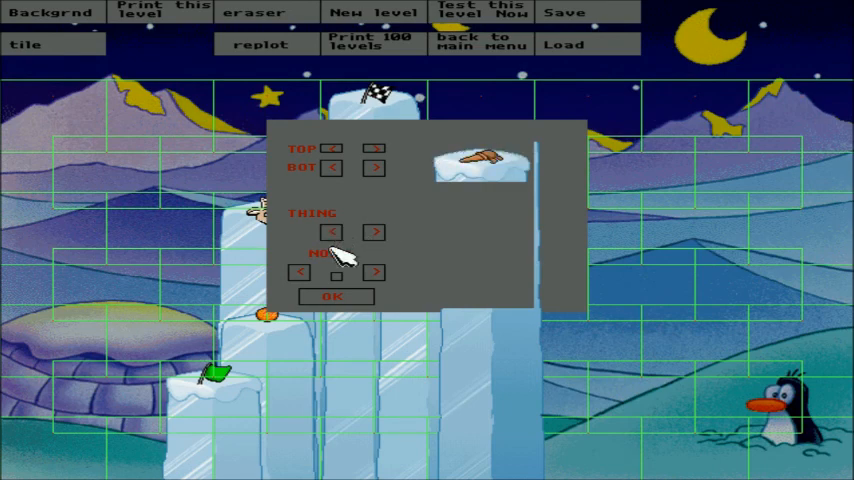
left_click(336, 296)
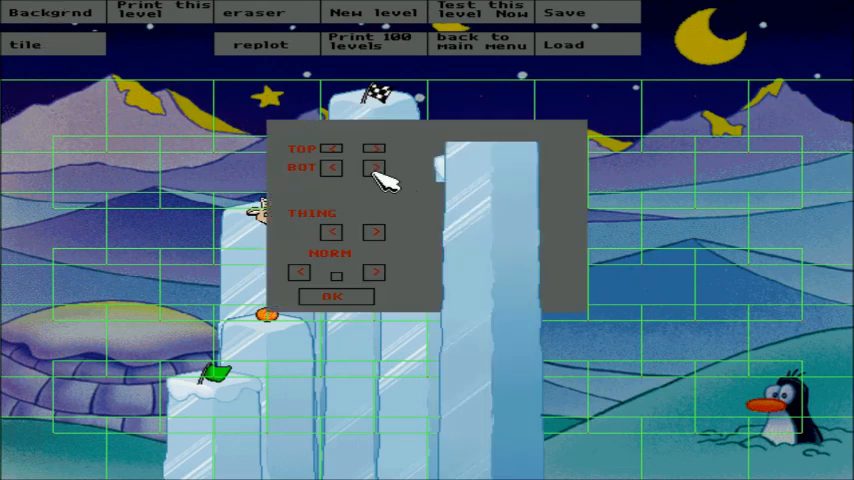
left_click(336, 296)
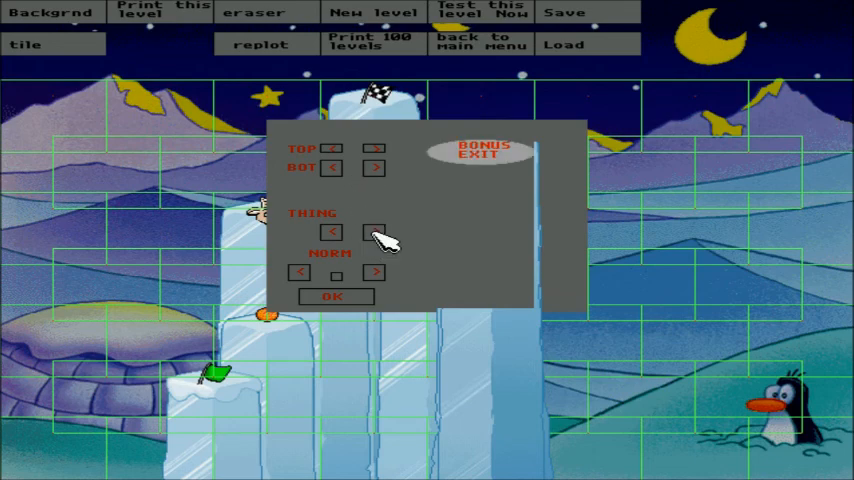
Switch the top item from BONUS EXIT to TRAIN and place TRAIN tiles on the right side.
left_click(330, 232)
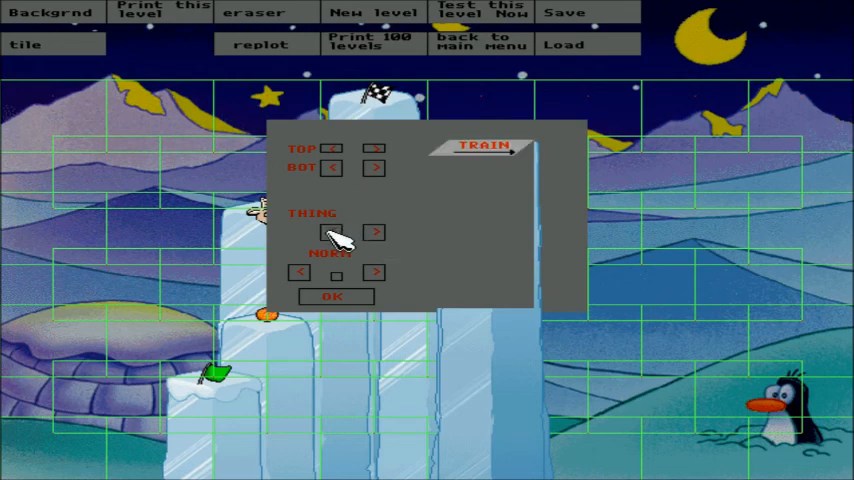
left_click(334, 296)
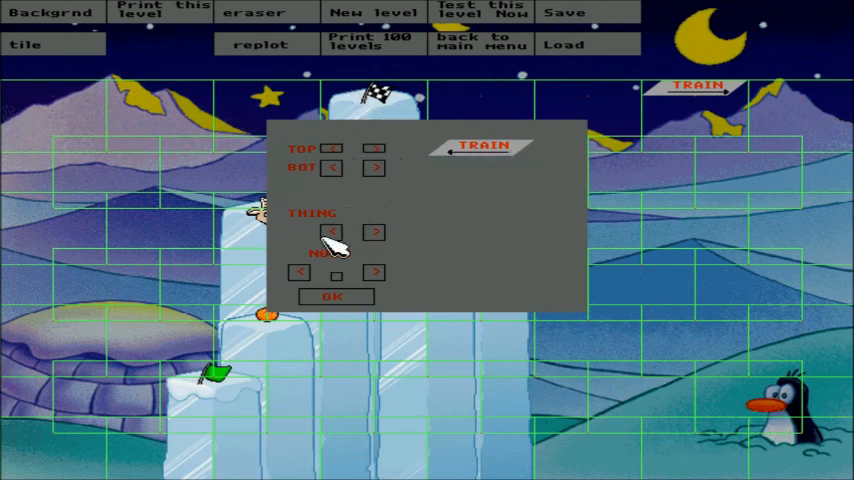
left_click(334, 296)
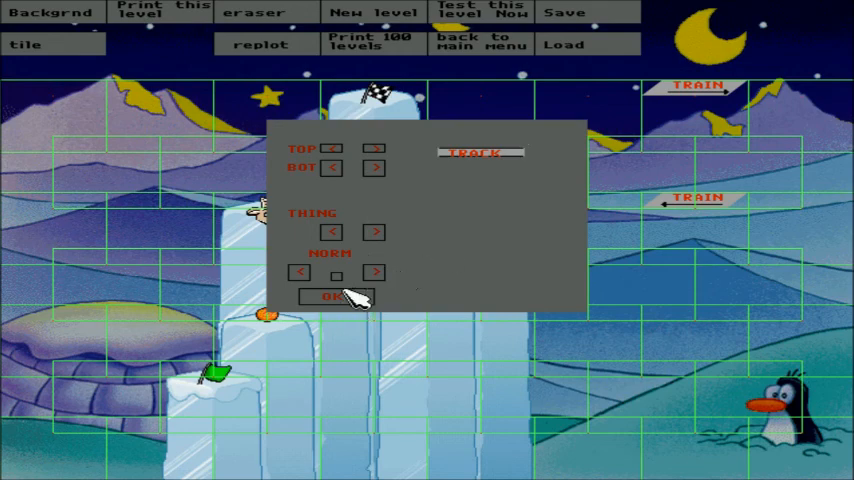
left_click(336, 296)
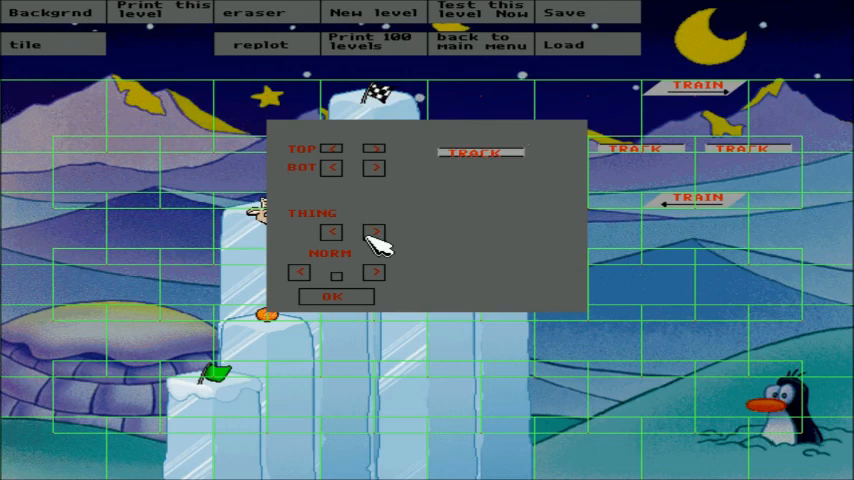
Close the tile settings and set the level backdrop to Junk, making the towers trash-can stacks.
left_click(334, 296)
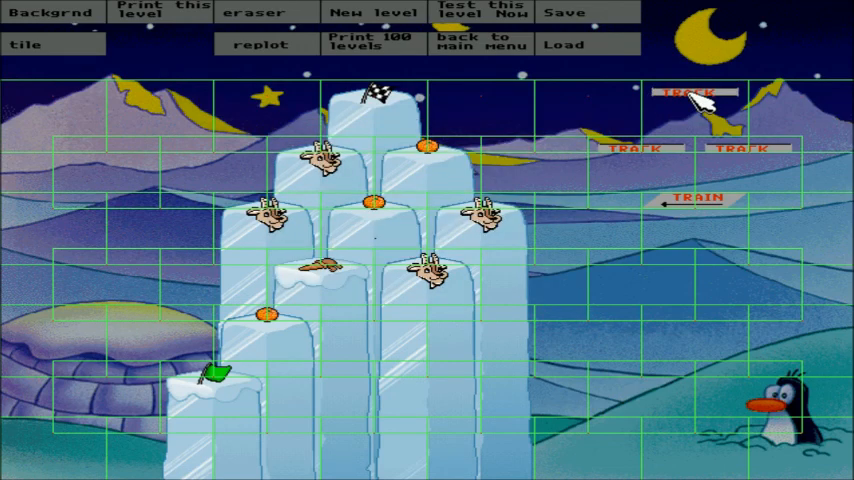
mouse_move(456, 24)
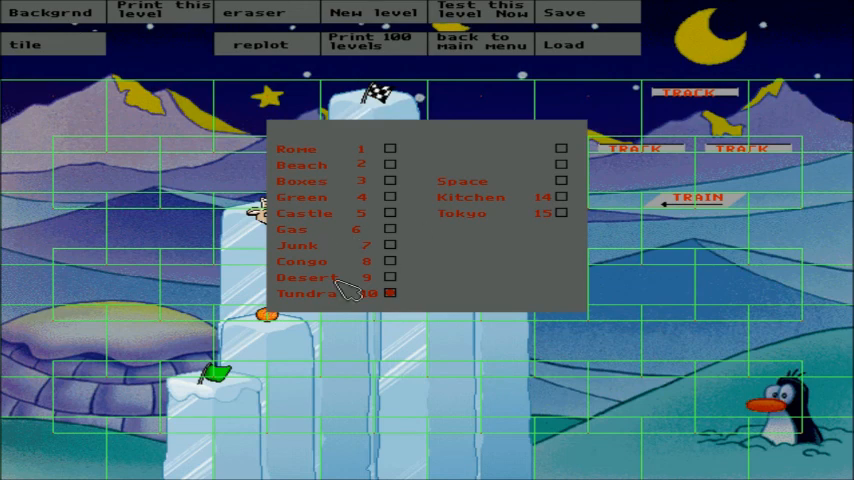
mouse_move(390, 264)
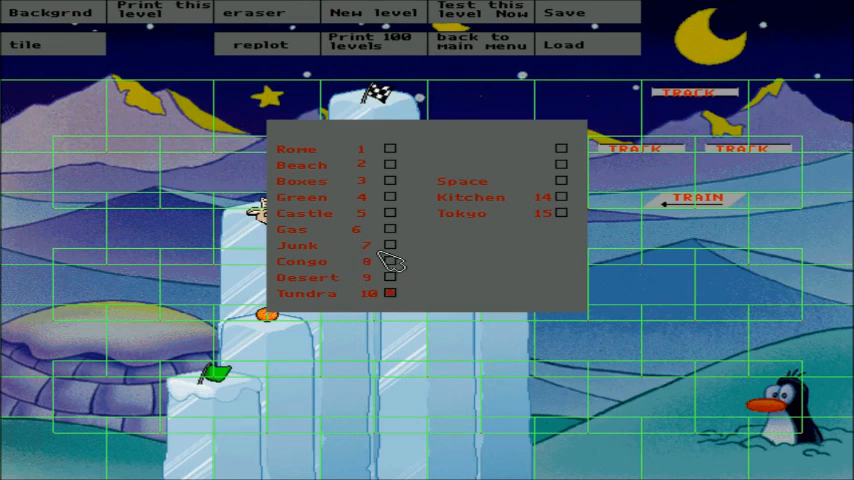
left_click(390, 244)
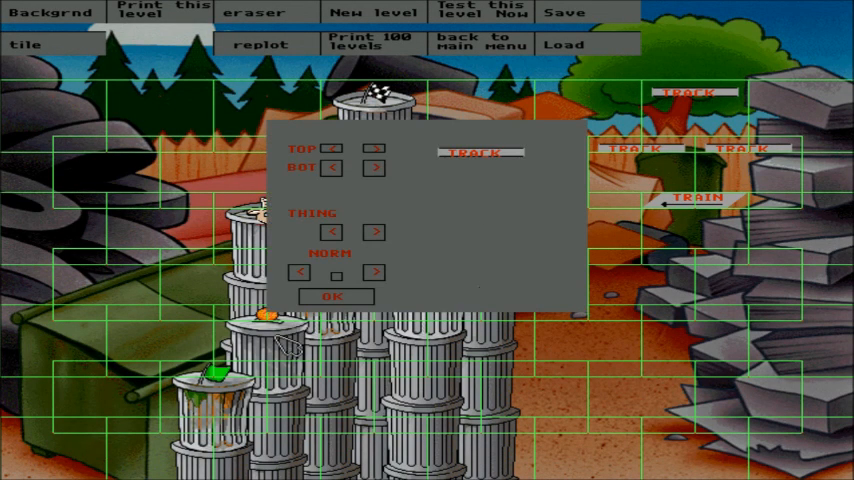
Swap the Junk backdrop for the ruins one and playtest the level as it stands.
left_click(336, 296)
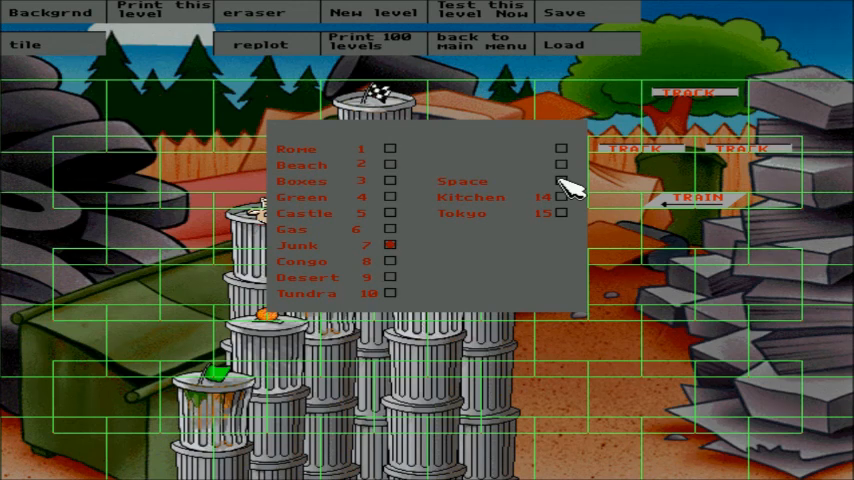
left_click(560, 180)
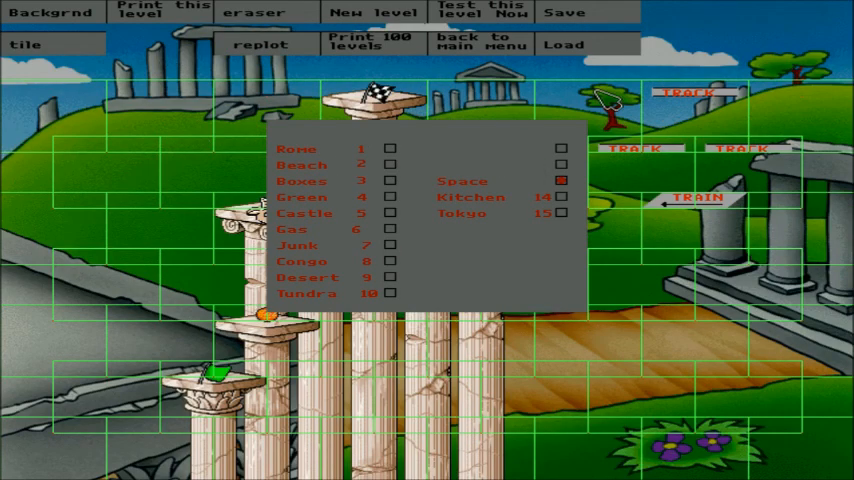
left_click(560, 180)
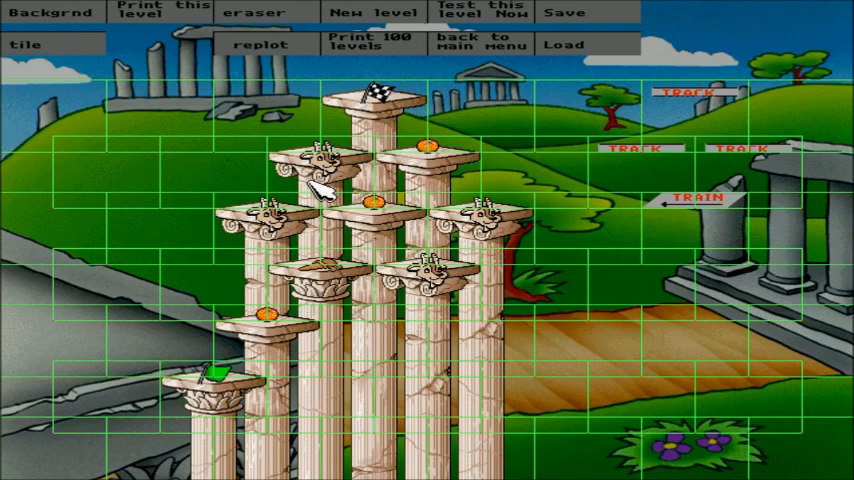
mouse_move(516, 18)
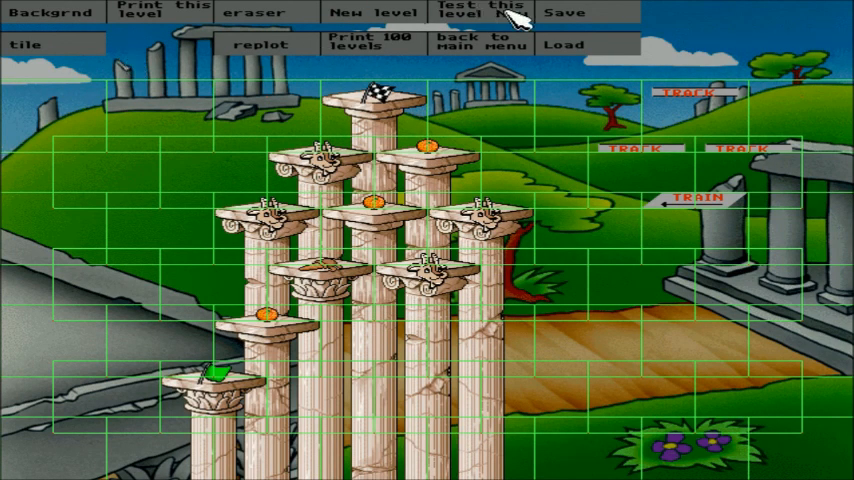
left_click(480, 12)
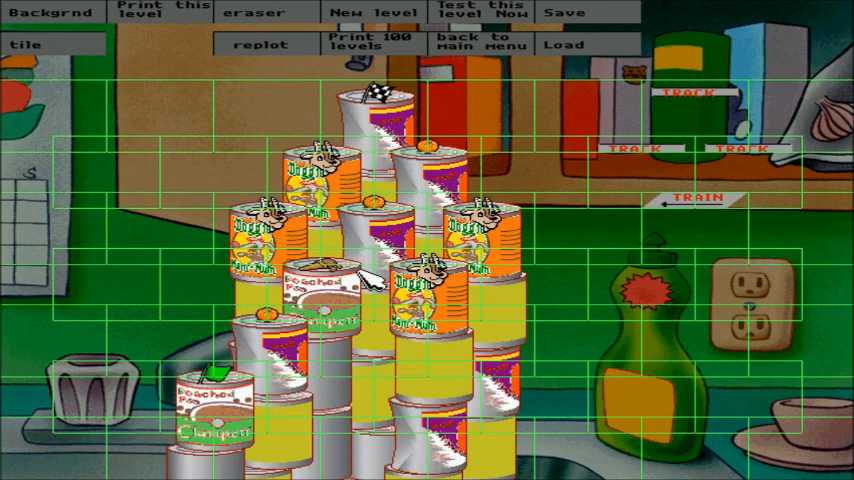
mouse_move(350, 320)
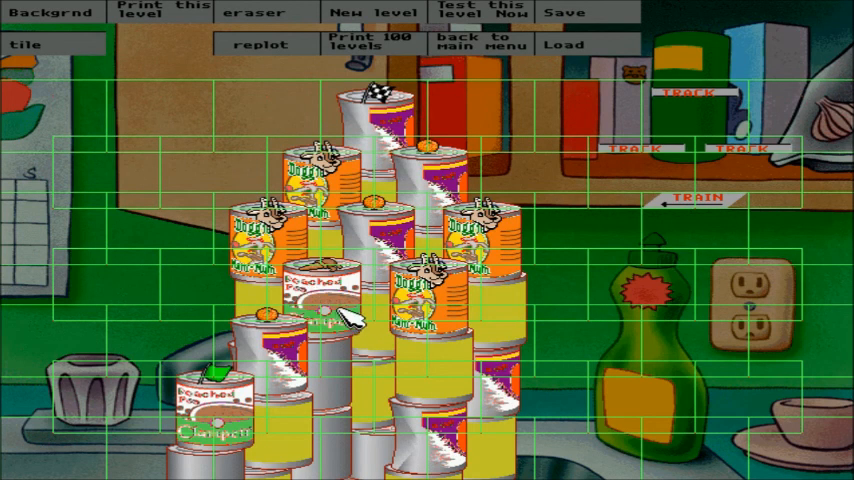
mouse_move(480, 344)
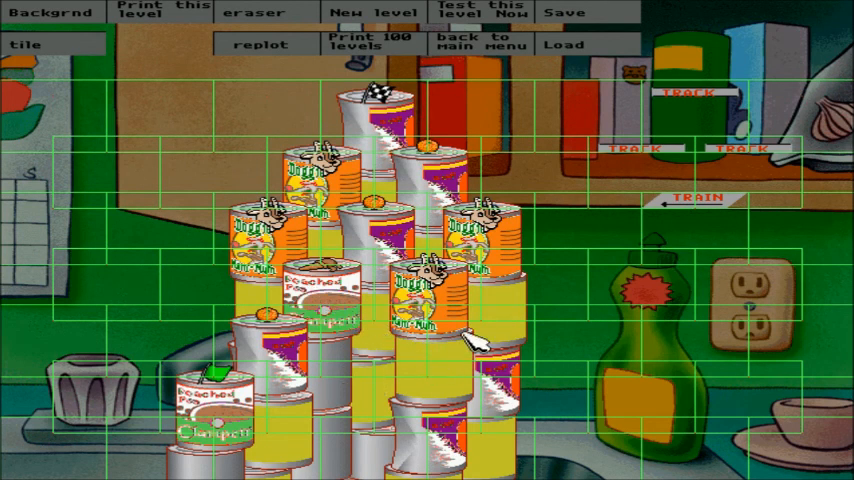
mouse_move(428, 316)
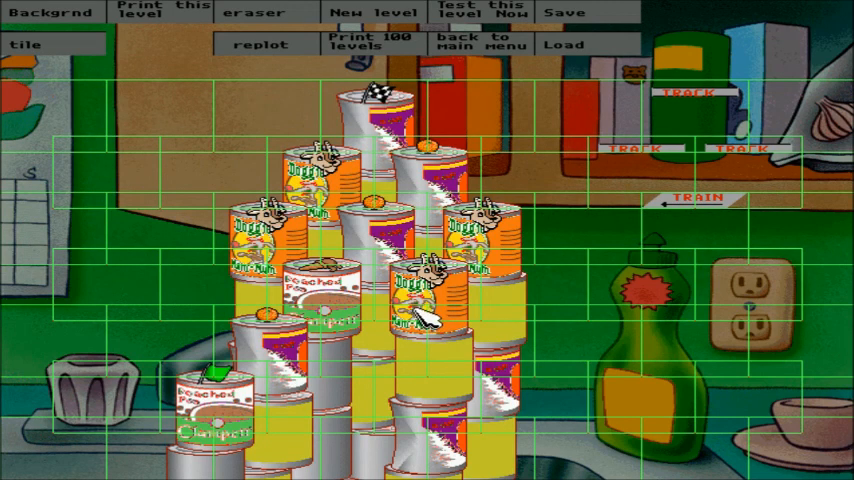
mouse_move(444, 348)
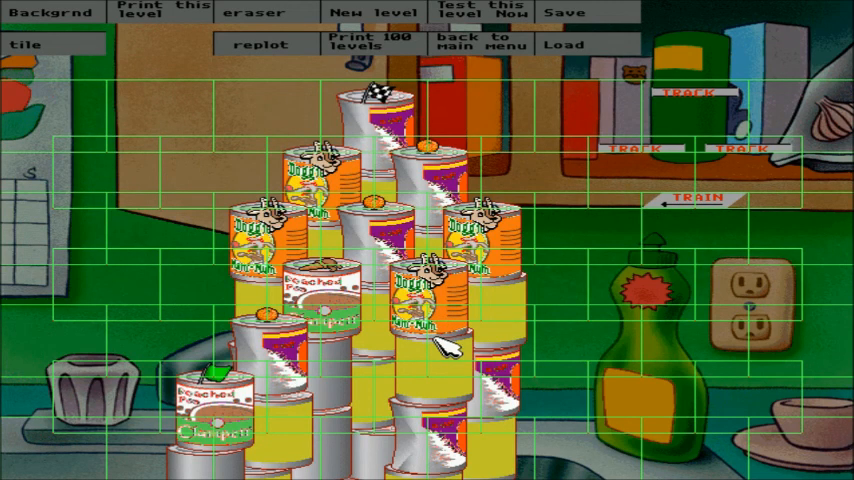
mouse_move(196, 136)
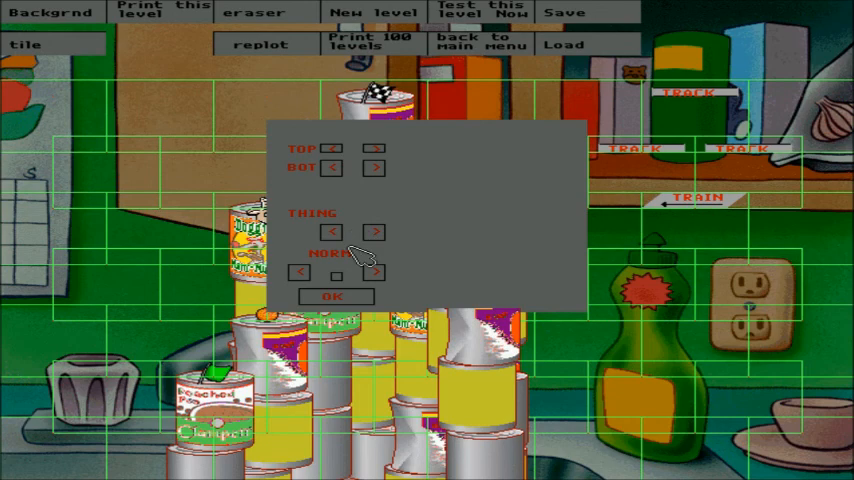
Set the new left-edge can stack's THING to Bonus Button and confirm its settings.
left_click(376, 232)
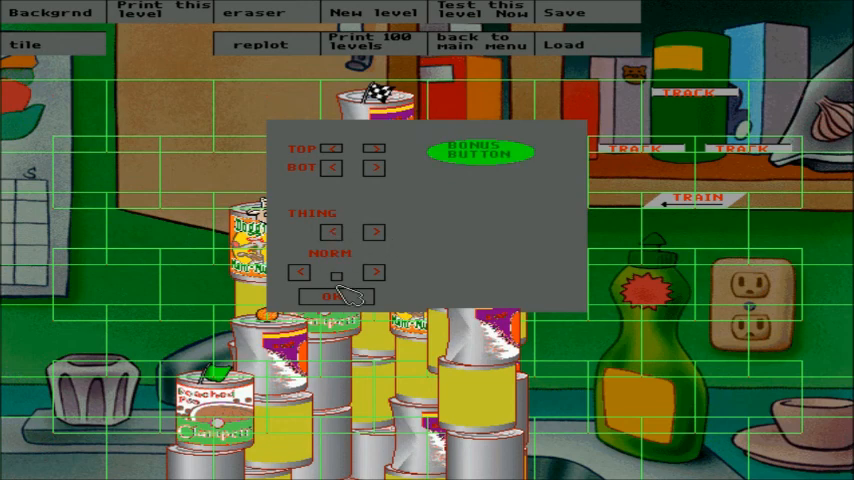
left_click(332, 296)
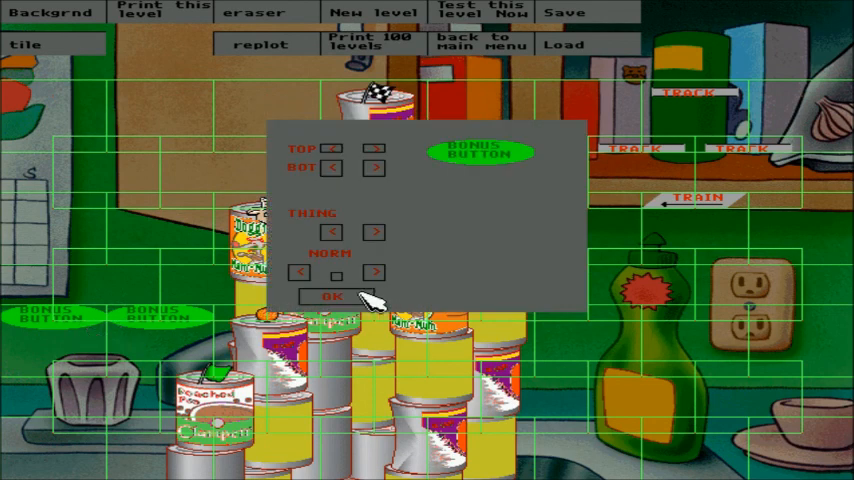
left_click(332, 296)
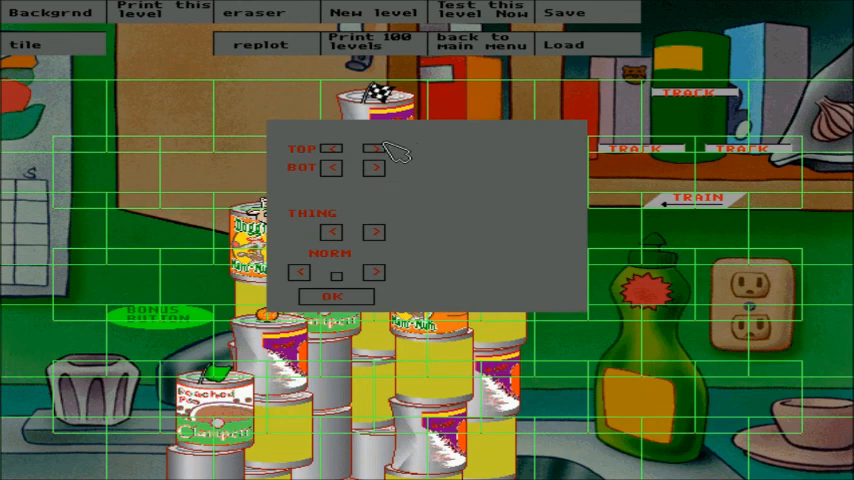
left_click(336, 296)
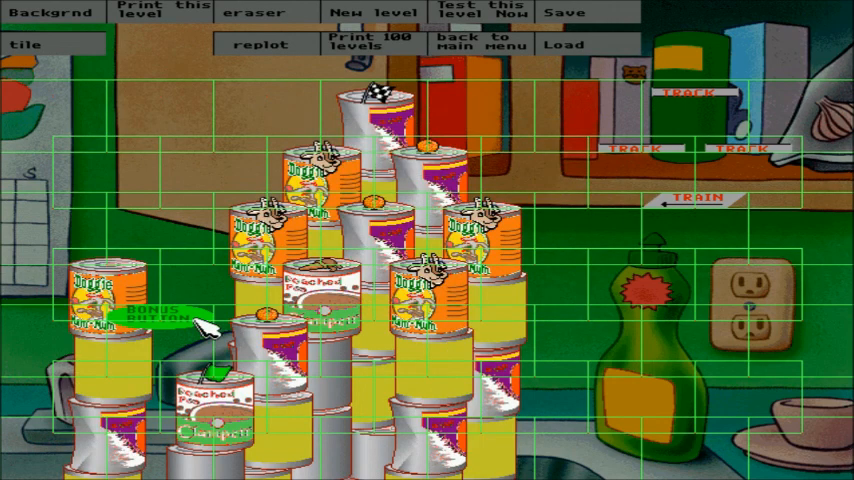
mouse_move(160, 136)
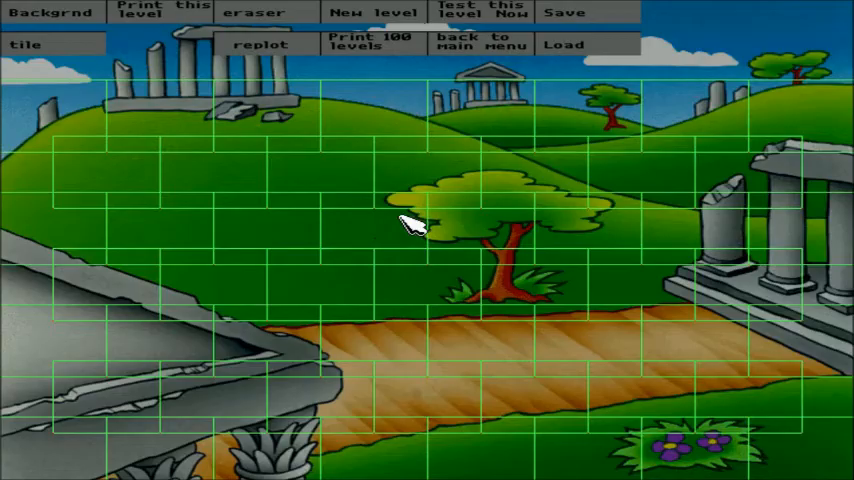
mouse_move(200, 150)
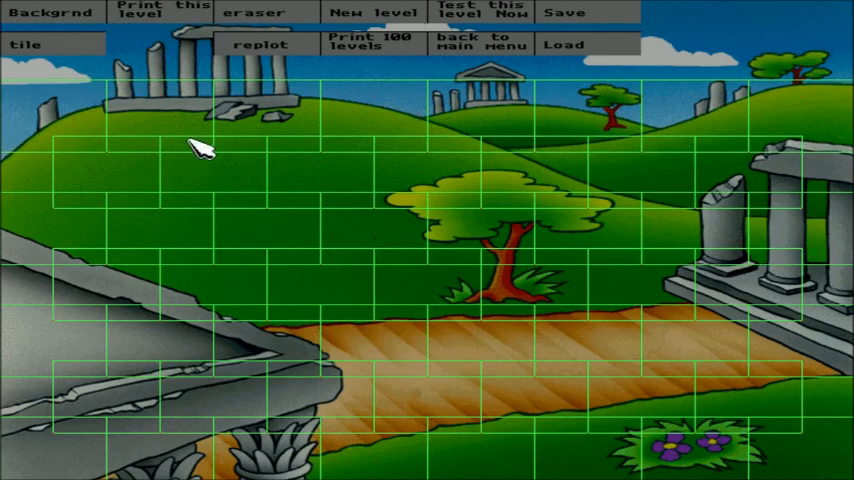
mouse_move(80, 30)
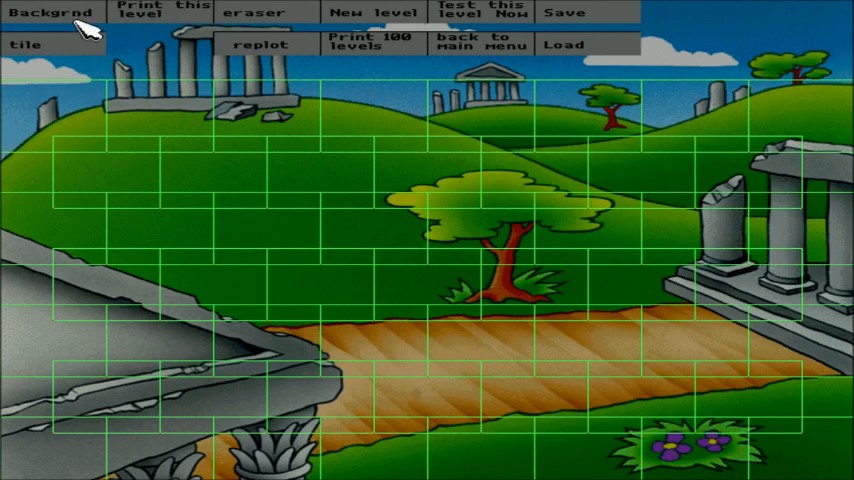
Switch the backdrop from Kitchen to the Urban city skyline with skyscraper towers.
left_click(52, 12)
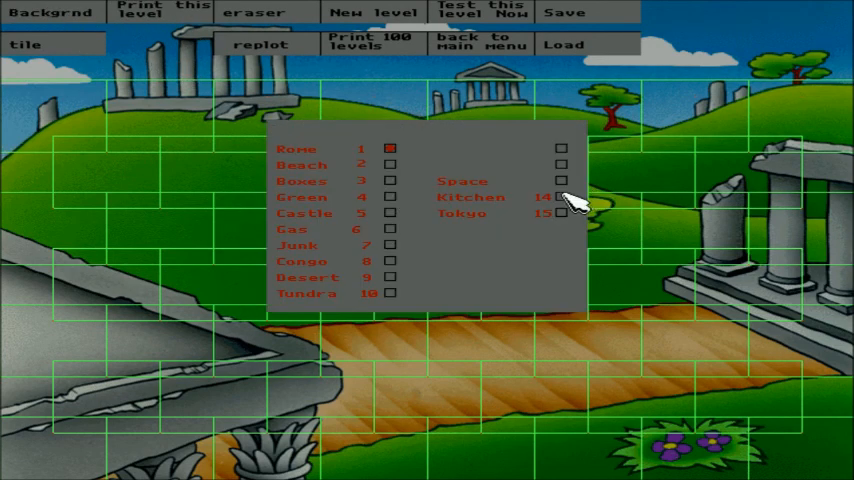
left_click(560, 196)
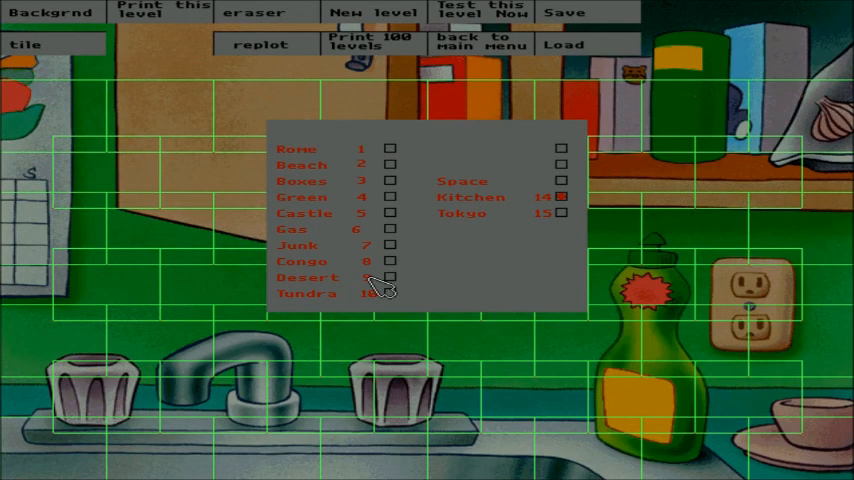
left_click(562, 212)
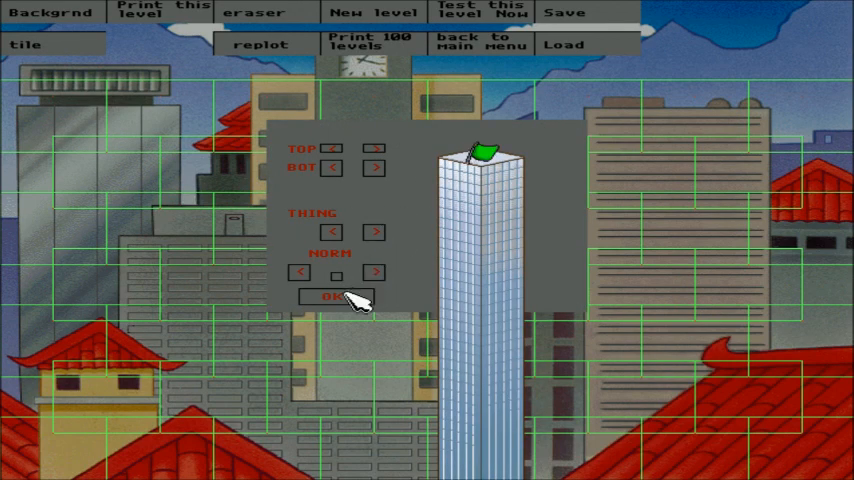
left_click(332, 296)
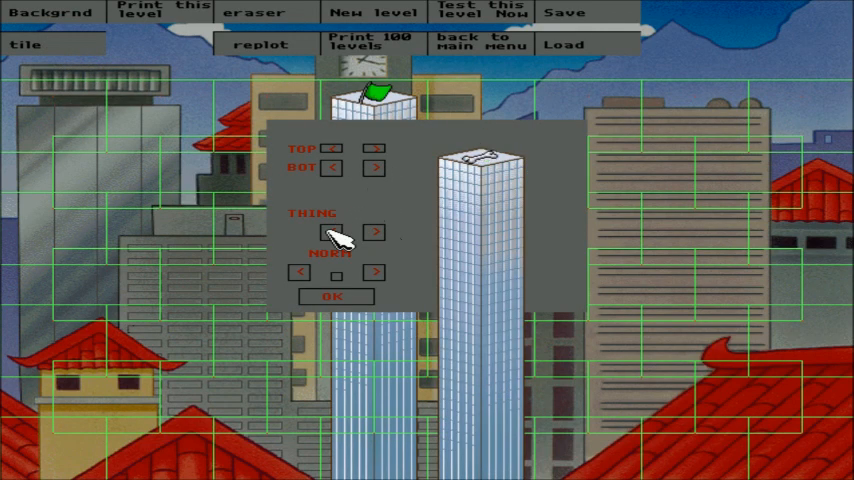
Cycle a skyscraper tile's THING through to Bonus Button and confirm it.
left_click(336, 296)
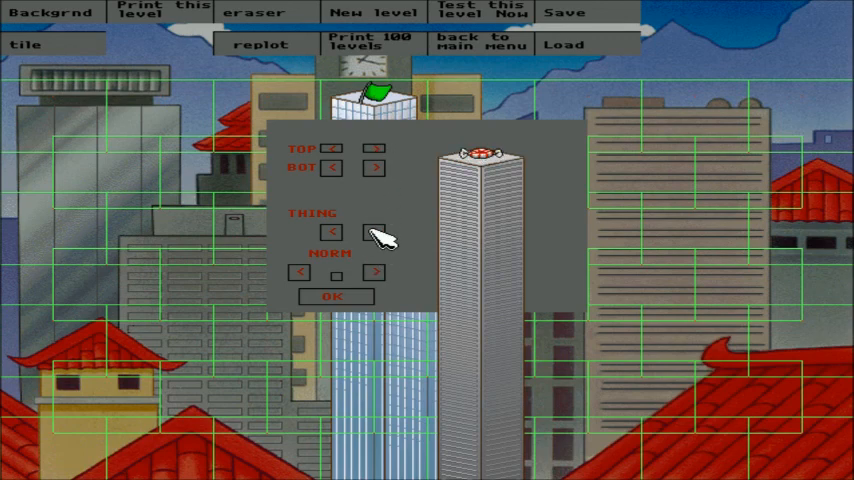
left_click(332, 296)
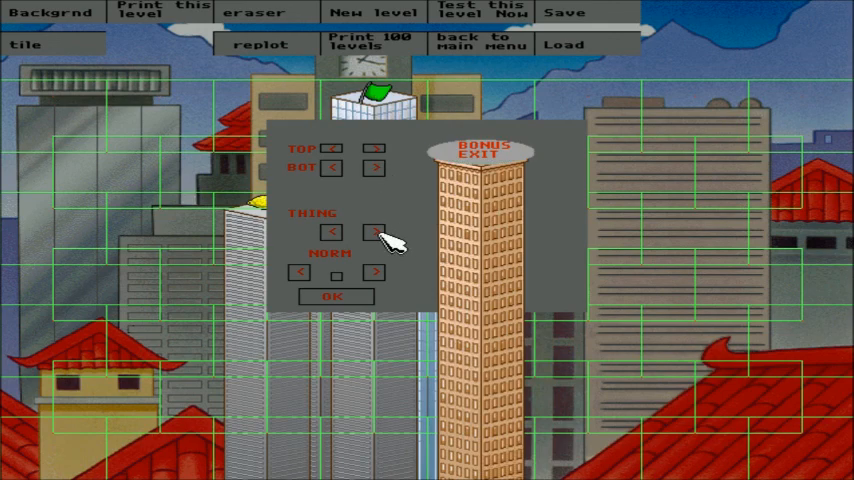
left_click(374, 232)
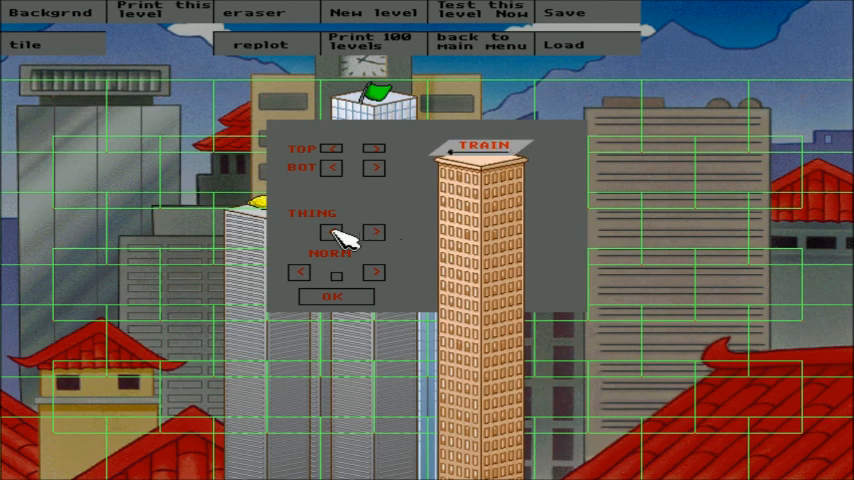
left_click(336, 296)
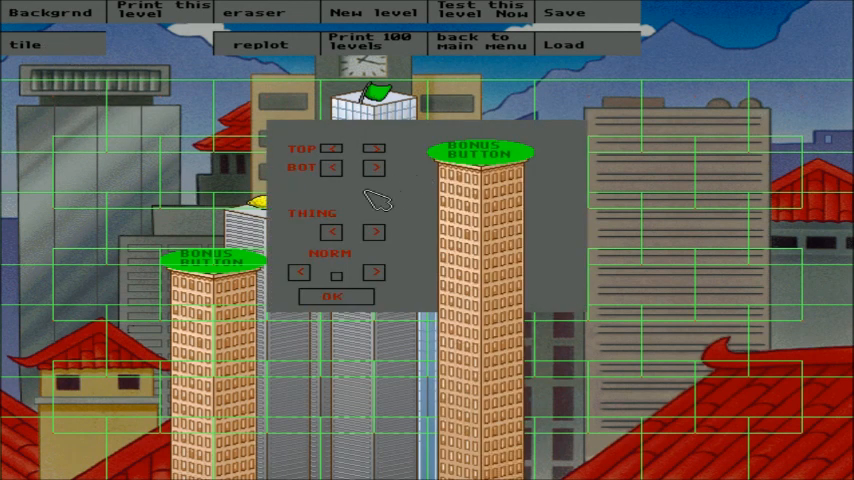
left_click(334, 296)
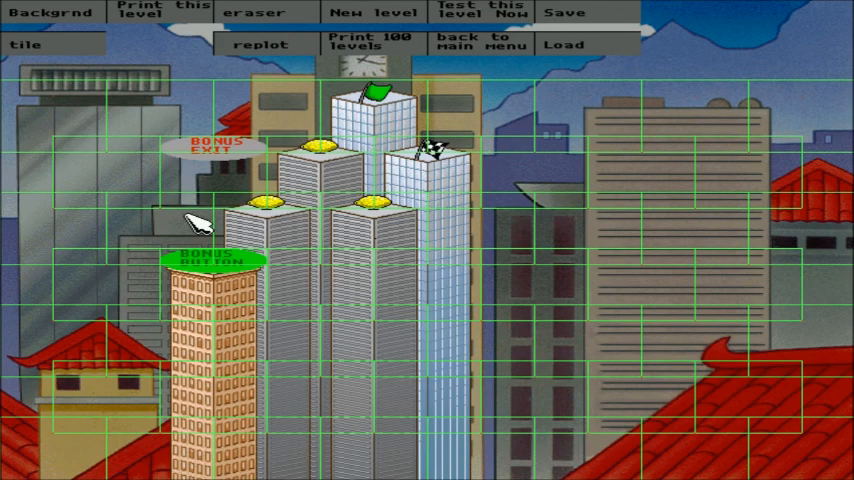
mouse_move(176, 36)
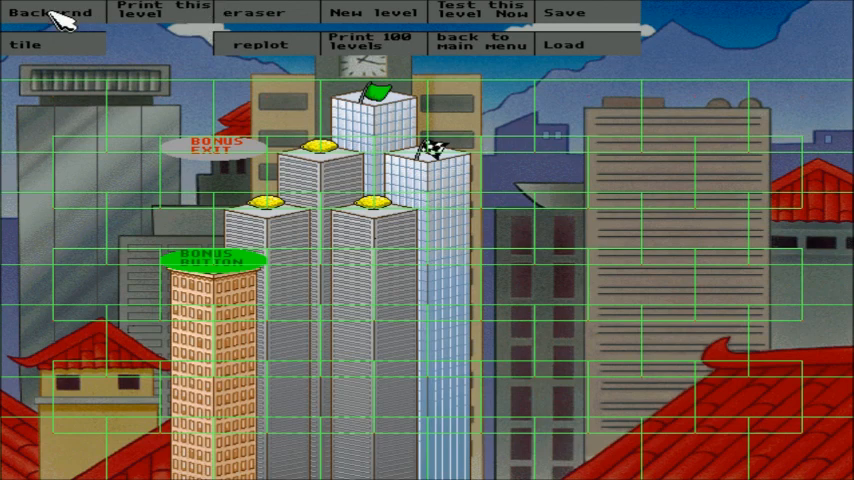
Switch to the beach backdrop and give a lower wooden post a creature.
left_click(52, 12)
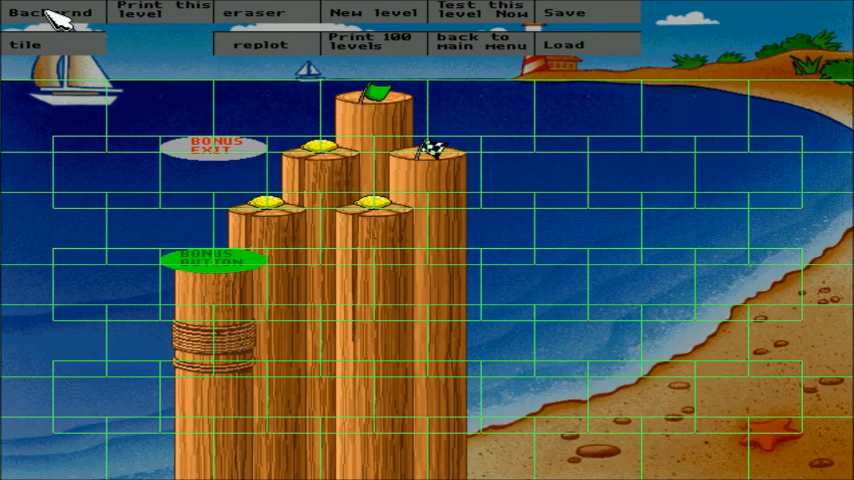
mouse_move(150, 50)
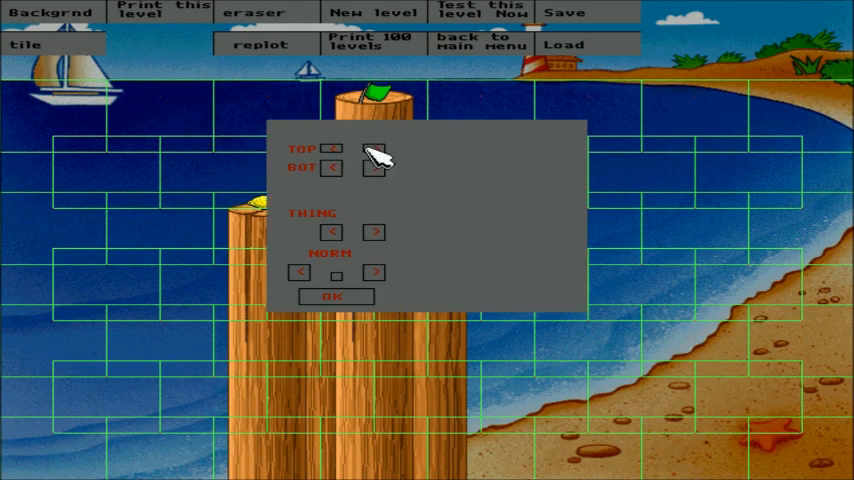
left_click(372, 148)
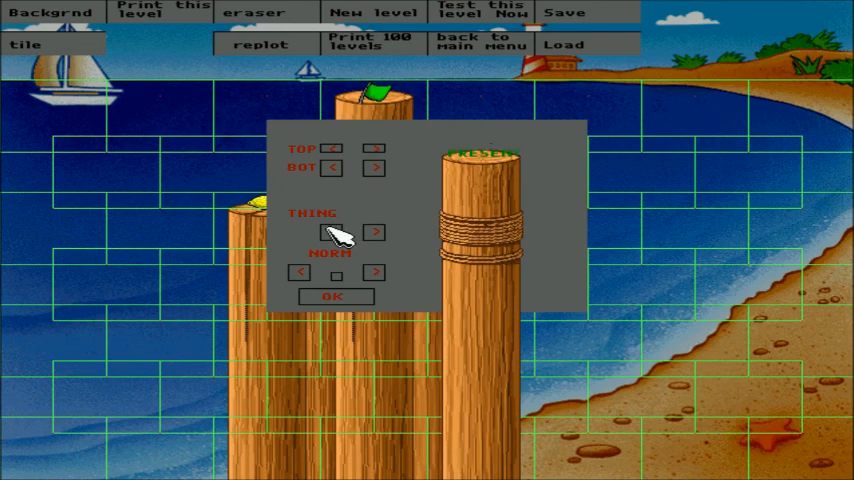
left_click(334, 296)
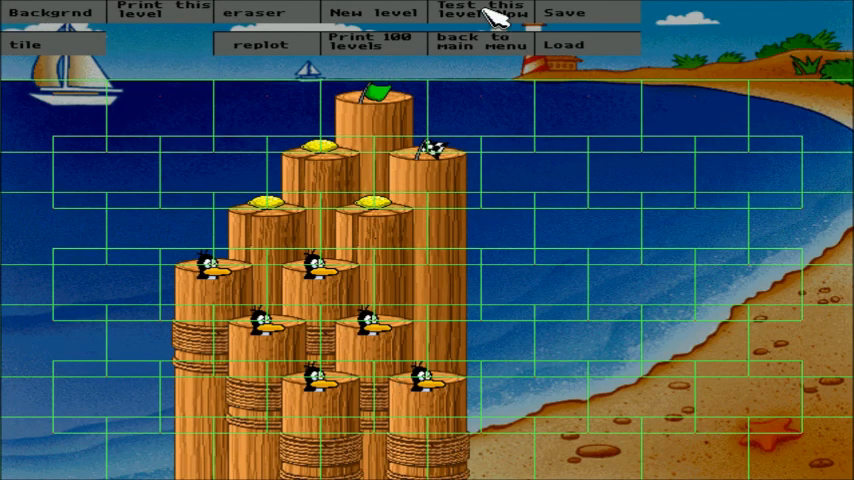
Bring up the list of level themes over the beach level.
left_click(480, 12)
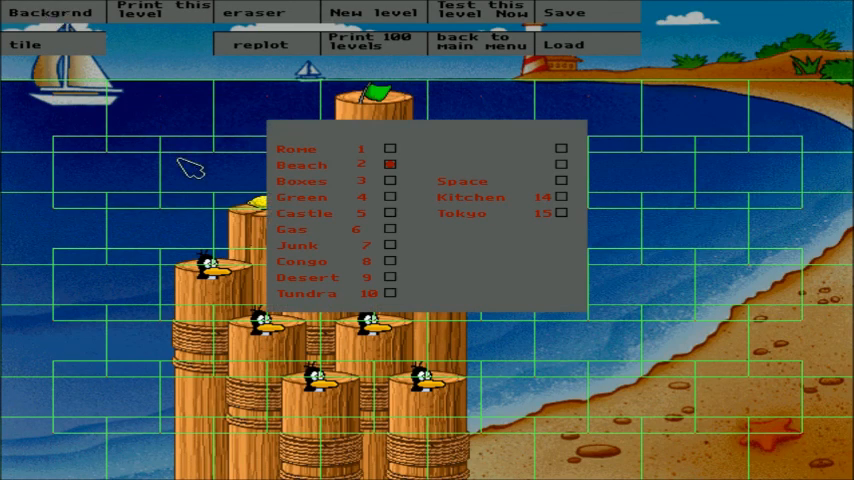
Set the theme to Kitchen and change the item sitting on one tin can.
left_click(562, 196)
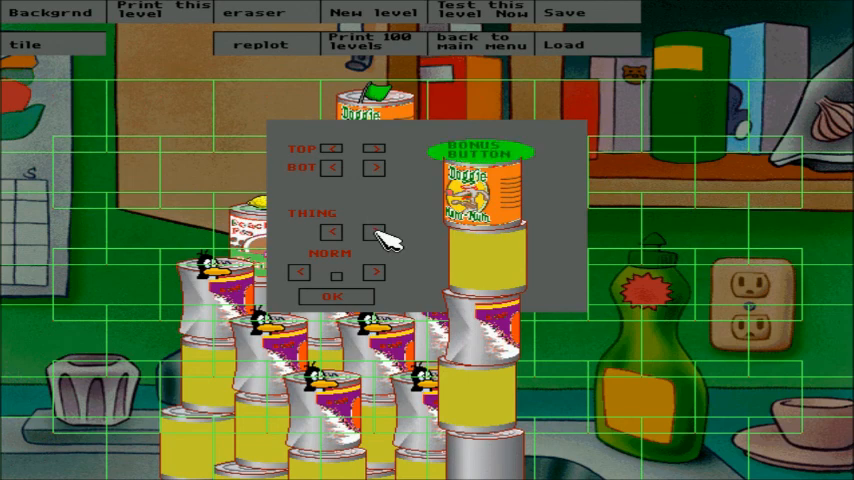
left_click(484, 152)
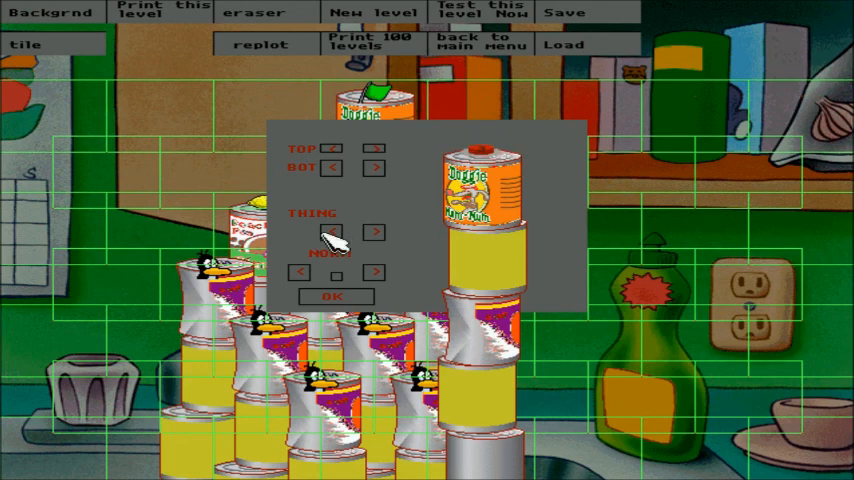
left_click(334, 296)
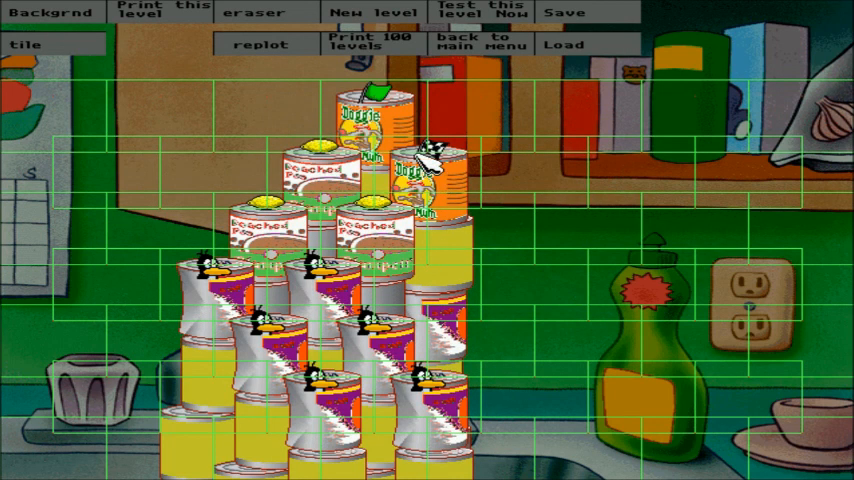
mouse_move(280, 118)
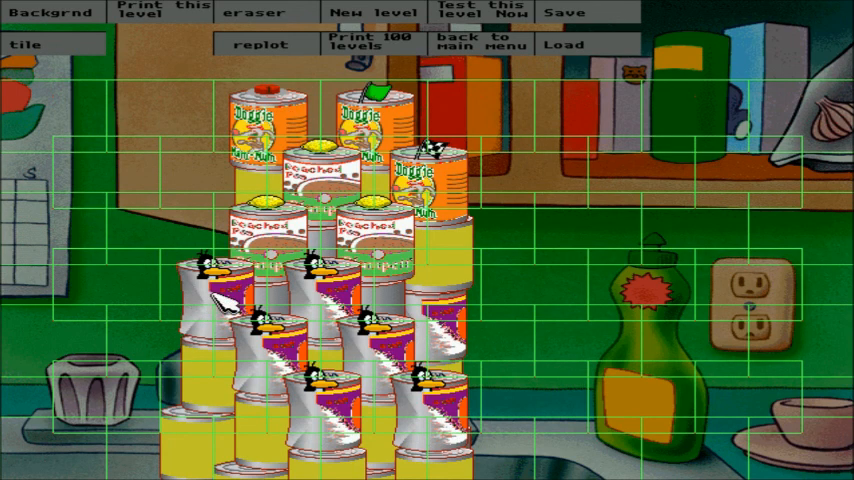
mouse_move(70, 40)
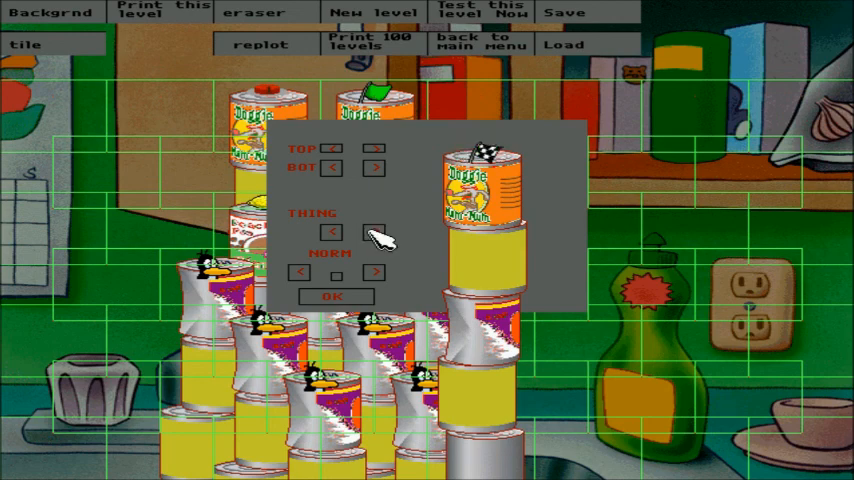
Pick the creature placed on the new lower-right tin can.
left_click(330, 232)
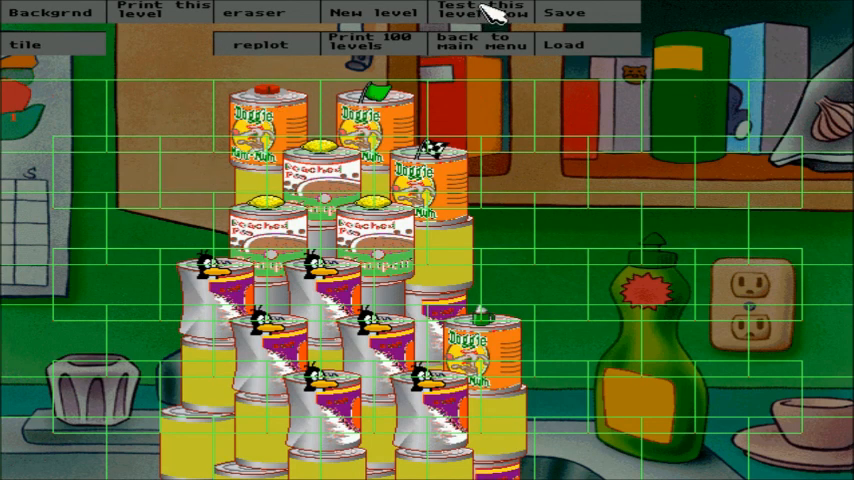
Open the settings for the can tile holding a small green creature.
left_click(478, 12)
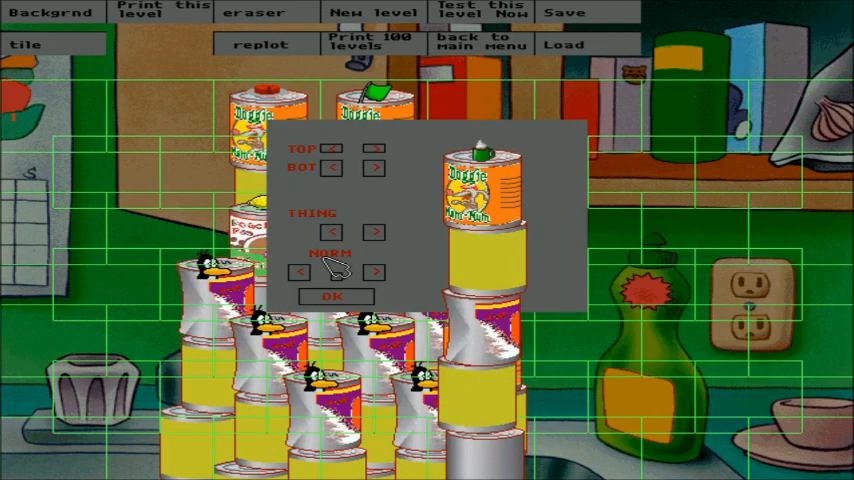
Toggle the can tile's NORM behaviour back to normal and confirm its settings.
left_click(334, 296)
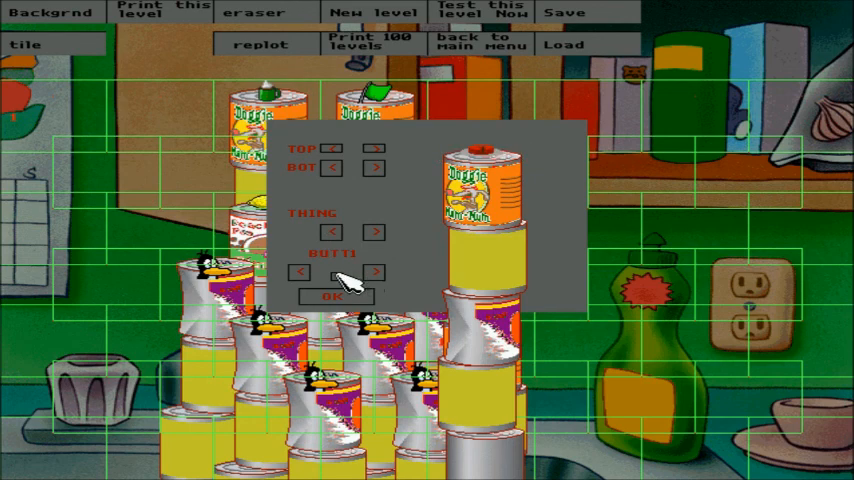
left_click(376, 272)
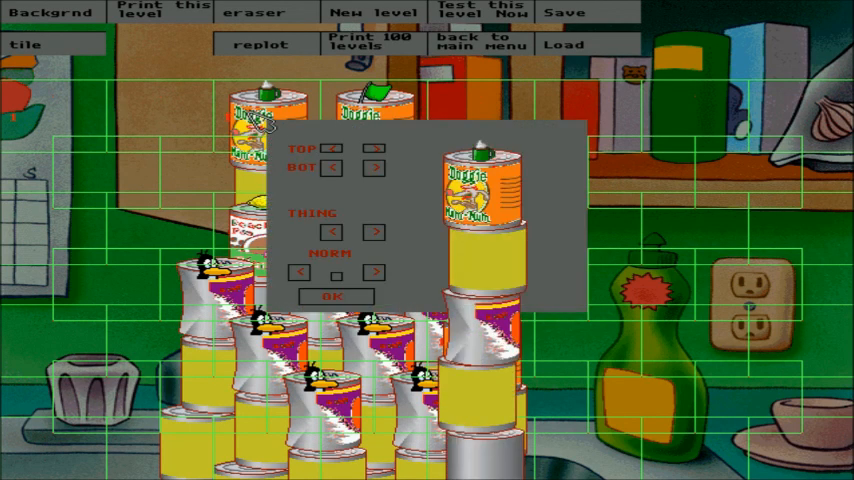
left_click(332, 296)
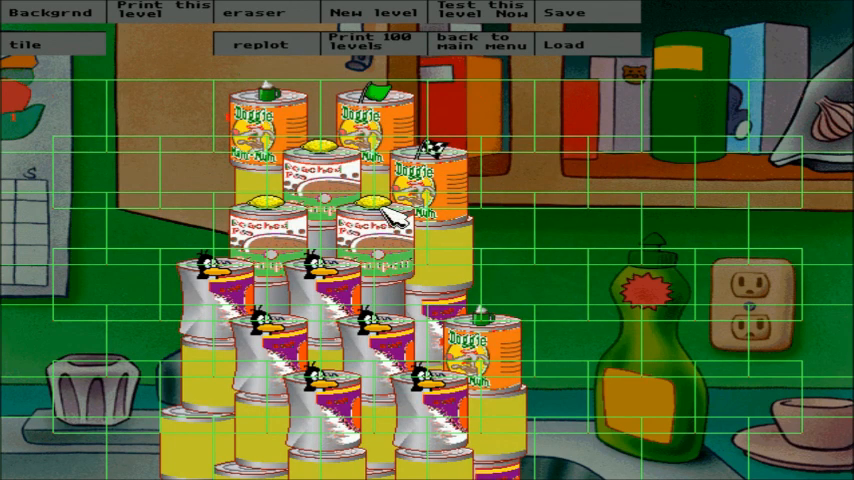
mouse_move(484, 340)
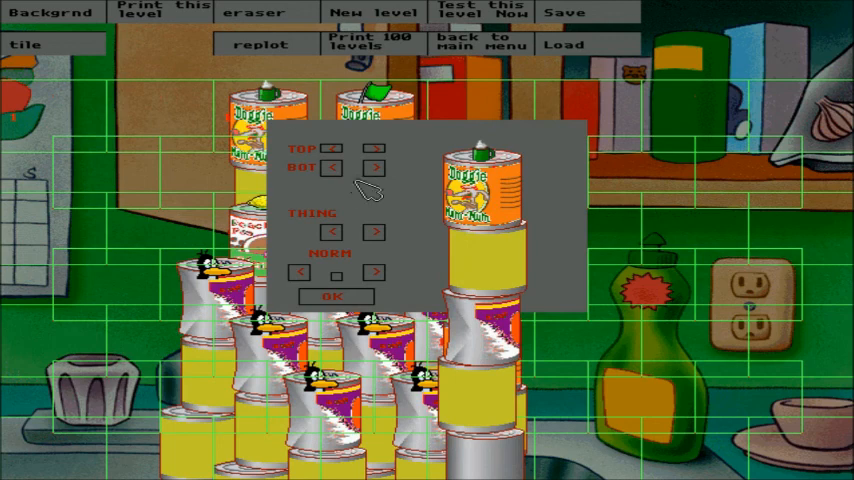
left_click(332, 296)
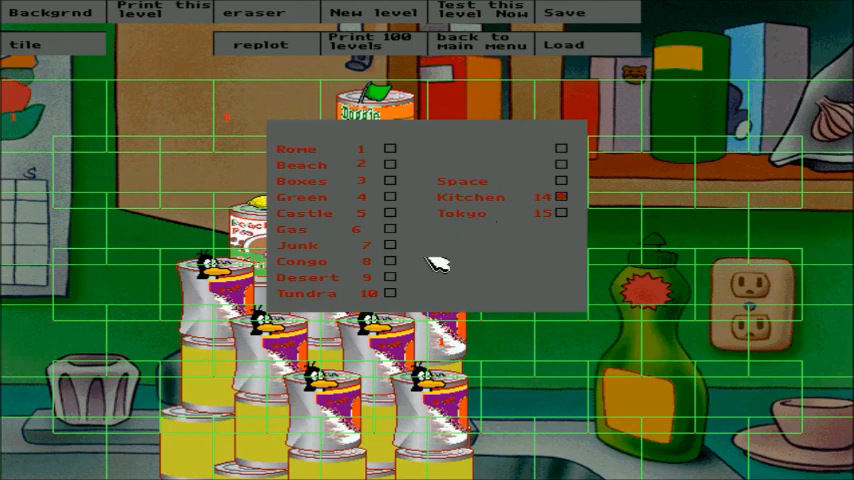
mouse_move(376, 212)
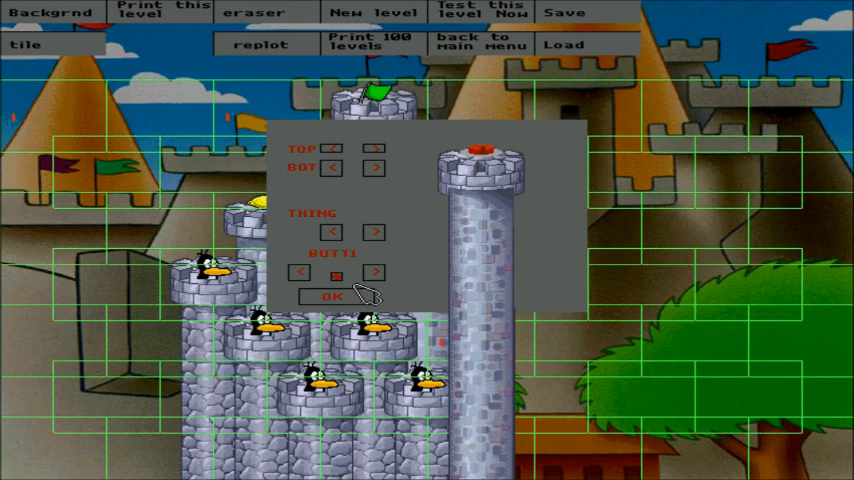
Confirm the tower tile settings so the Castle theme's stone turrets appear in the level.
left_click(328, 296)
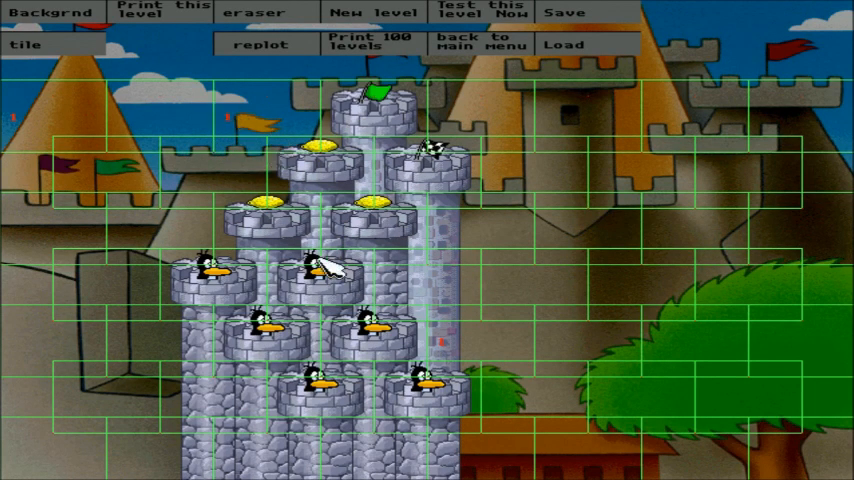
mouse_move(76, 150)
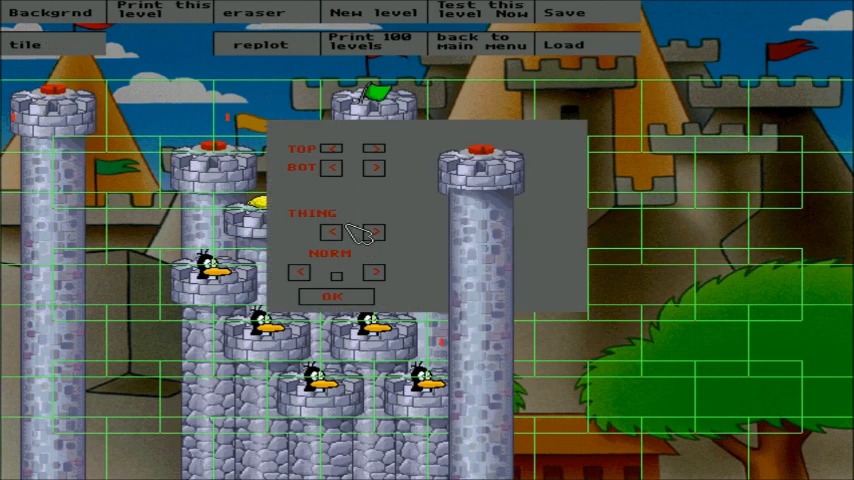
Give the left-edge stone tower a red top item and place it beside the central stack.
left_click(336, 296)
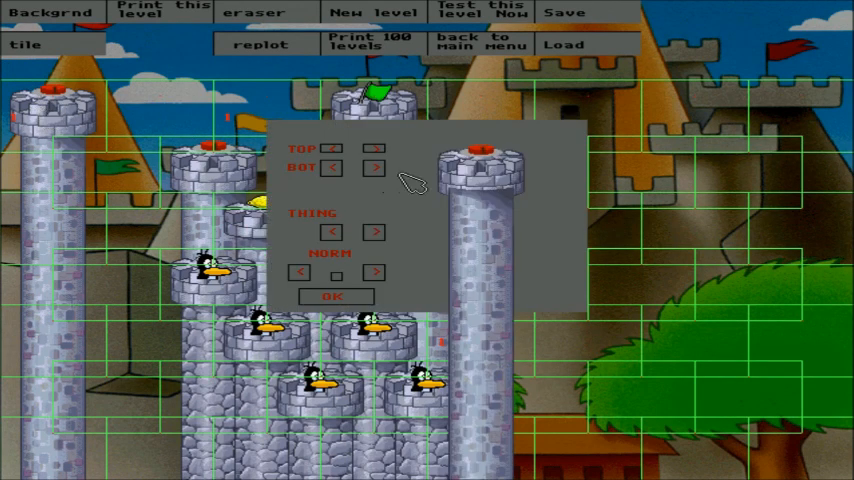
mouse_move(356, 284)
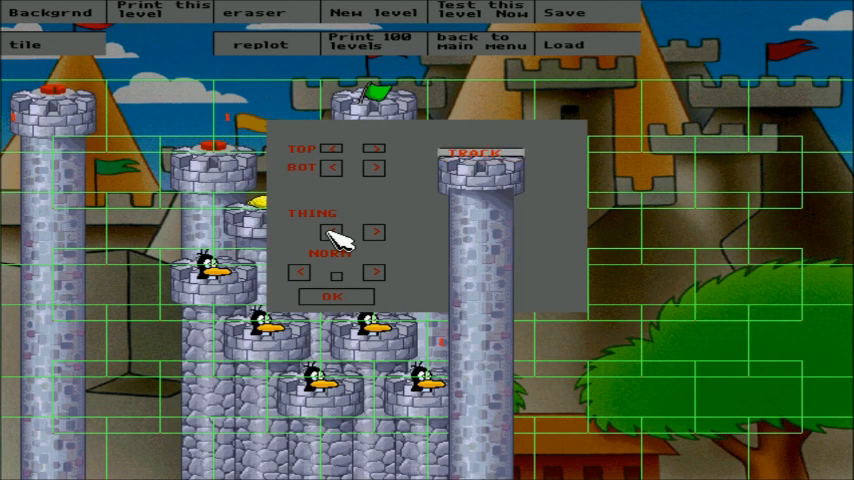
left_click(480, 152)
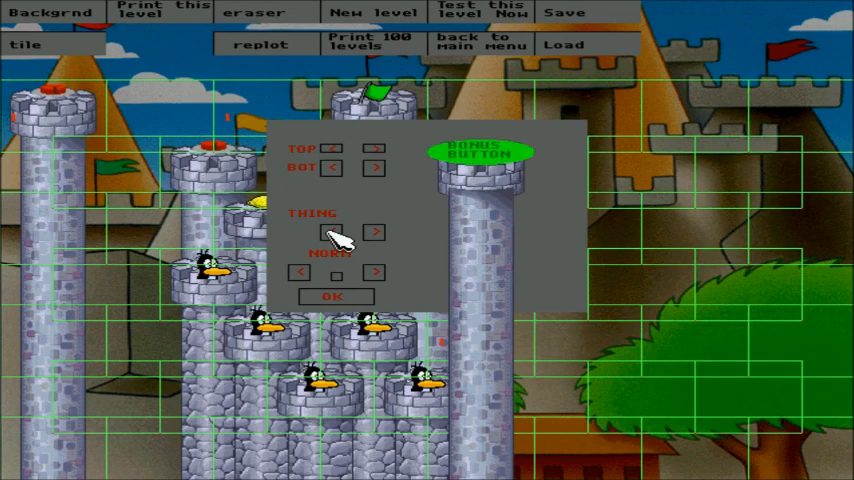
left_click(336, 296)
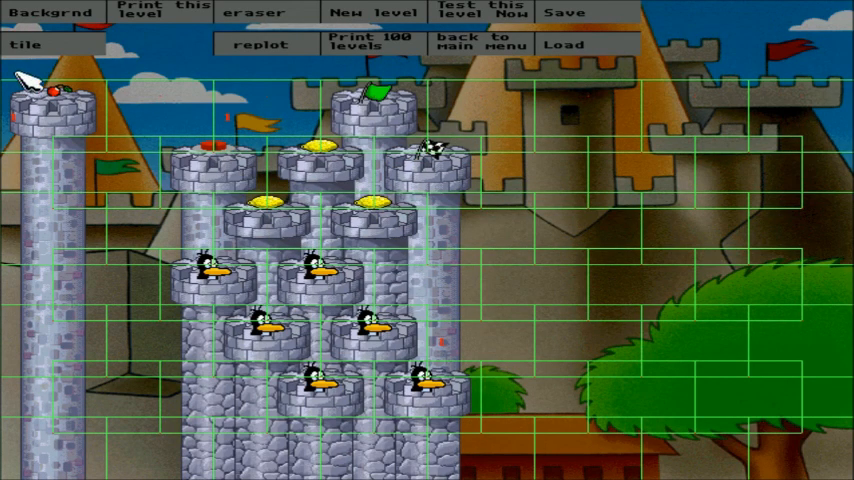
mouse_move(484, 18)
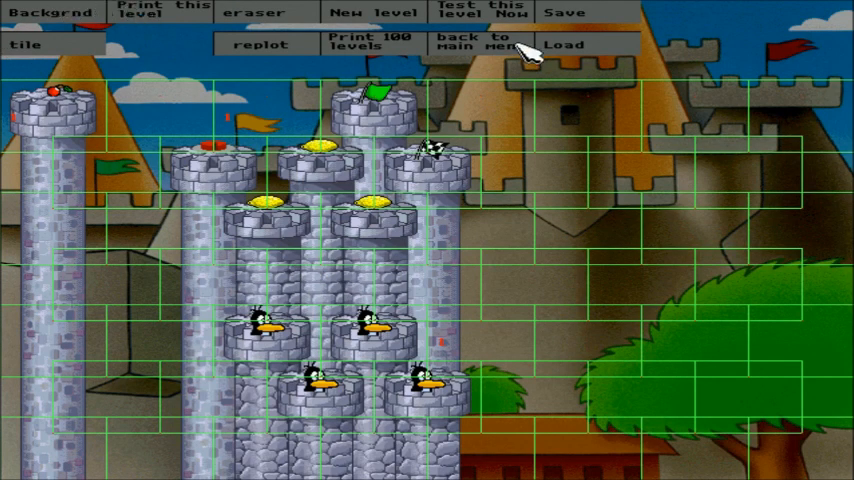
left_click(488, 10)
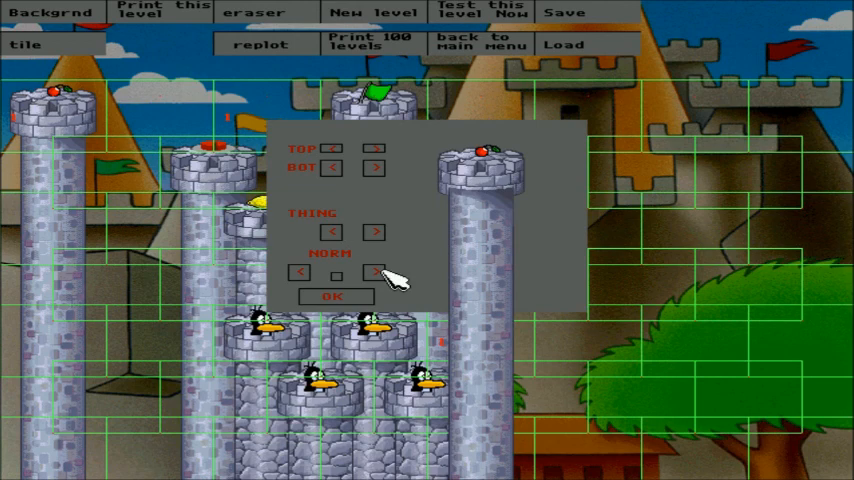
Change the tower tile's behaviour option and confirm it, removing the tall red-topped left tower.
left_click(376, 272)
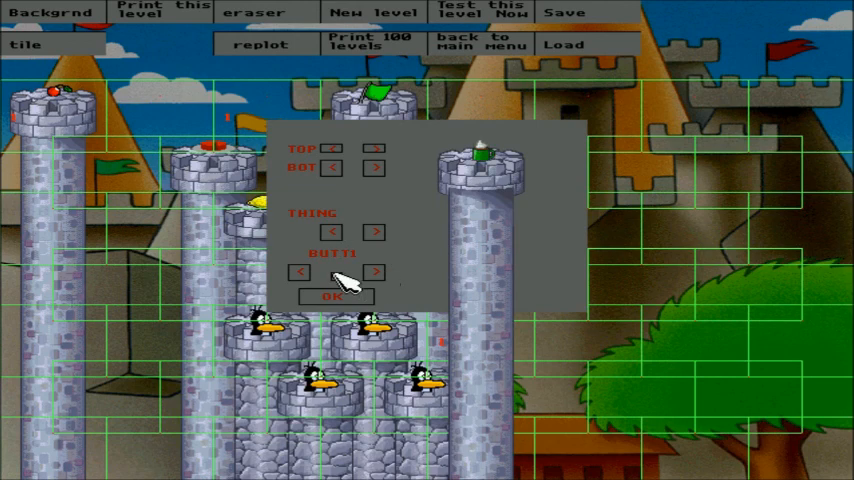
left_click(324, 298)
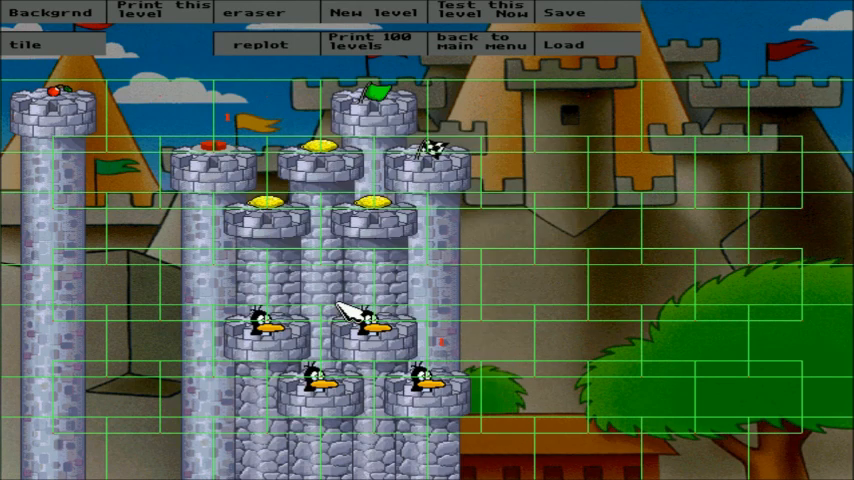
mouse_move(200, 16)
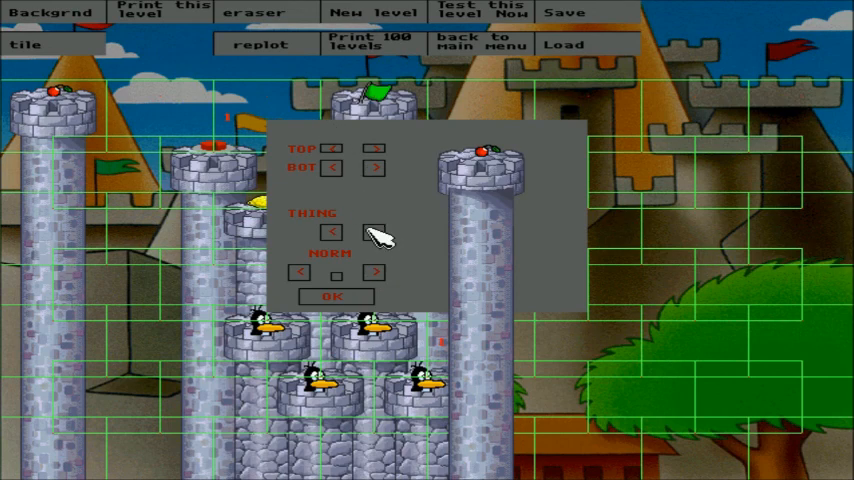
mouse_move(350, 236)
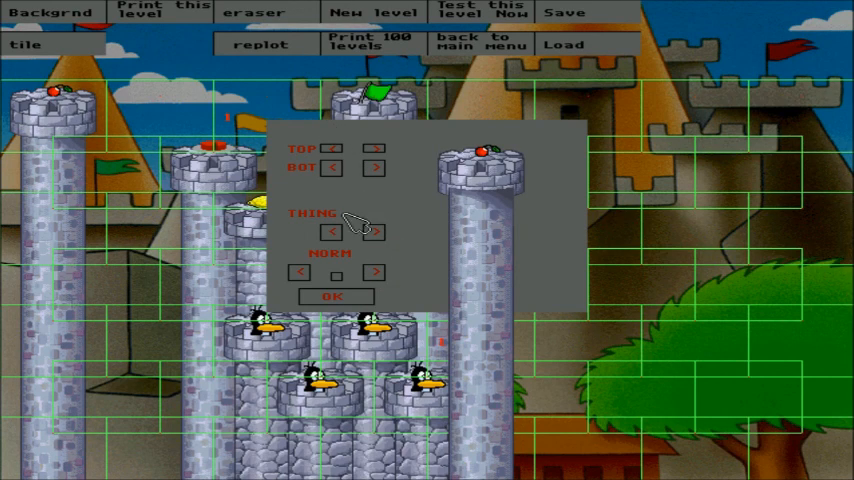
left_click(336, 296)
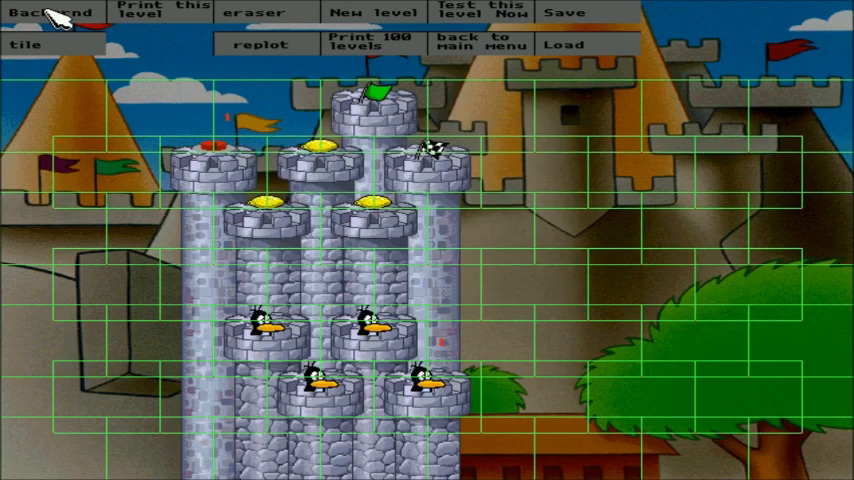
Switch the background to Gas and put a bone-topped plate tile at the top of the stack.
left_click(52, 12)
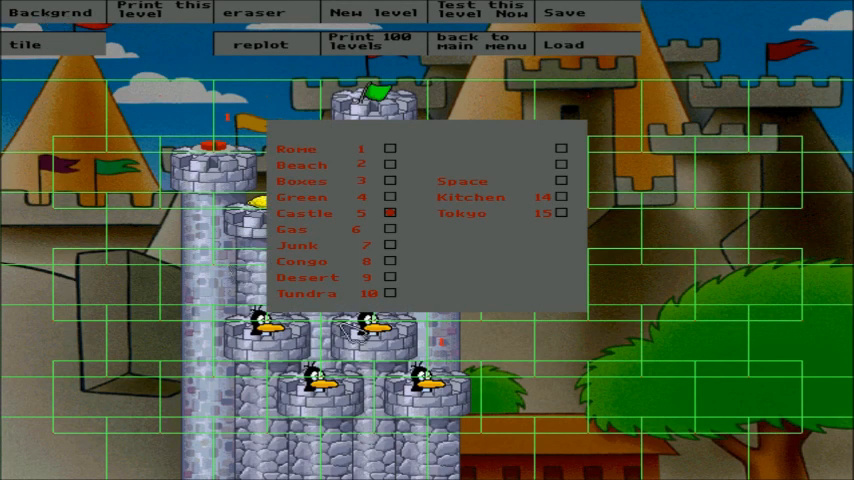
mouse_move(396, 240)
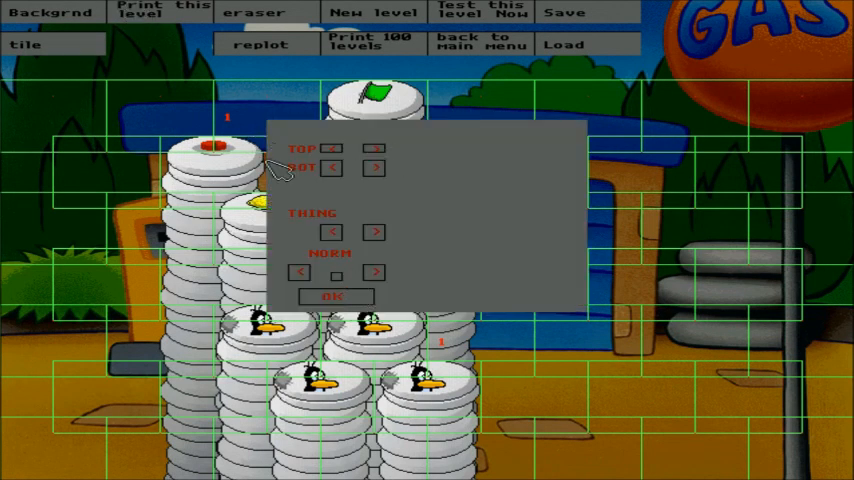
mouse_move(510, 220)
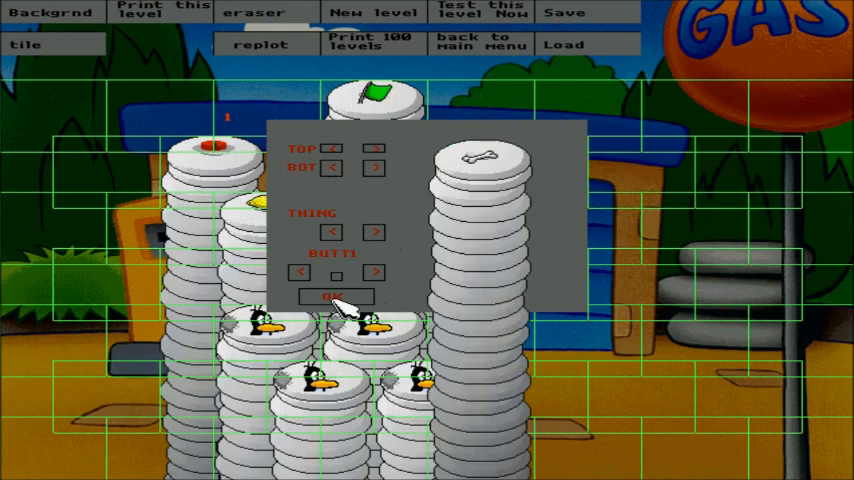
left_click(336, 296)
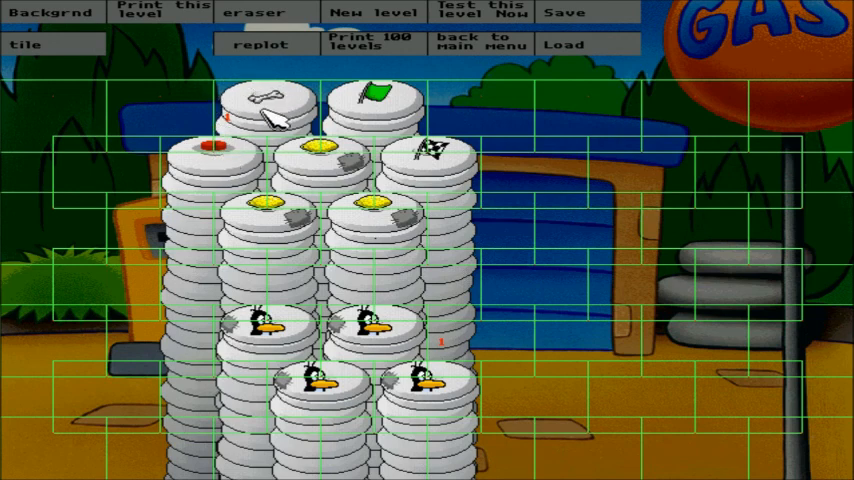
left_click(264, 108)
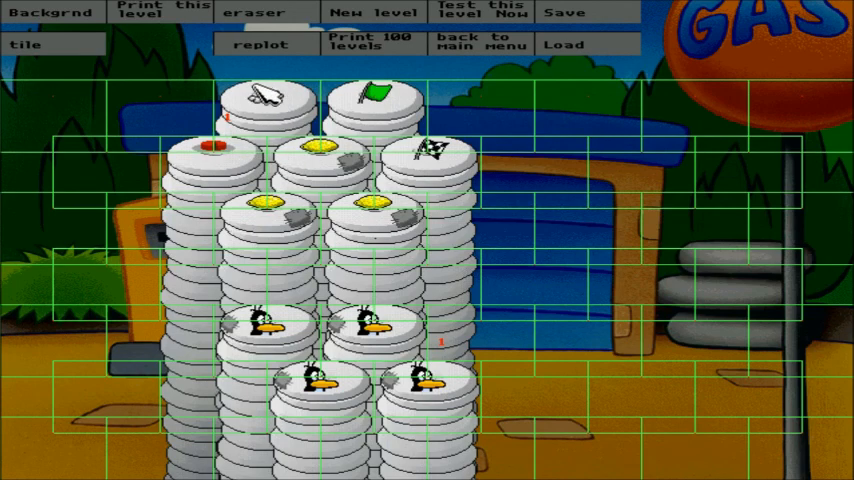
Cycle a gas-station tile's item and behaviour modes, then return to that cell's settings.
left_click(480, 12)
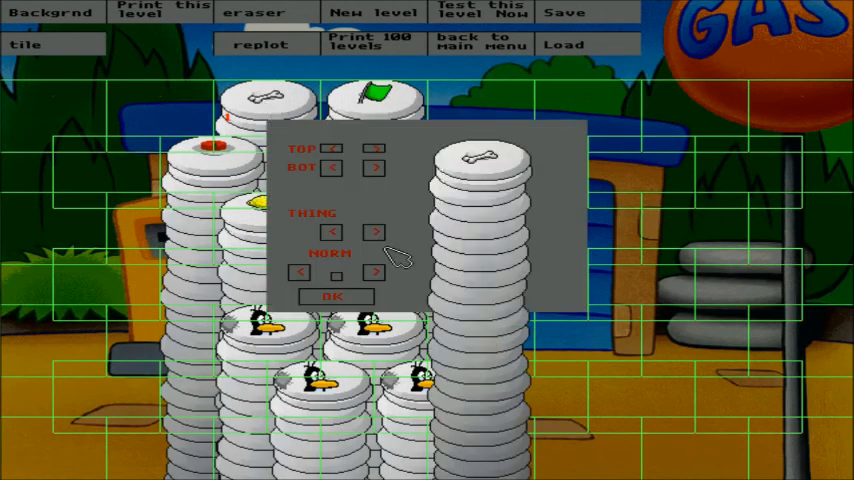
left_click(300, 272)
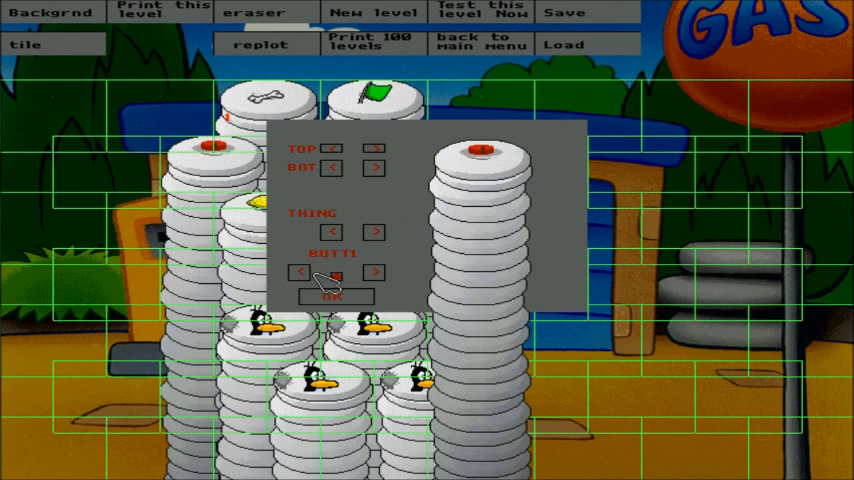
left_click(300, 272)
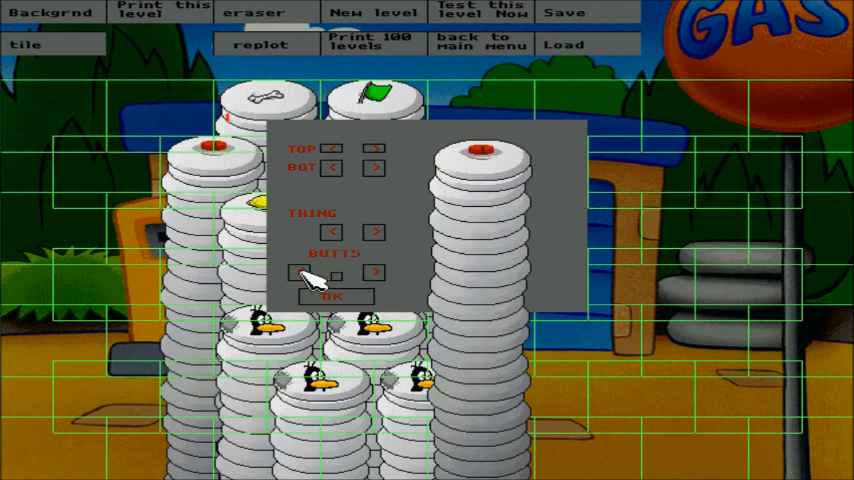
left_click(300, 272)
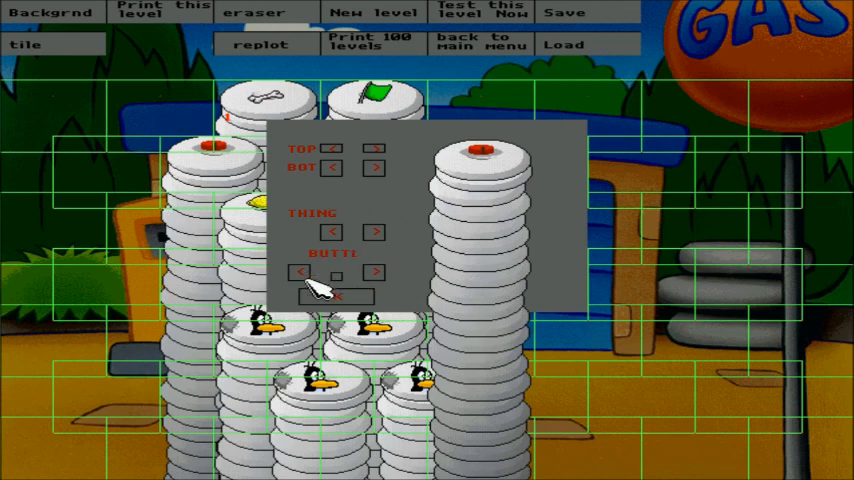
left_click(480, 12)
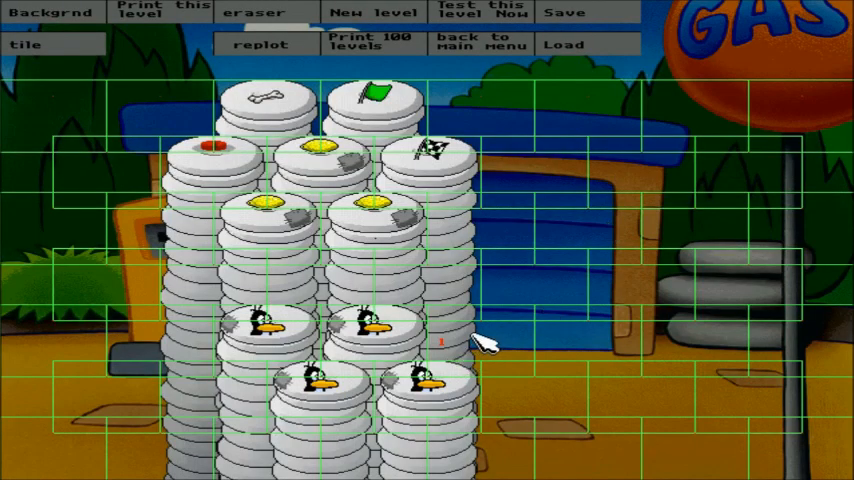
mouse_move(250, 70)
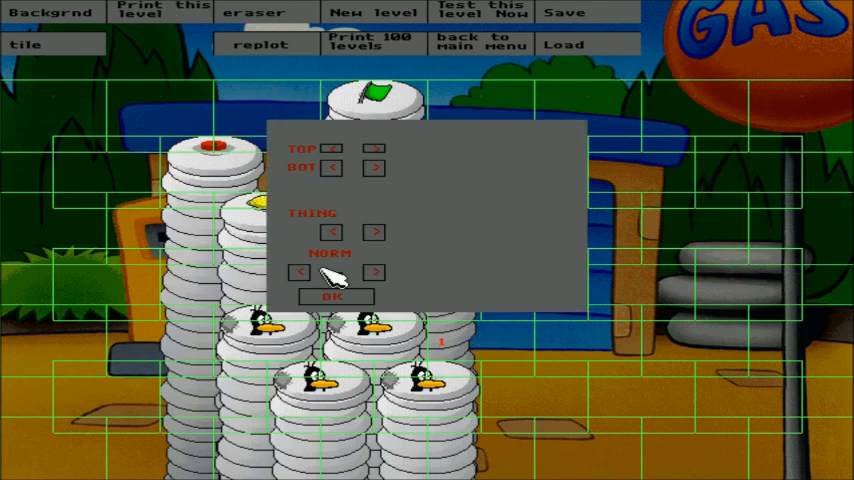
mouse_move(410, 304)
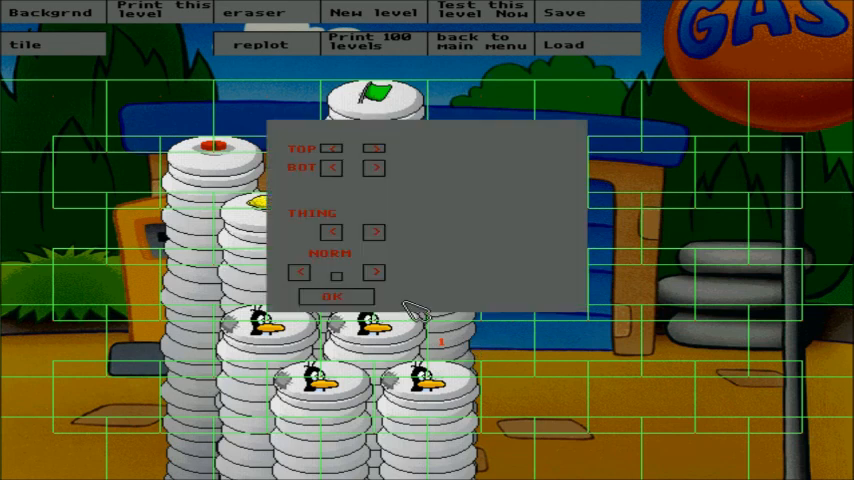
Set the top-left plate tile to normal mode with the black creature on it.
left_click(376, 272)
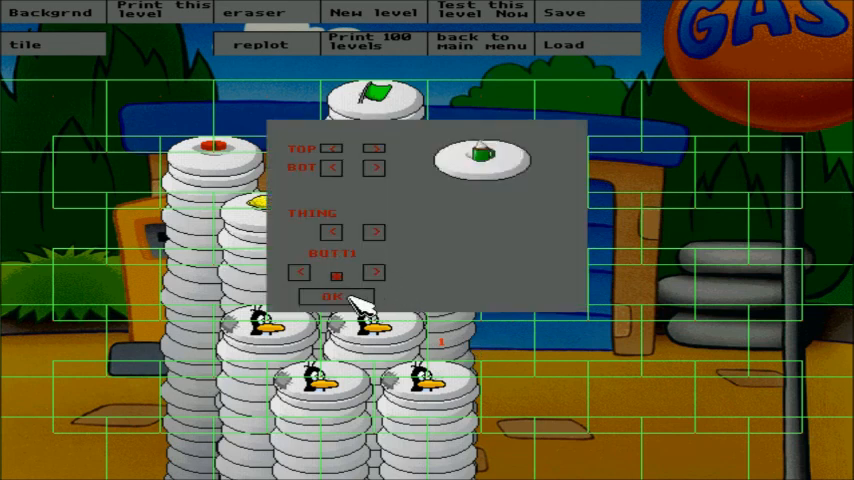
left_click(328, 296)
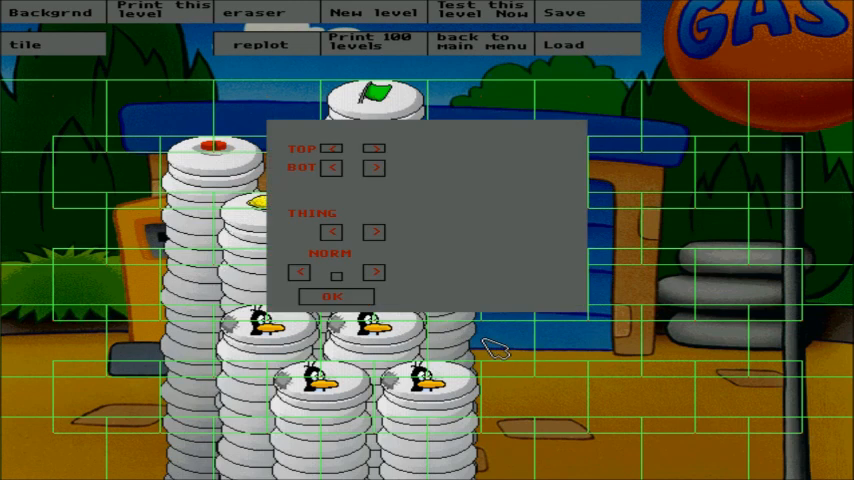
left_click(334, 296)
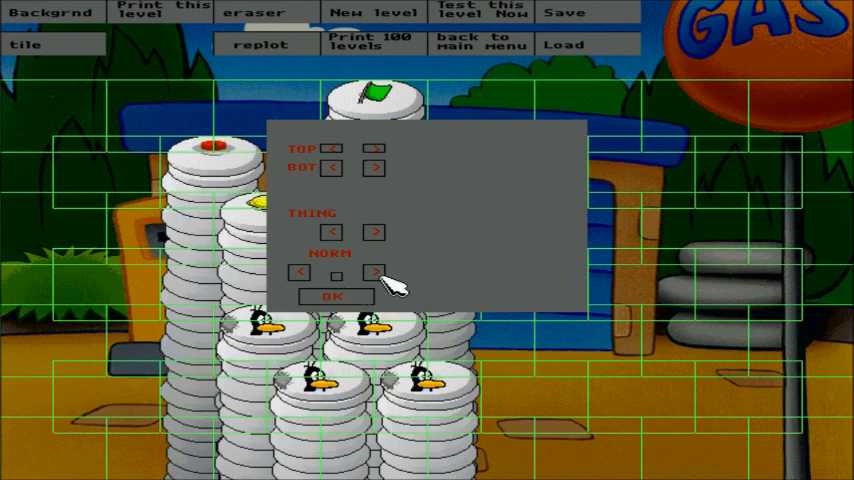
left_click(372, 272)
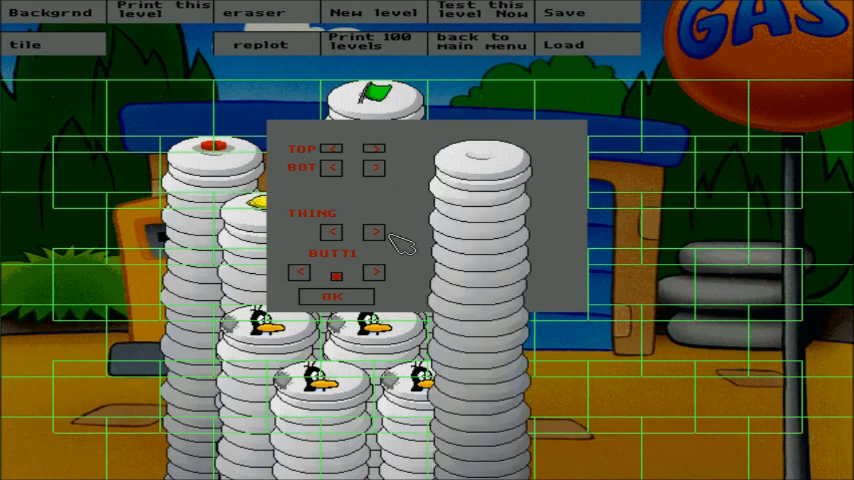
left_click(374, 232)
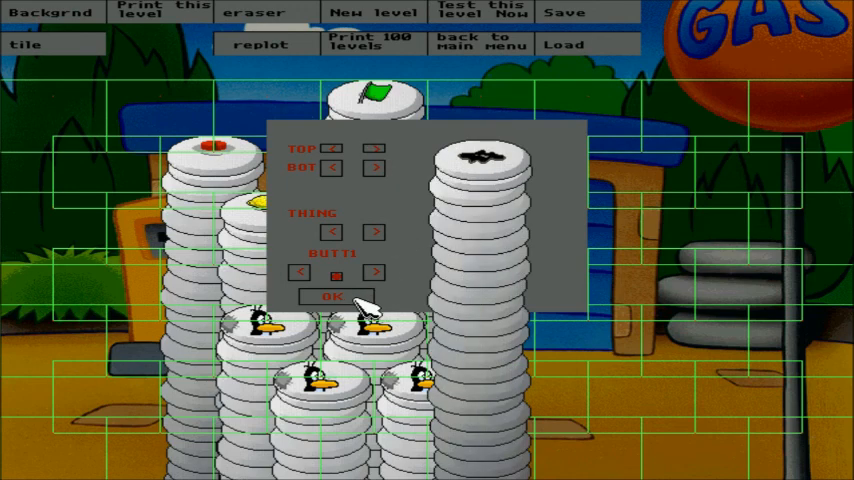
left_click(324, 296)
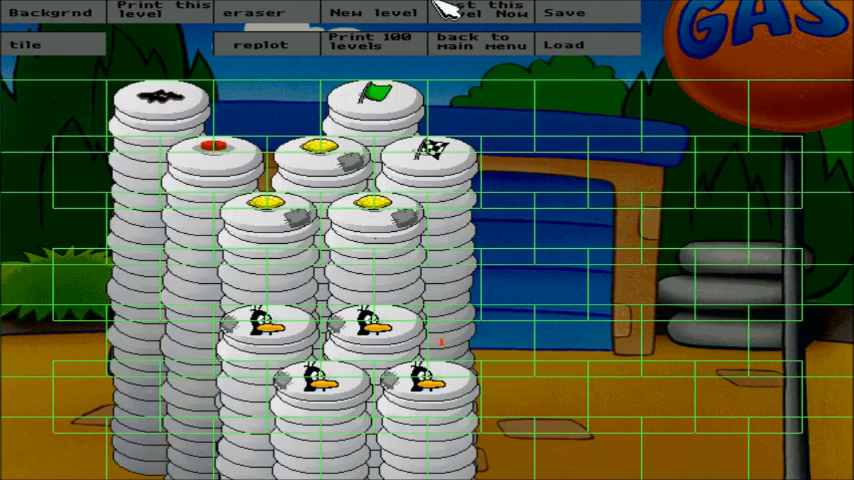
Review that tile's settings without changes, then start a new blank Untitled level.
left_click(480, 12)
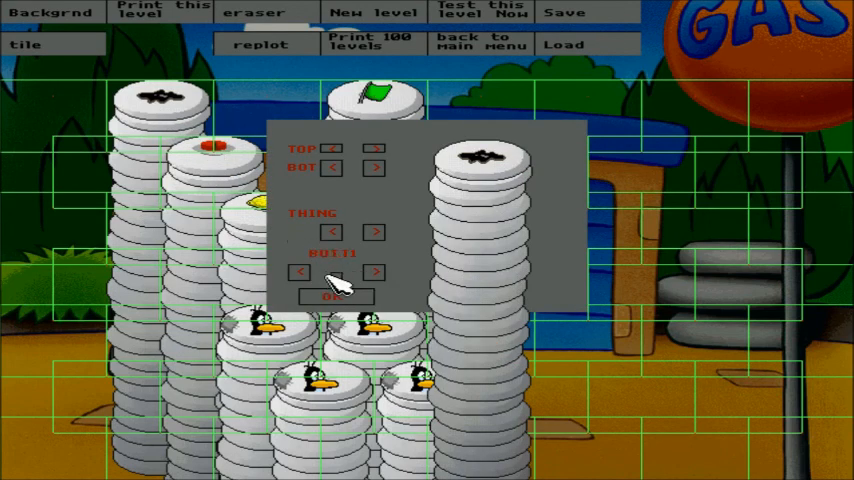
left_click(338, 296)
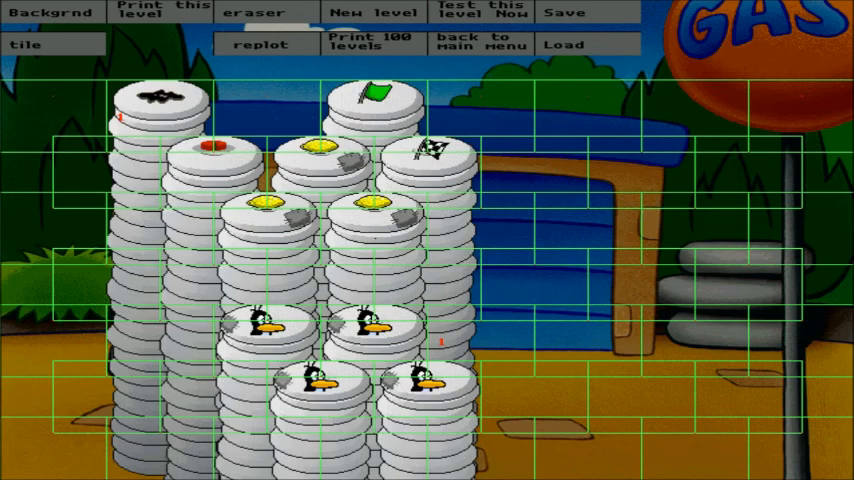
mouse_move(144, 140)
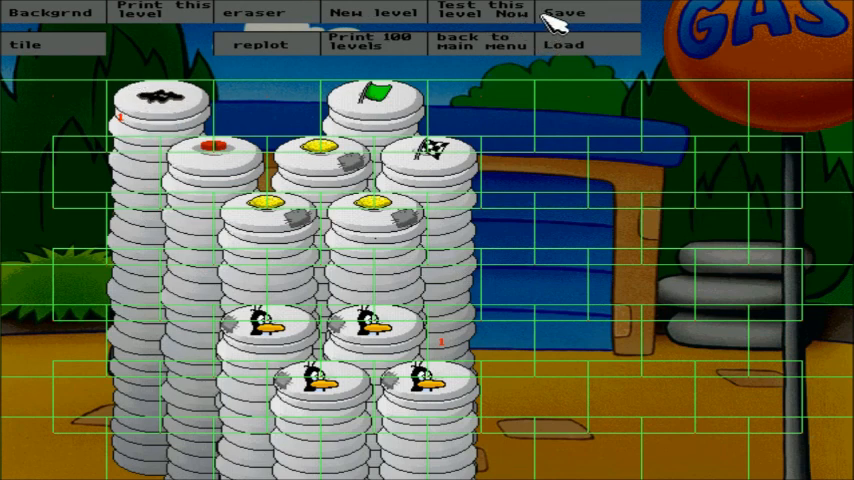
left_click(480, 12)
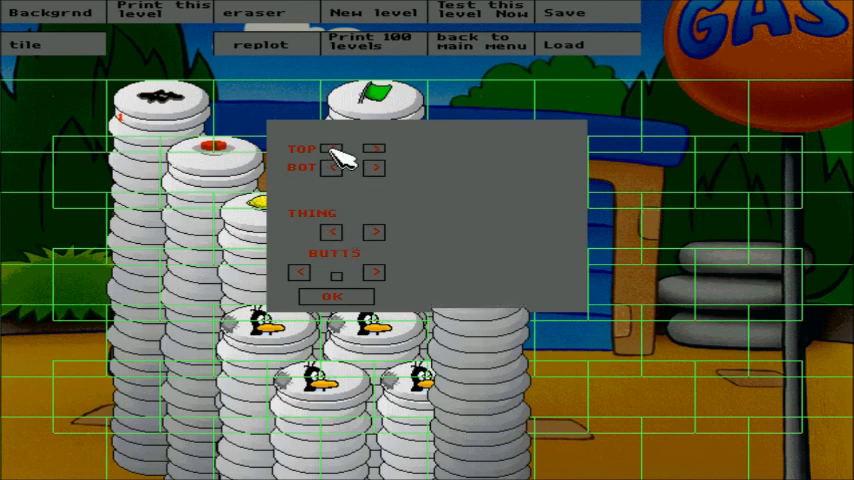
left_click(336, 296)
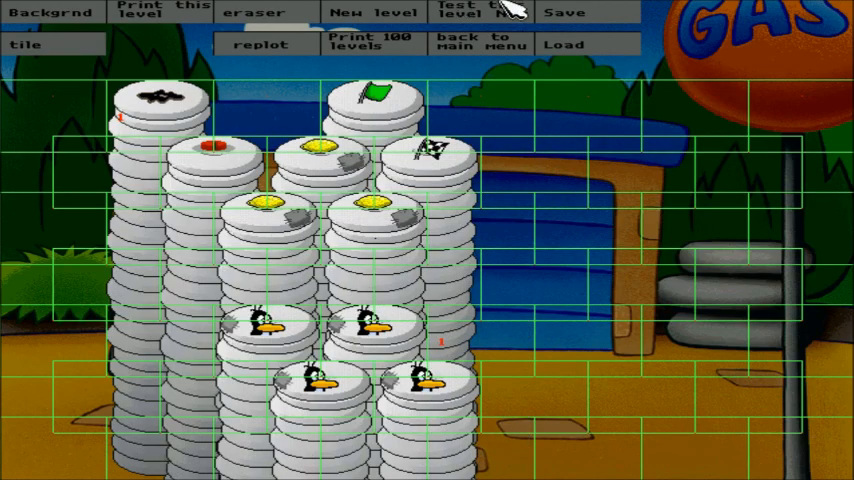
left_click(470, 12)
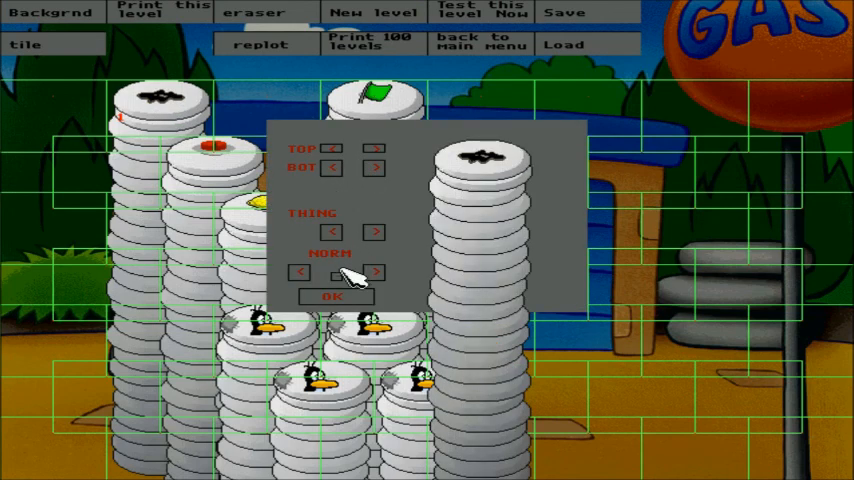
left_click(332, 296)
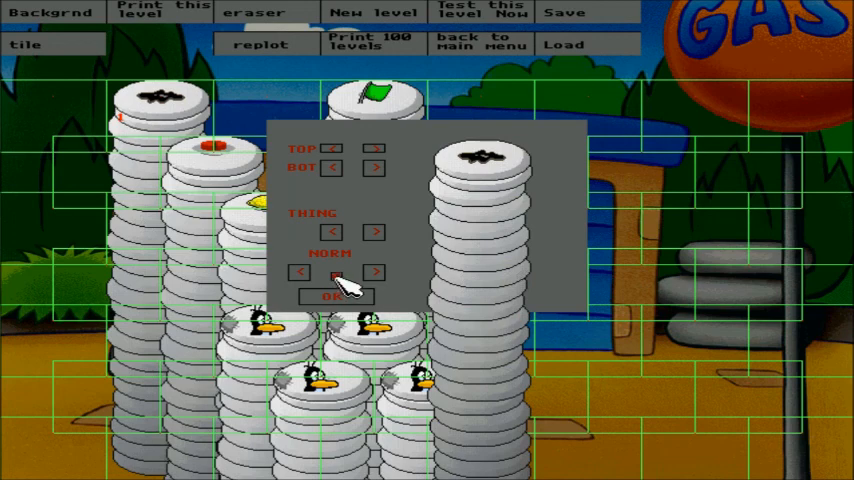
left_click(336, 296)
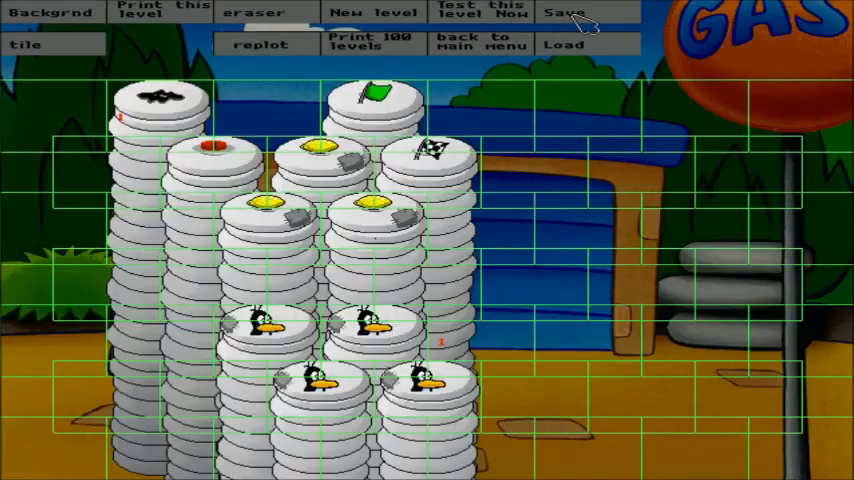
left_click(372, 12)
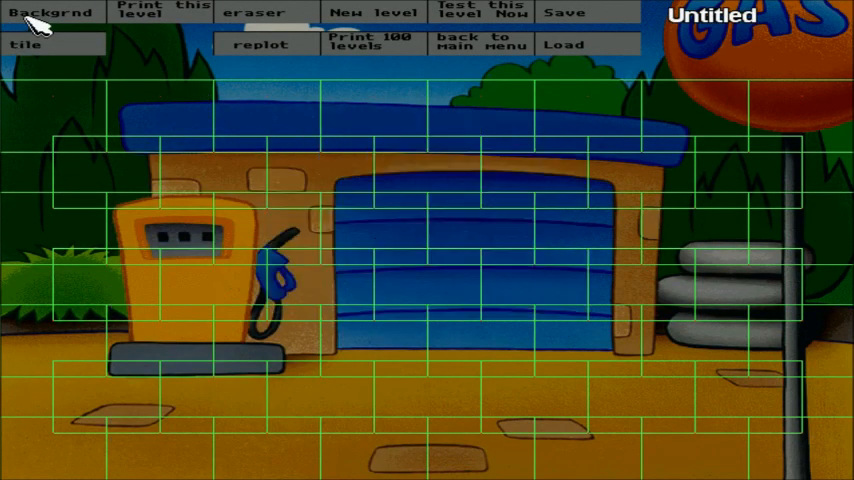
Show the background list for the new Untitled level, with Gas ticked.
left_click(52, 12)
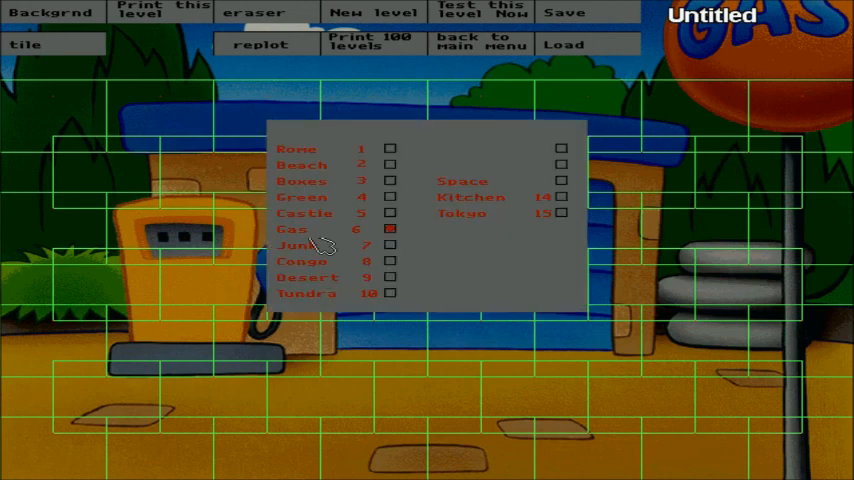
mouse_move(312, 204)
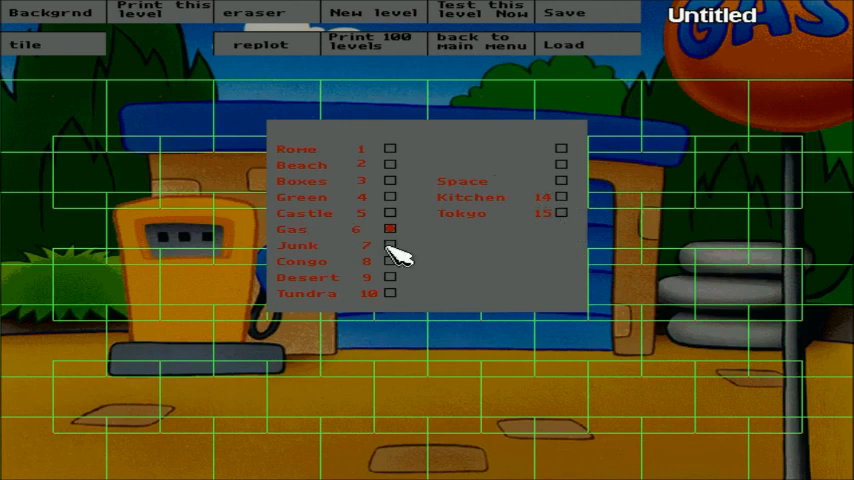
mouse_move(396, 296)
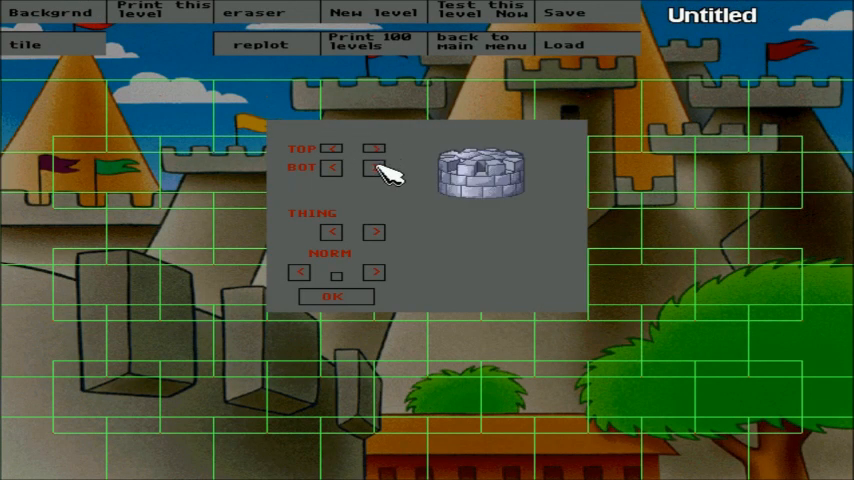
Choose the tall stone tower tile and fill the castle level with rows of towers.
left_click(376, 168)
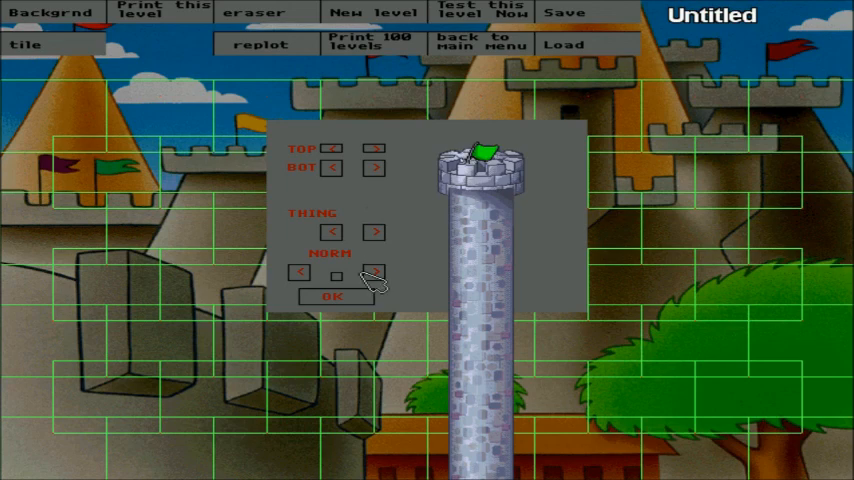
left_click(332, 296)
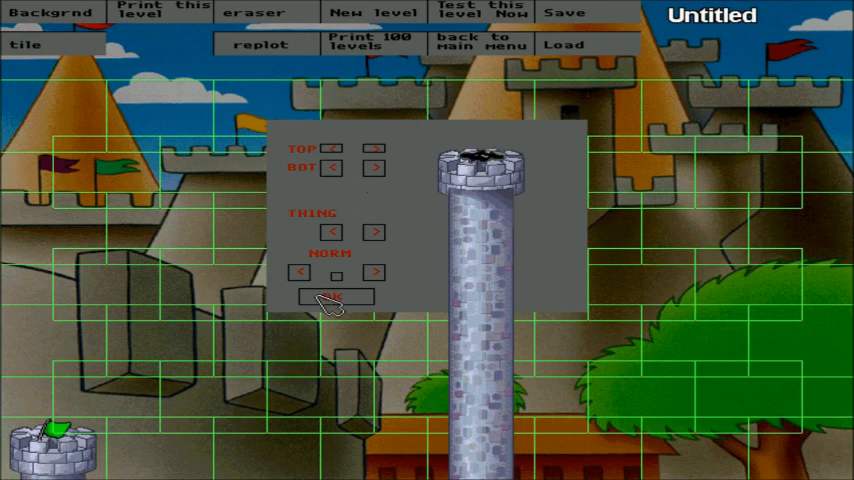
left_click(336, 296)
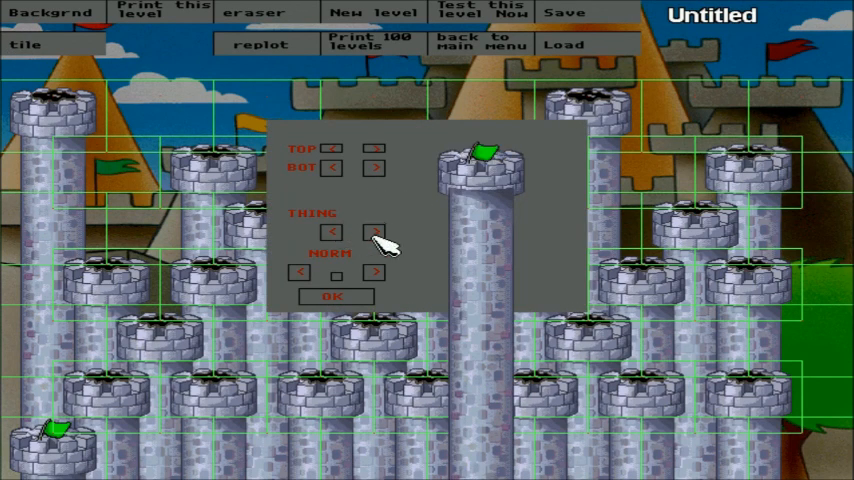
Add the checkered finish flag at top right and browse the placeable creatures.
left_click(332, 296)
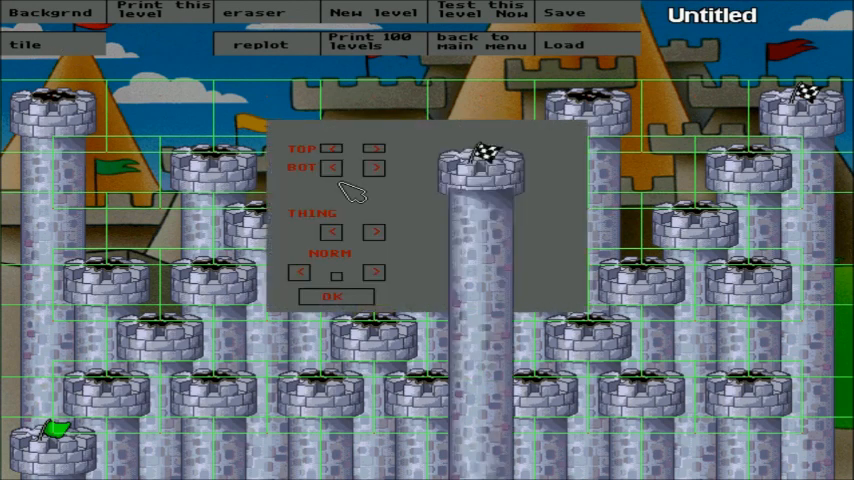
left_click(338, 232)
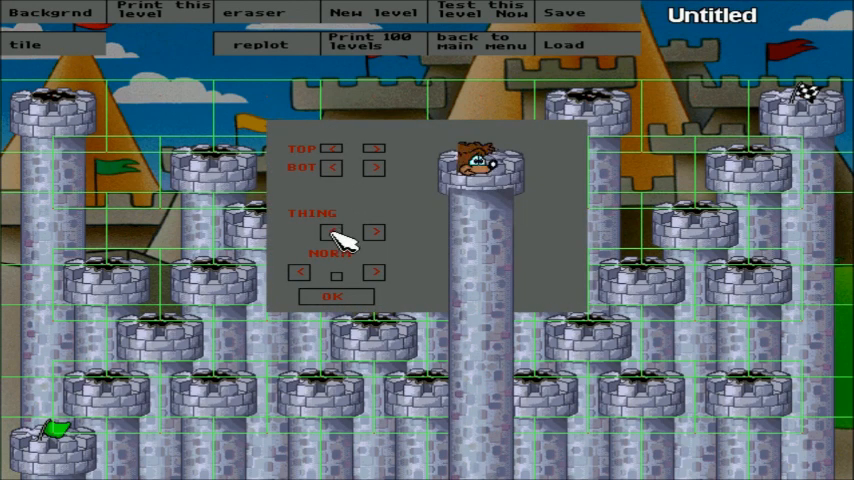
left_click(336, 232)
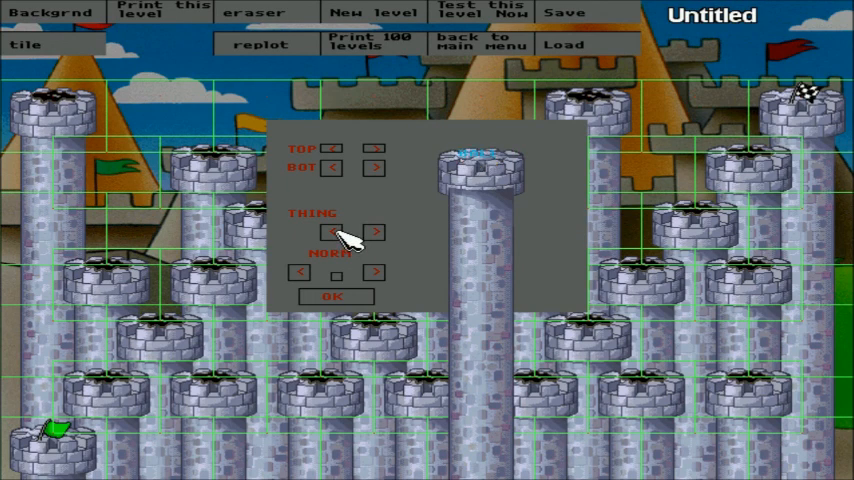
Place the goat on a middle tower, then frog, skunk and penguin enemies on other towers.
left_click(340, 232)
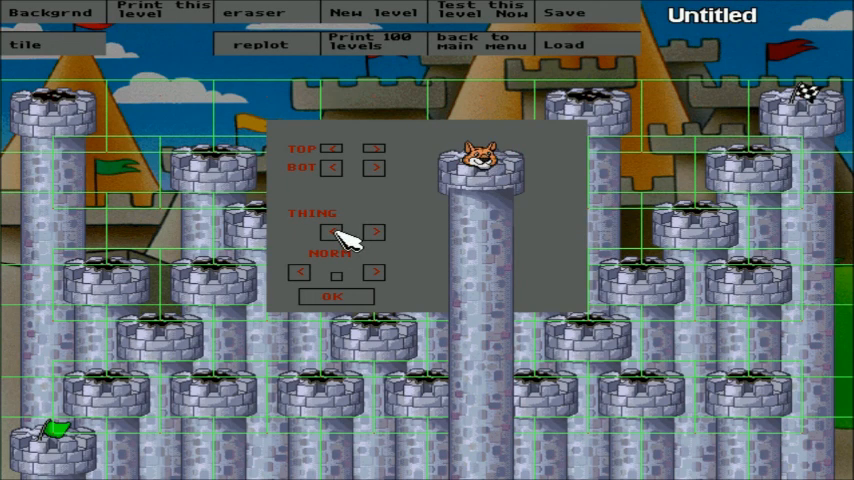
left_click(336, 296)
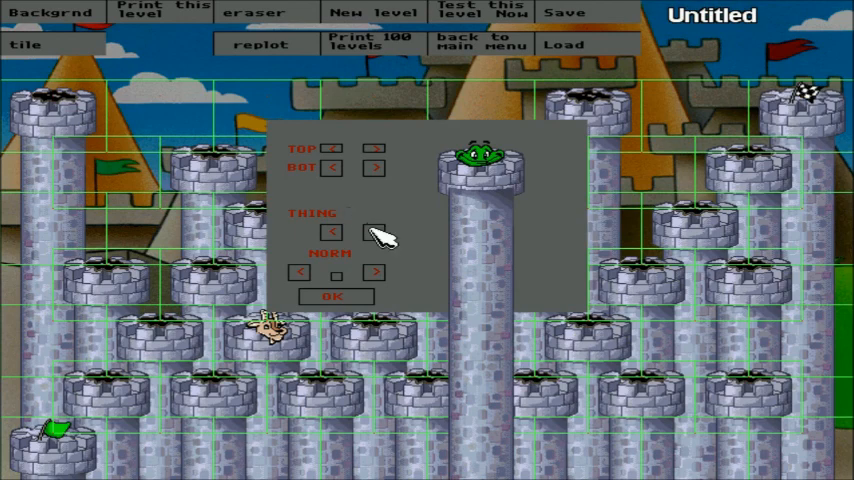
left_click(332, 296)
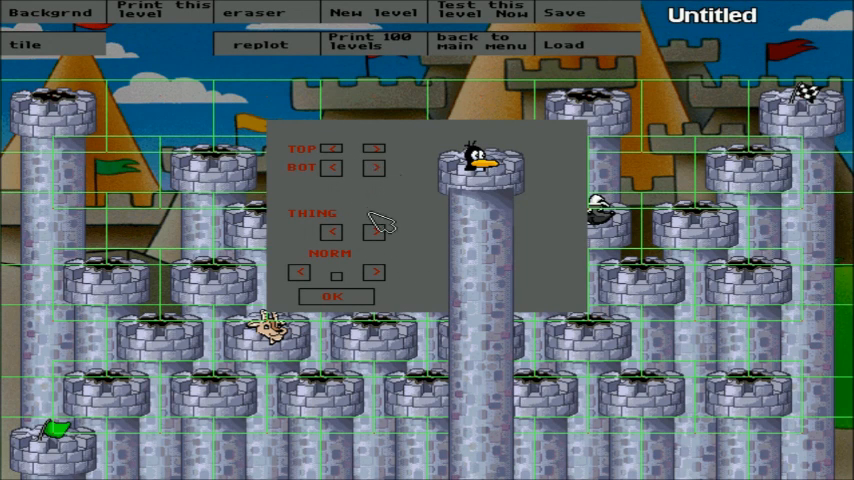
left_click(372, 232)
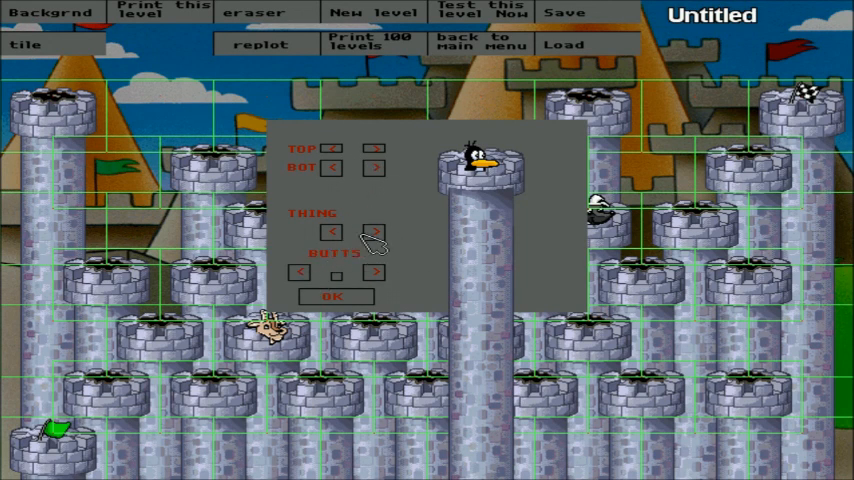
left_click(372, 232)
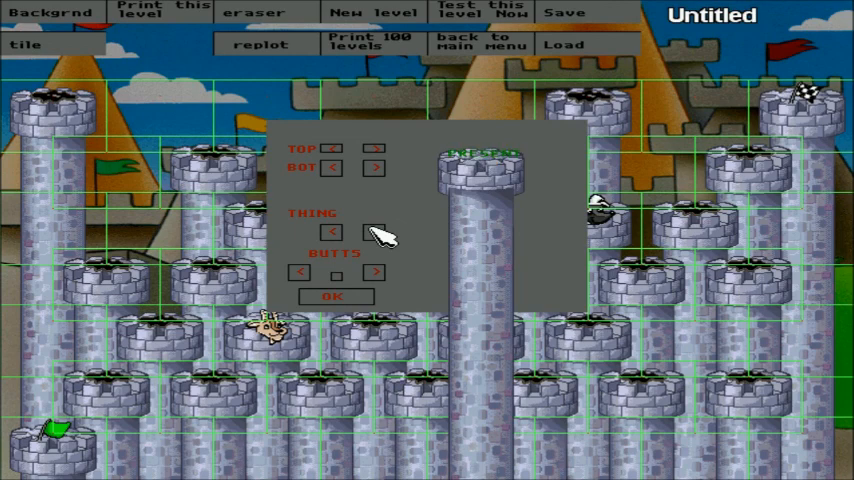
left_click(334, 296)
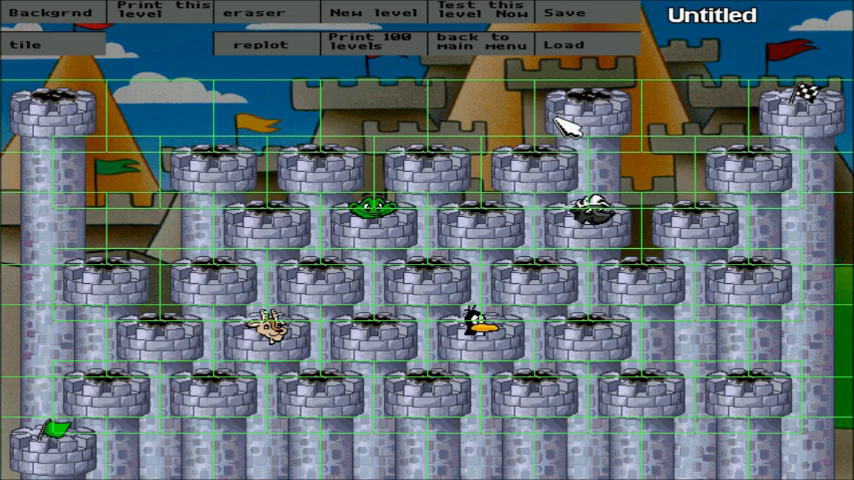
mouse_move(610, 158)
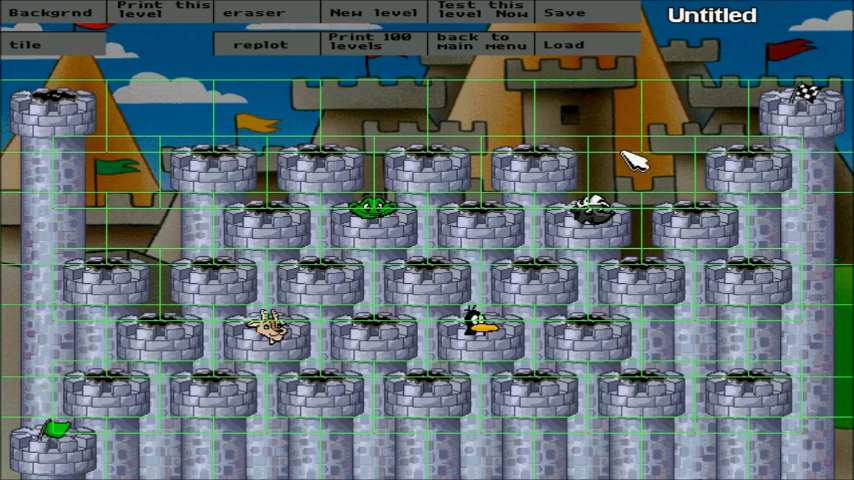
mouse_move(384, 164)
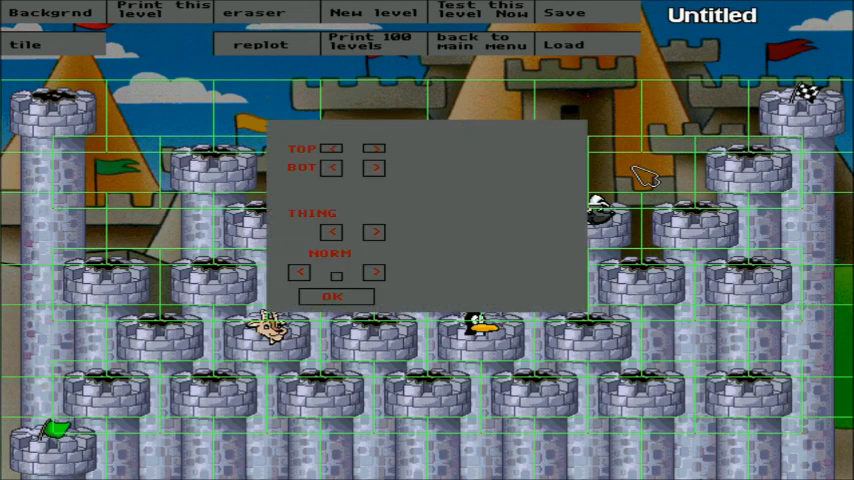
Browse the item choices, review the level, and select the pig enemy for the next tower.
left_click(376, 232)
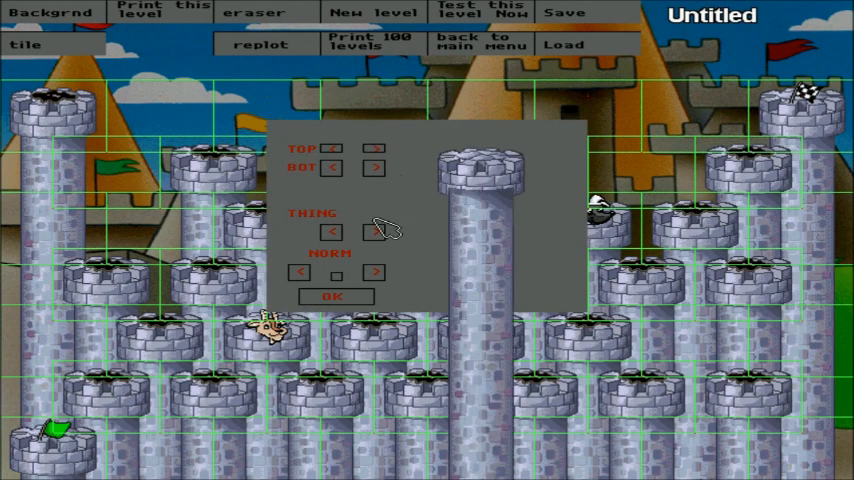
left_click(334, 296)
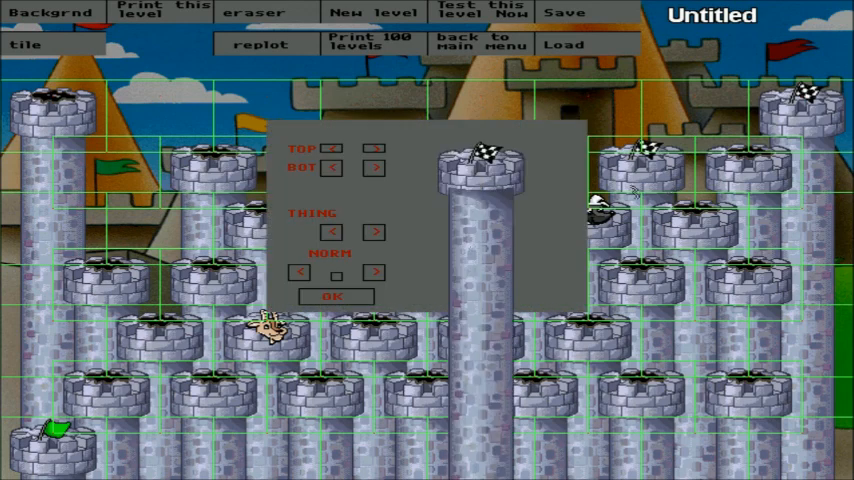
left_click(334, 296)
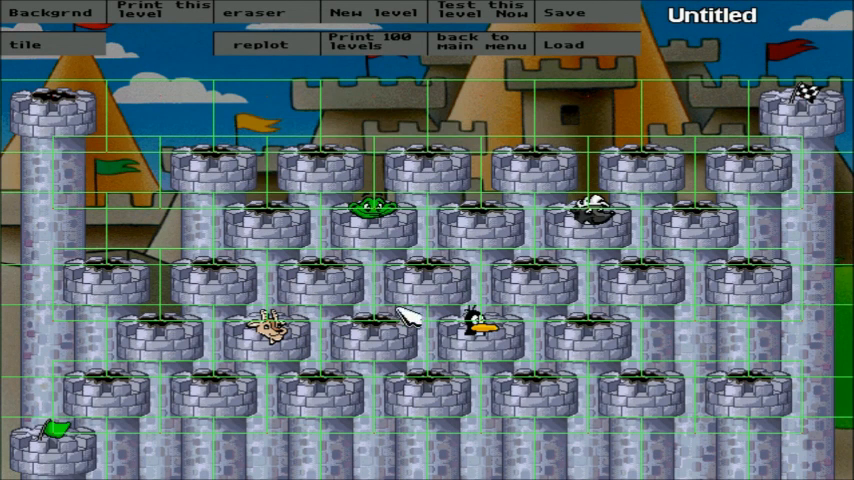
mouse_move(60, 48)
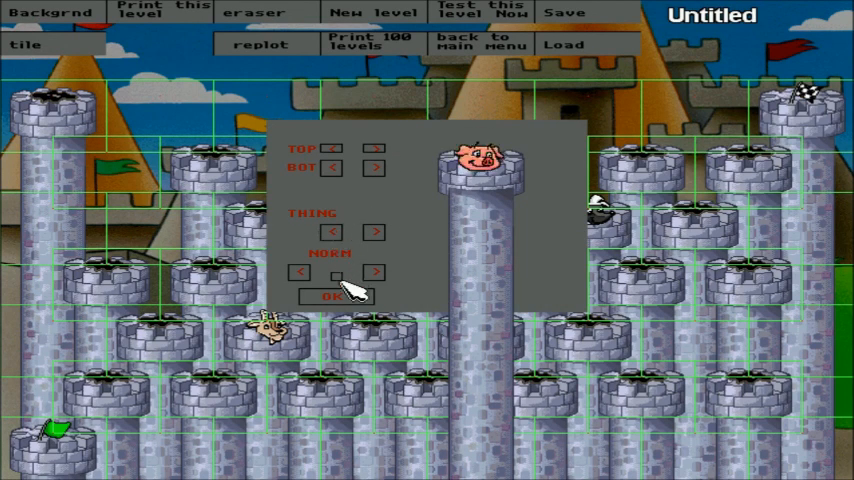
left_click(330, 296)
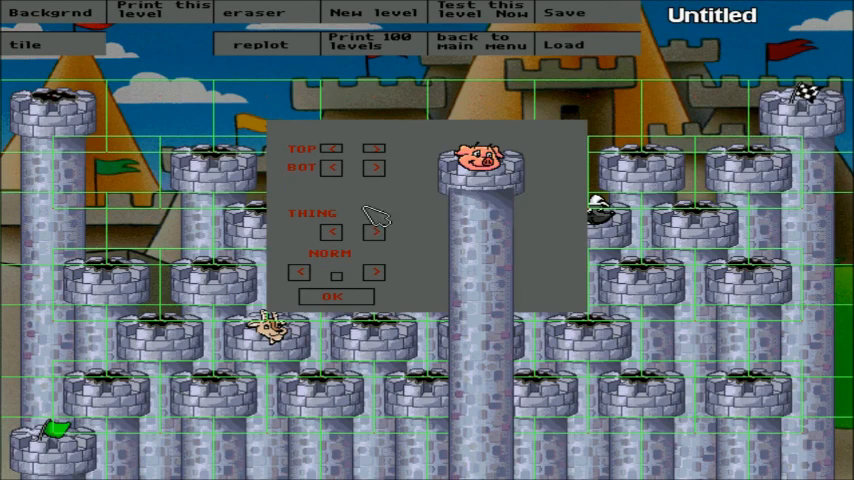
Replace upper-row towers with the green-topped tower tile, then return to the pig enemy.
left_click(376, 234)
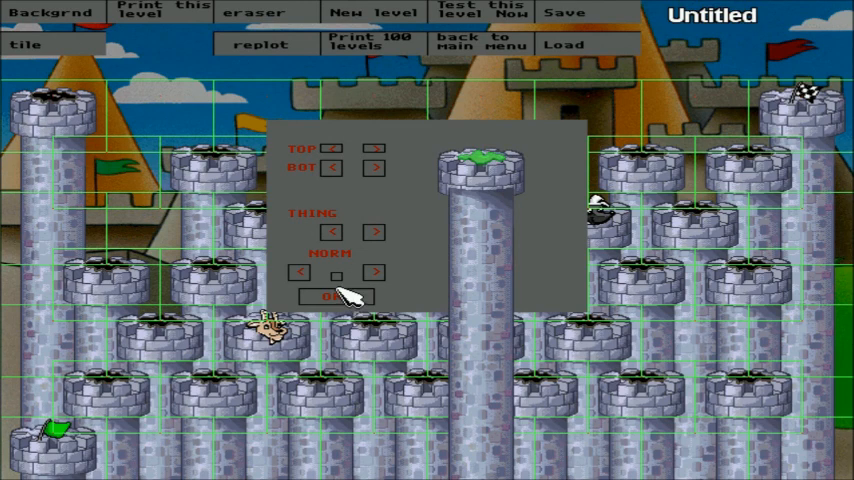
left_click(340, 296)
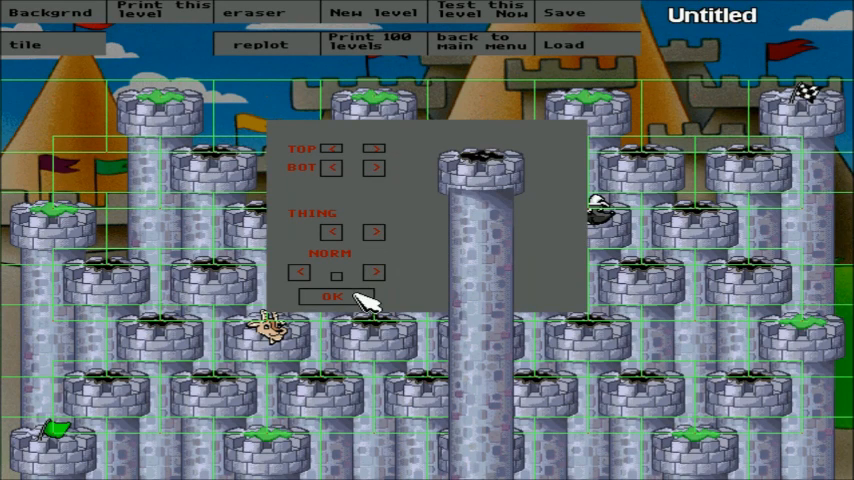
left_click(328, 296)
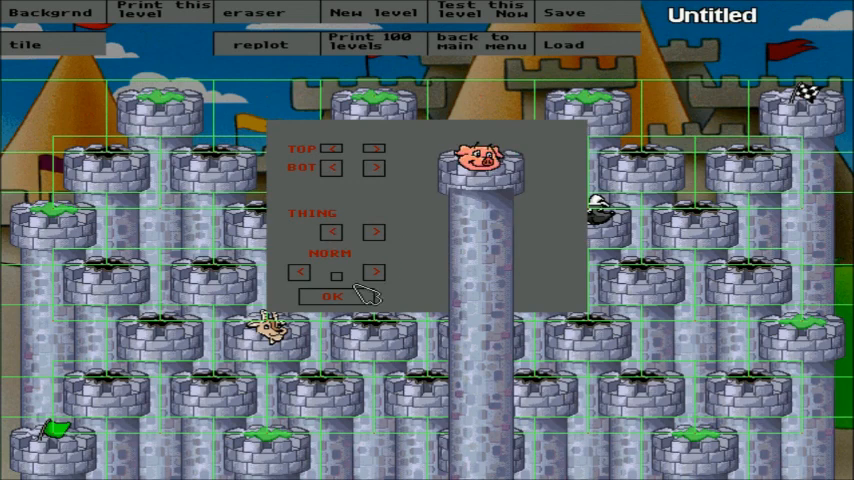
Place the pig and hedgehog on the castle turrets, then start testing the finished level.
left_click(356, 296)
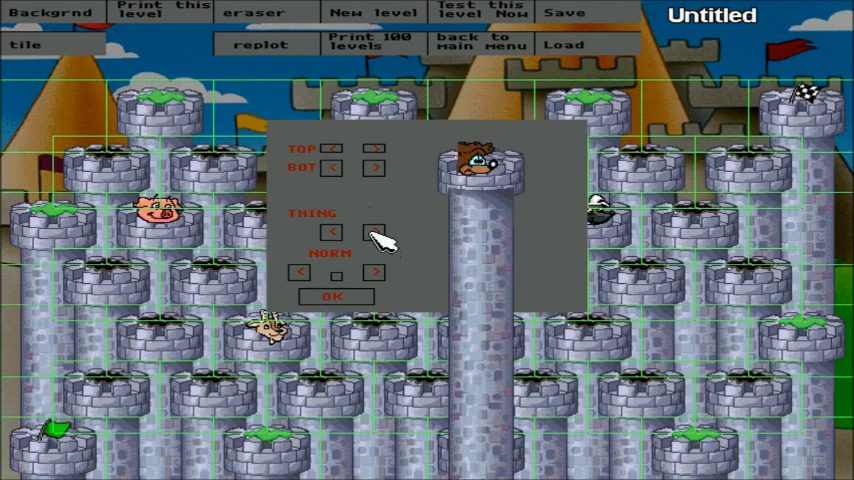
left_click(334, 296)
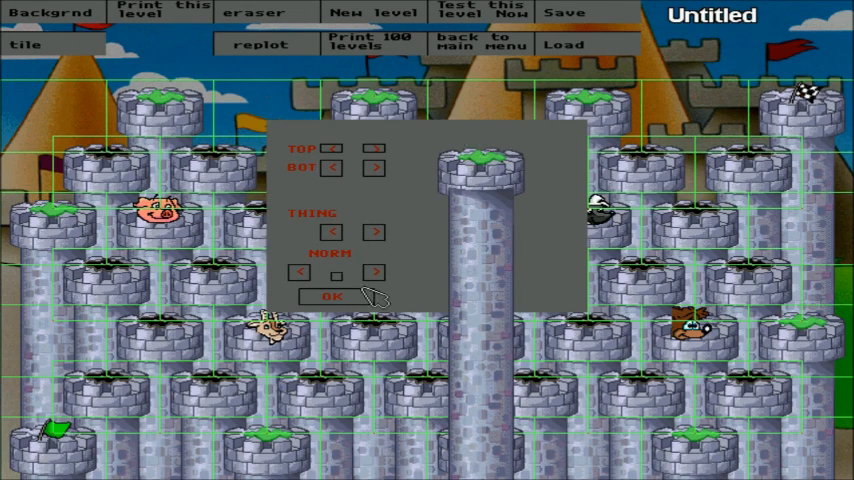
left_click(328, 296)
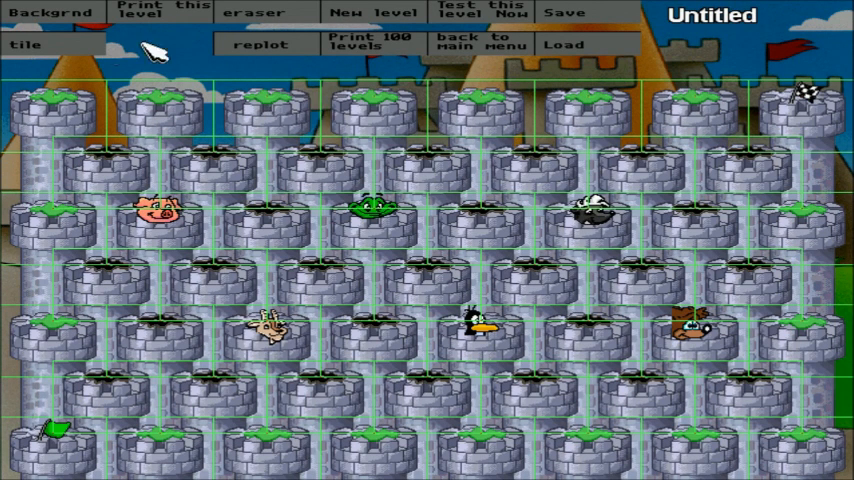
left_click(470, 20)
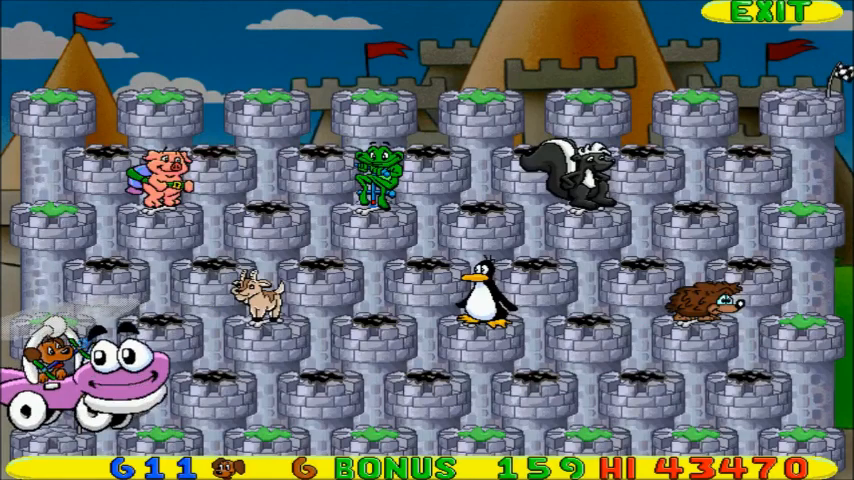